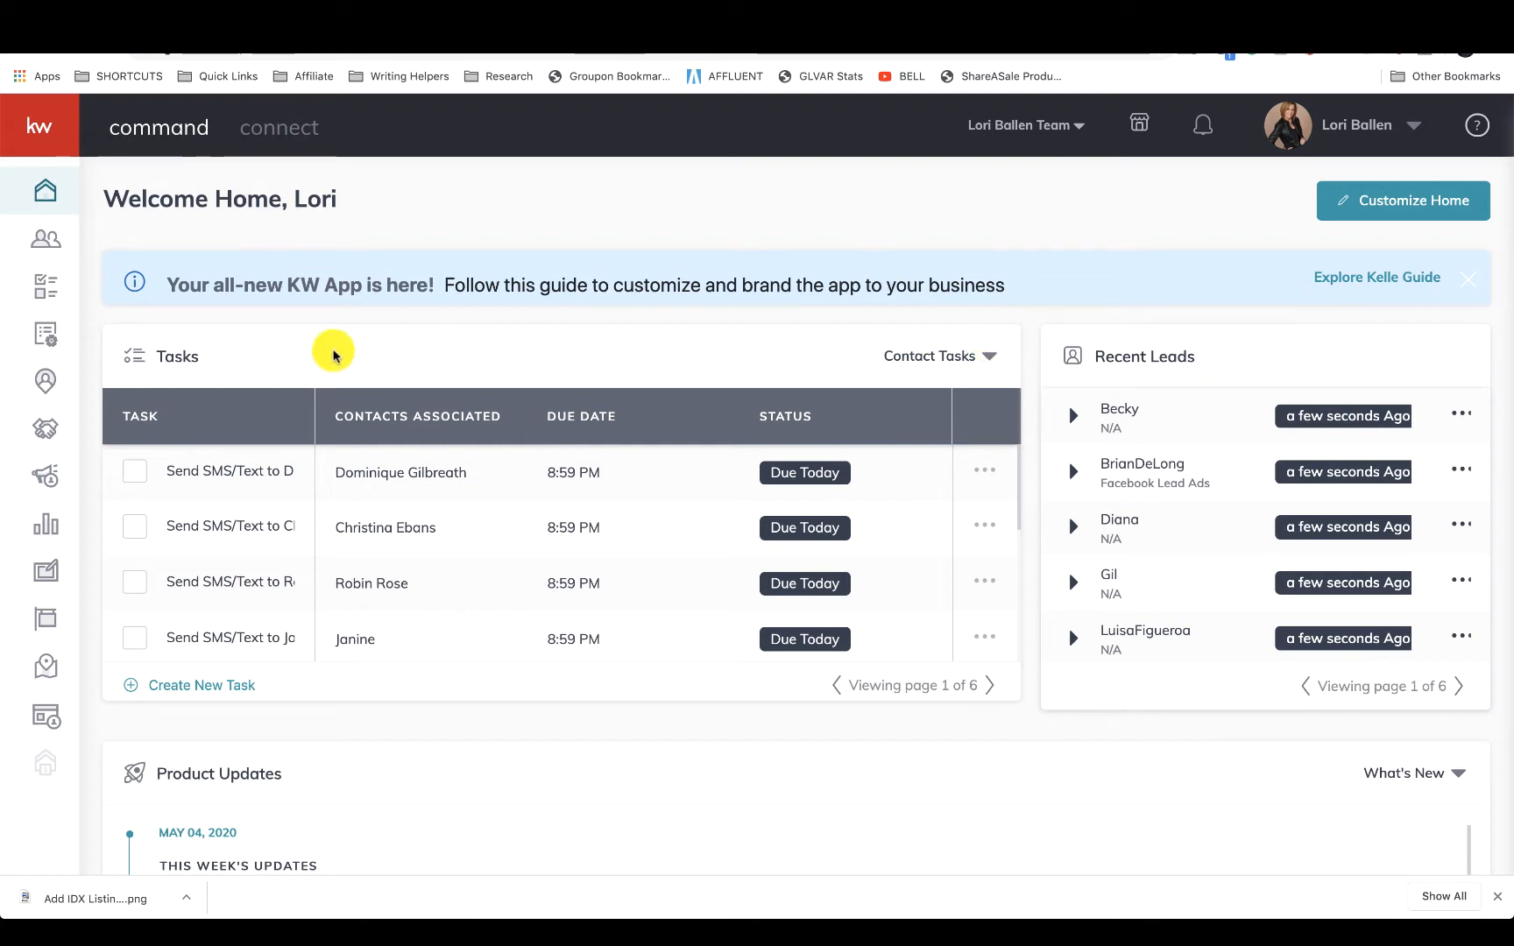
pyautogui.moveTo(303, 603)
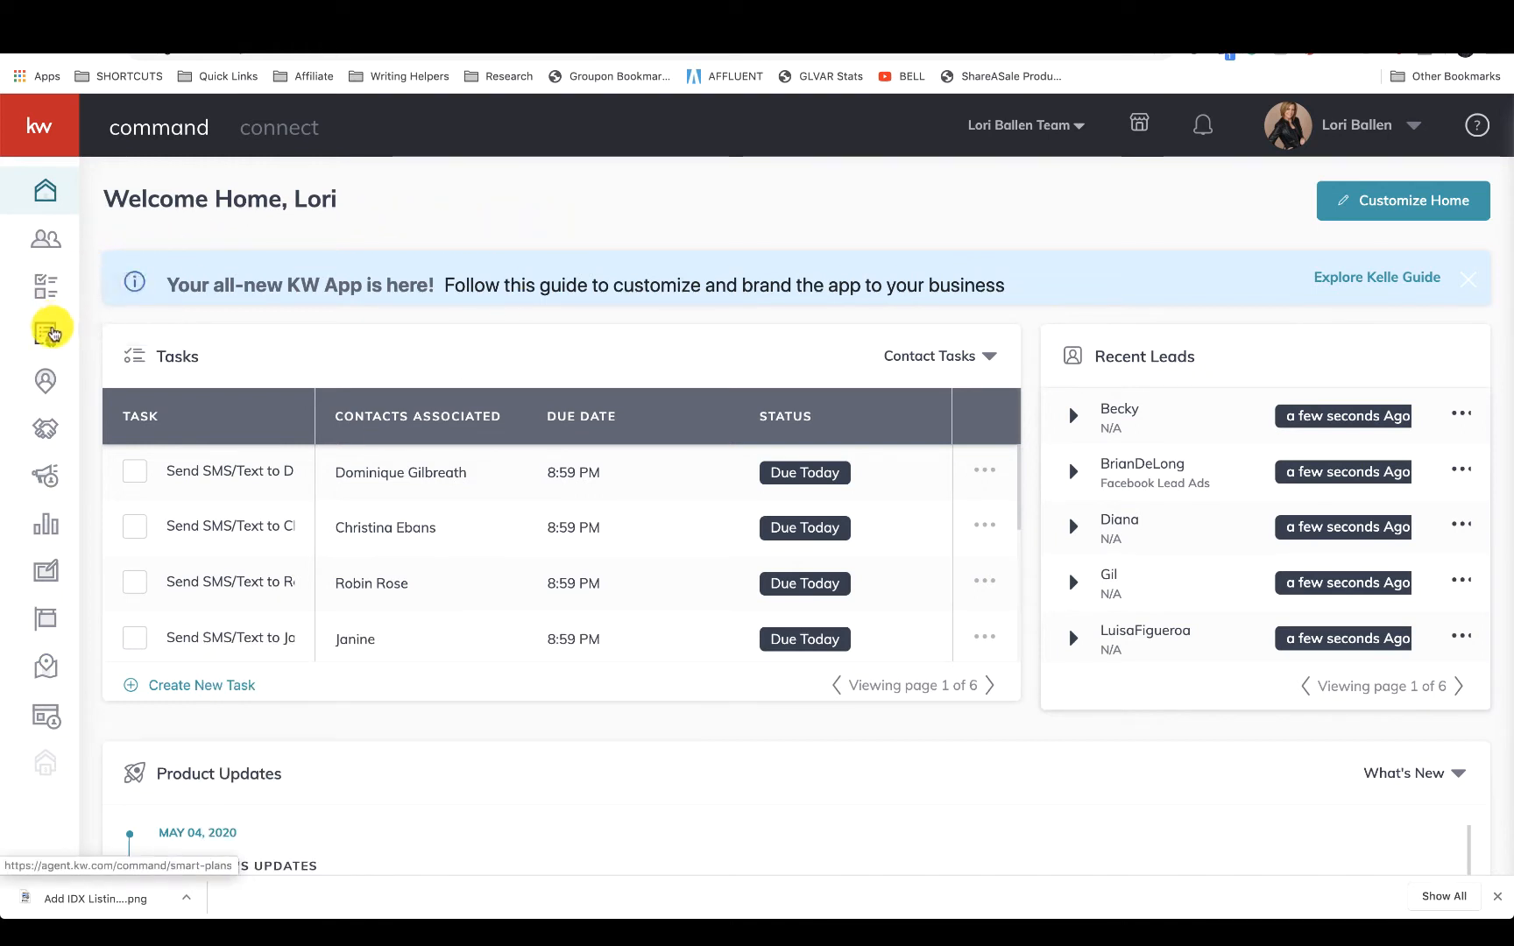
# Step: On SmartPlans page two, expand Ballen's Seller Revival to show its manual-add trigger and 14 steps
pyautogui.click(45, 329)
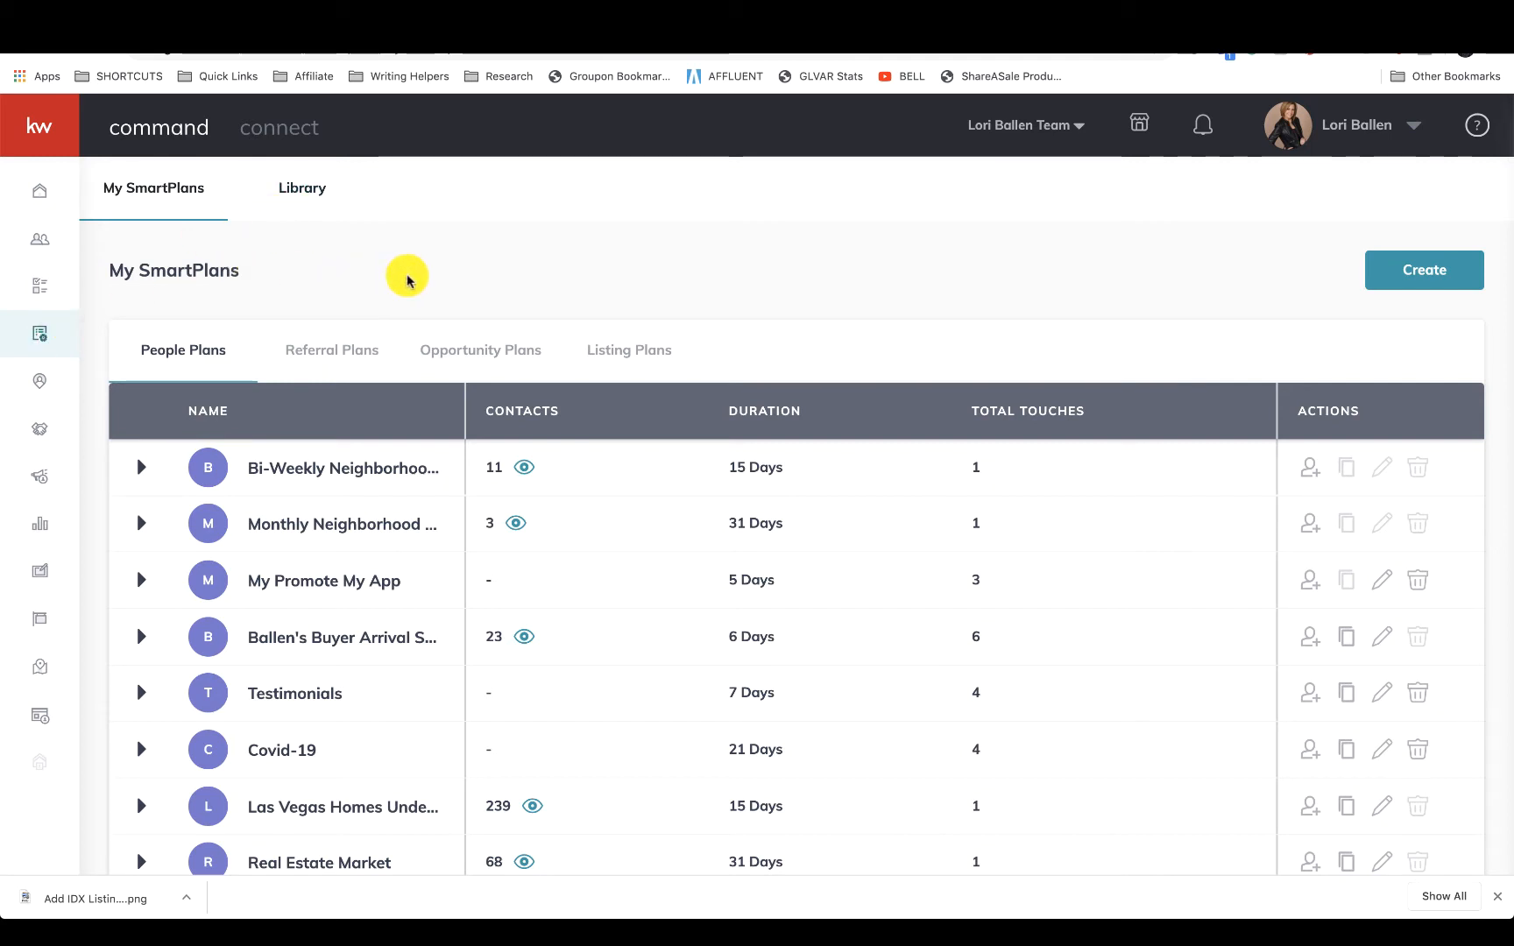
pyautogui.scroll(-3)
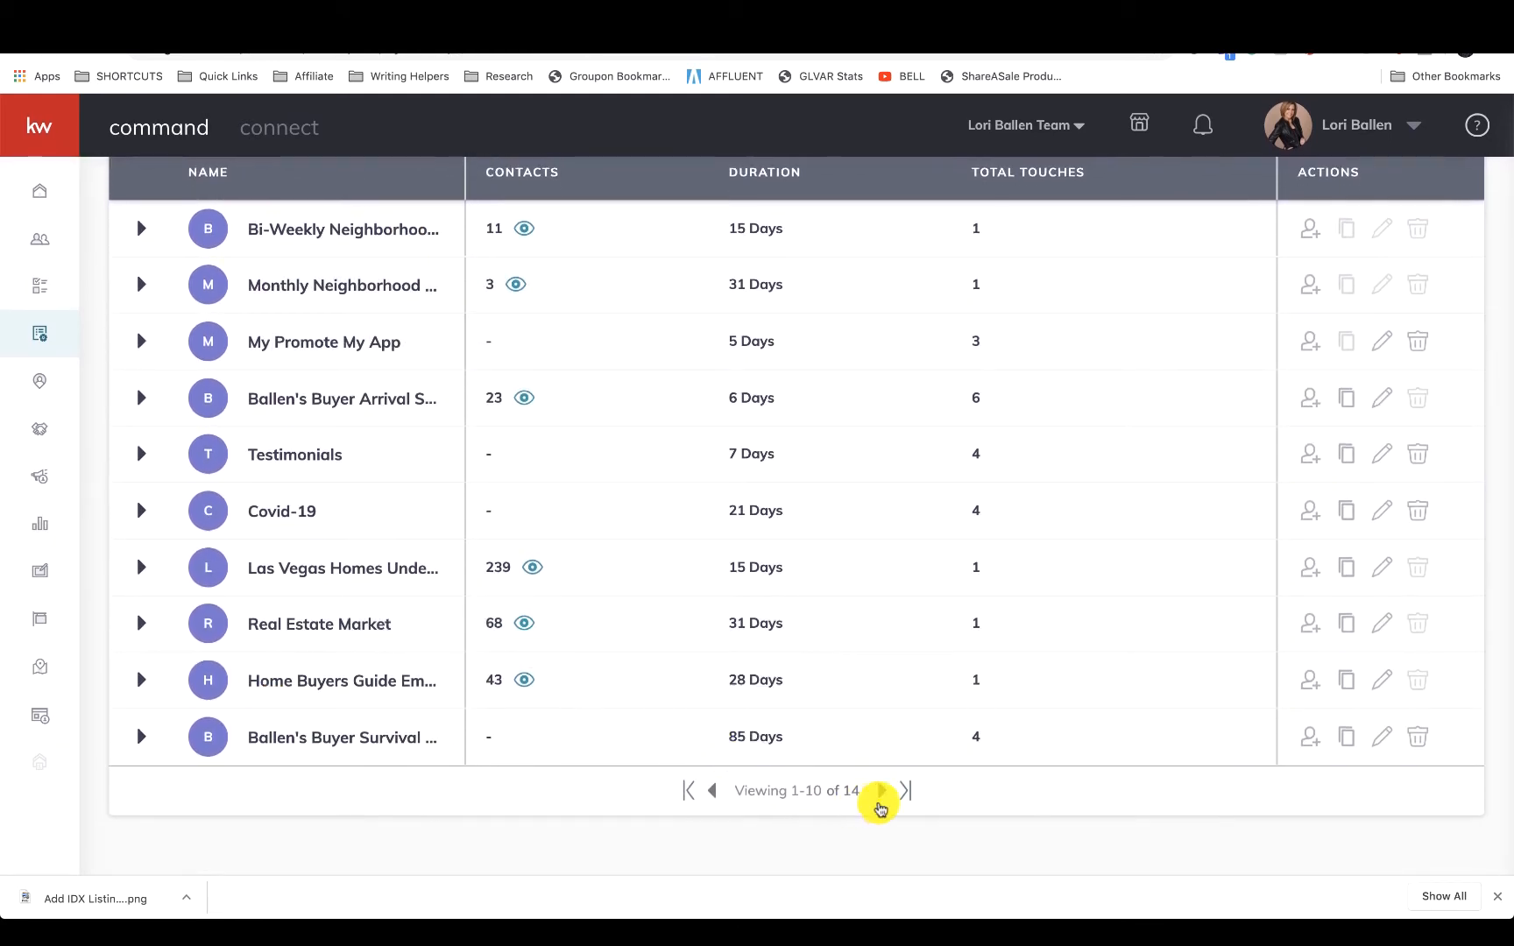
pyautogui.click(879, 791)
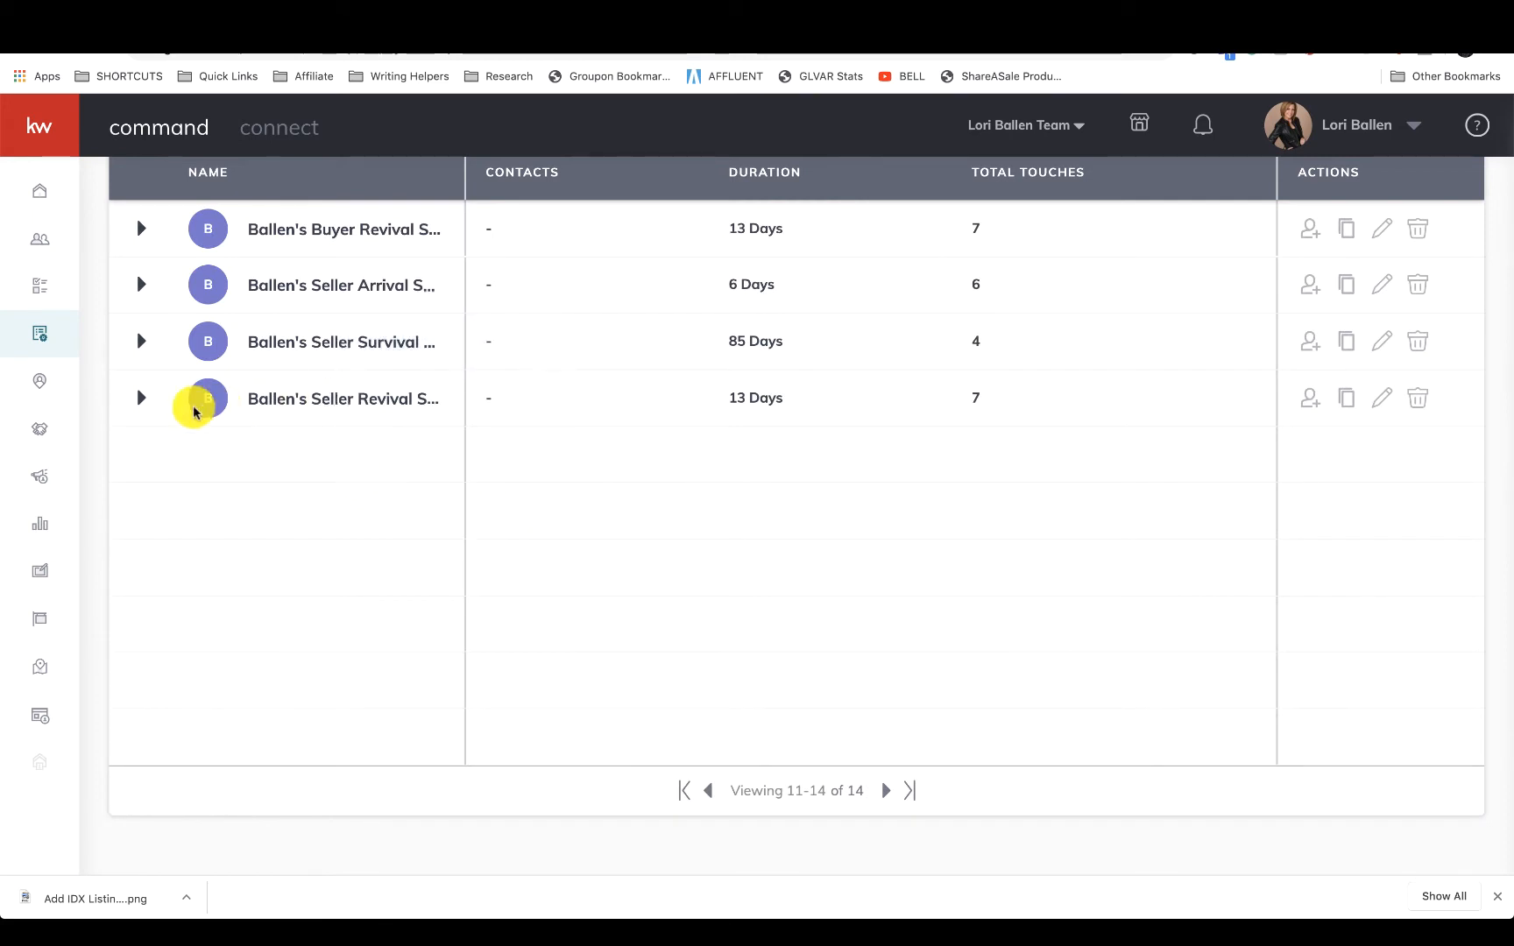
pyautogui.click(141, 397)
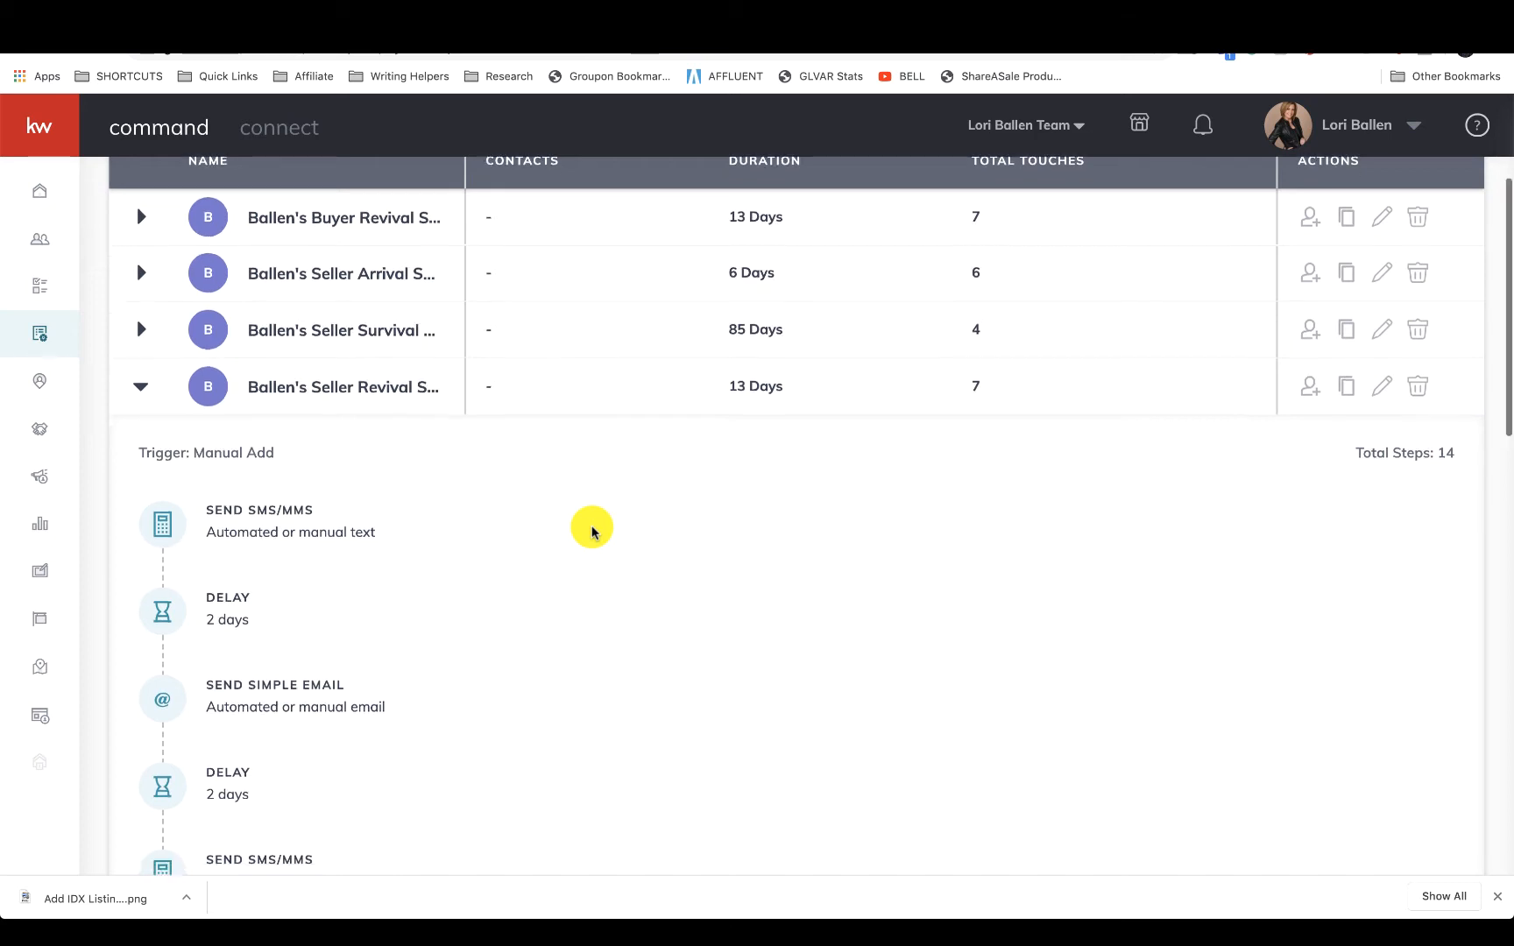
pyautogui.scroll(-3)
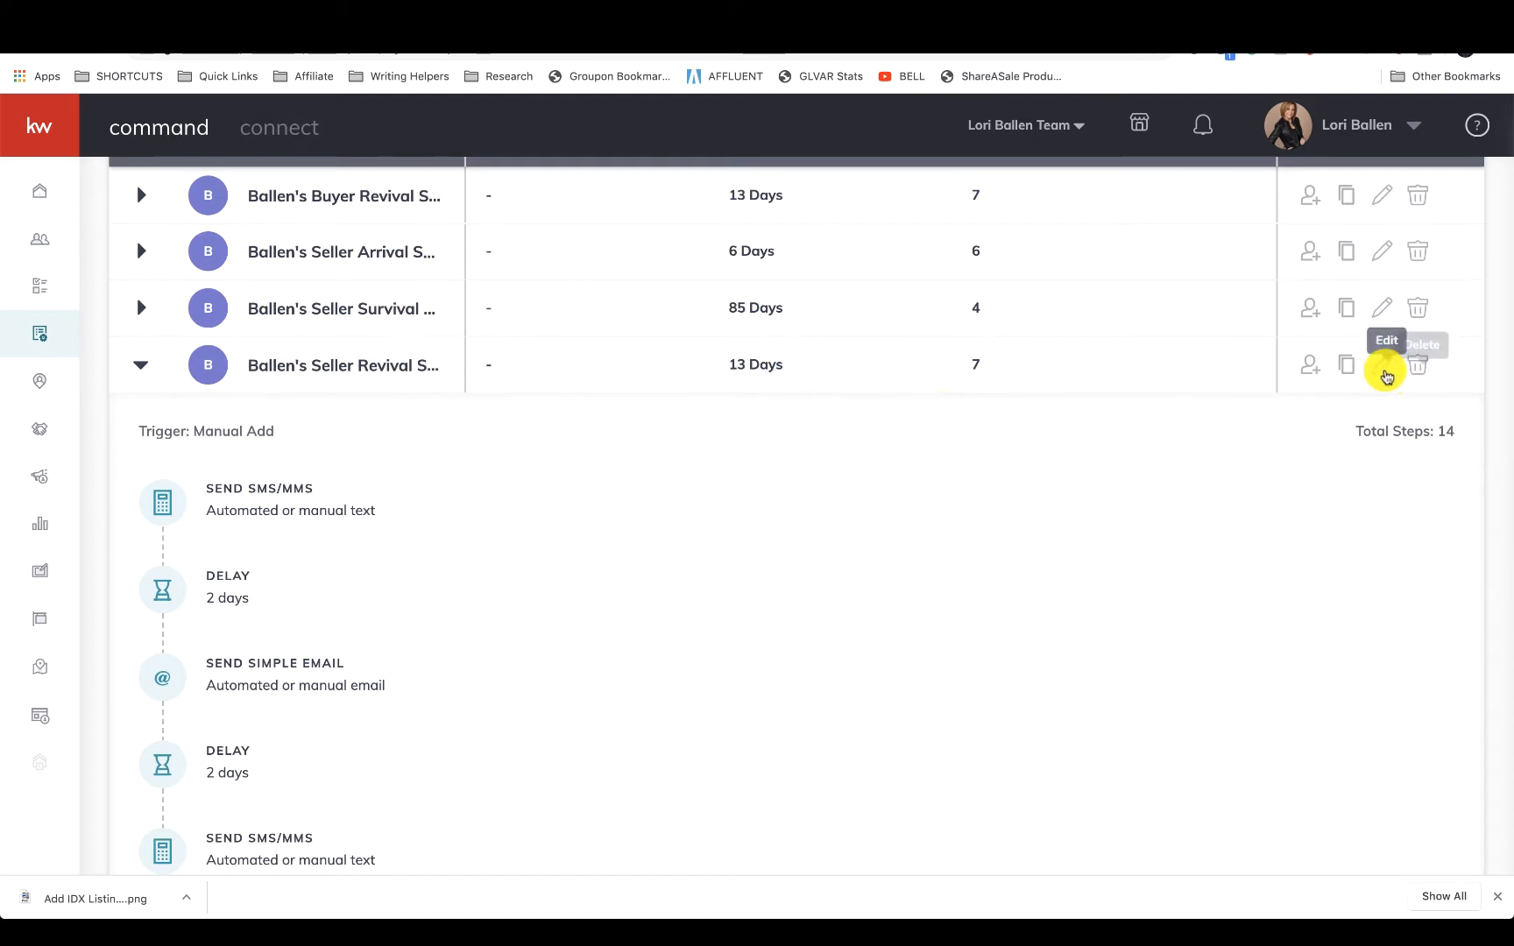
# Step: Open Ballen's Seller Revival in the plan editor and scroll through its steps
pyautogui.click(1382, 365)
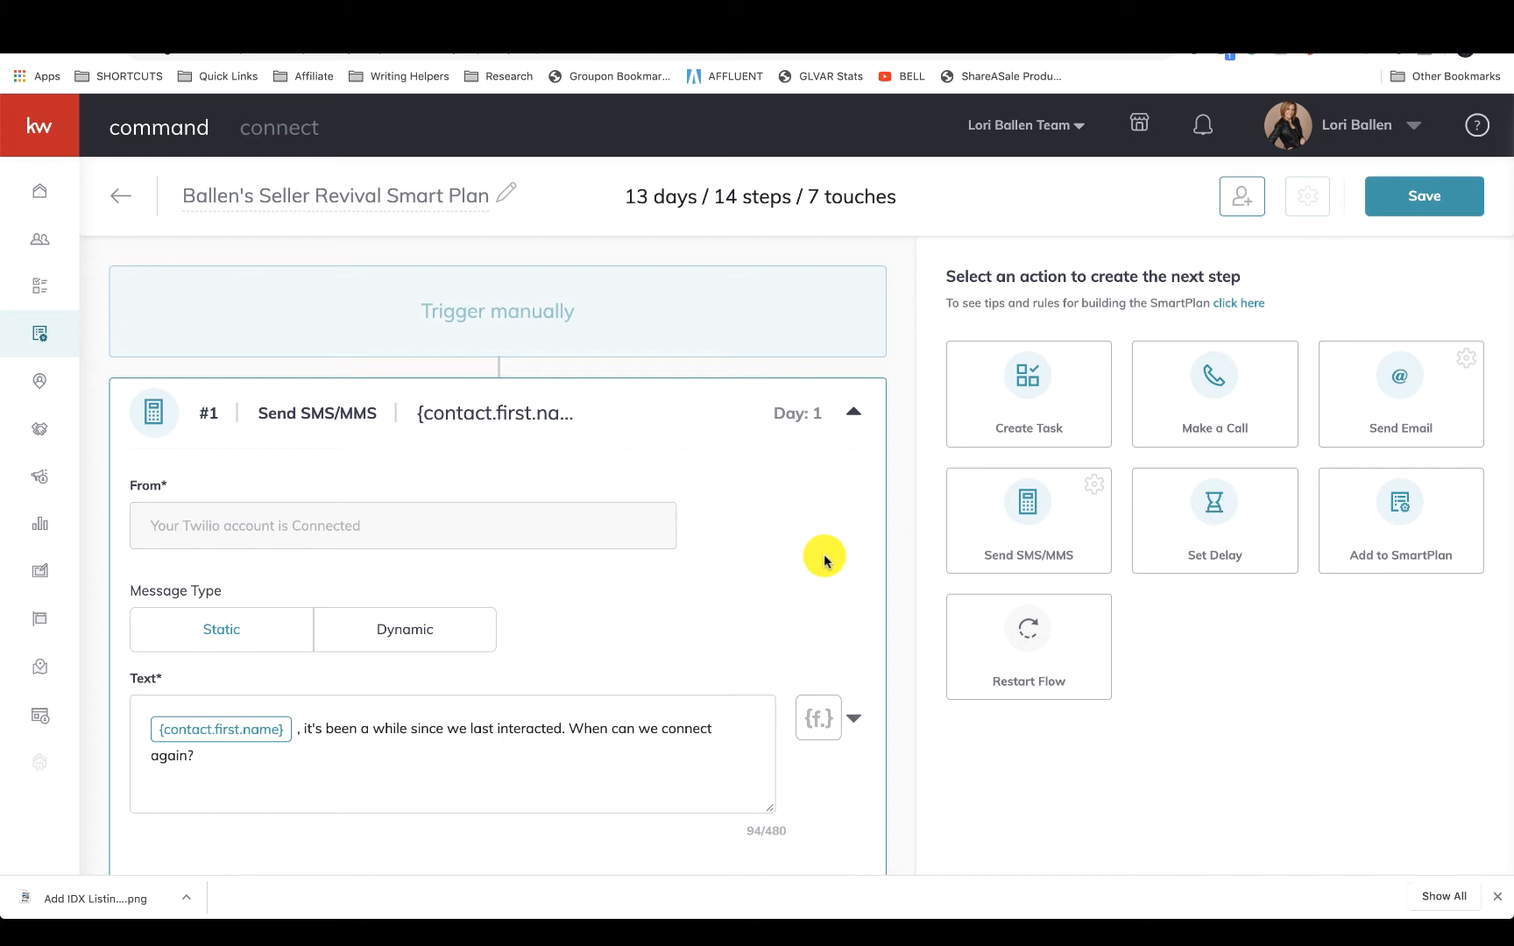
pyautogui.moveTo(693, 568)
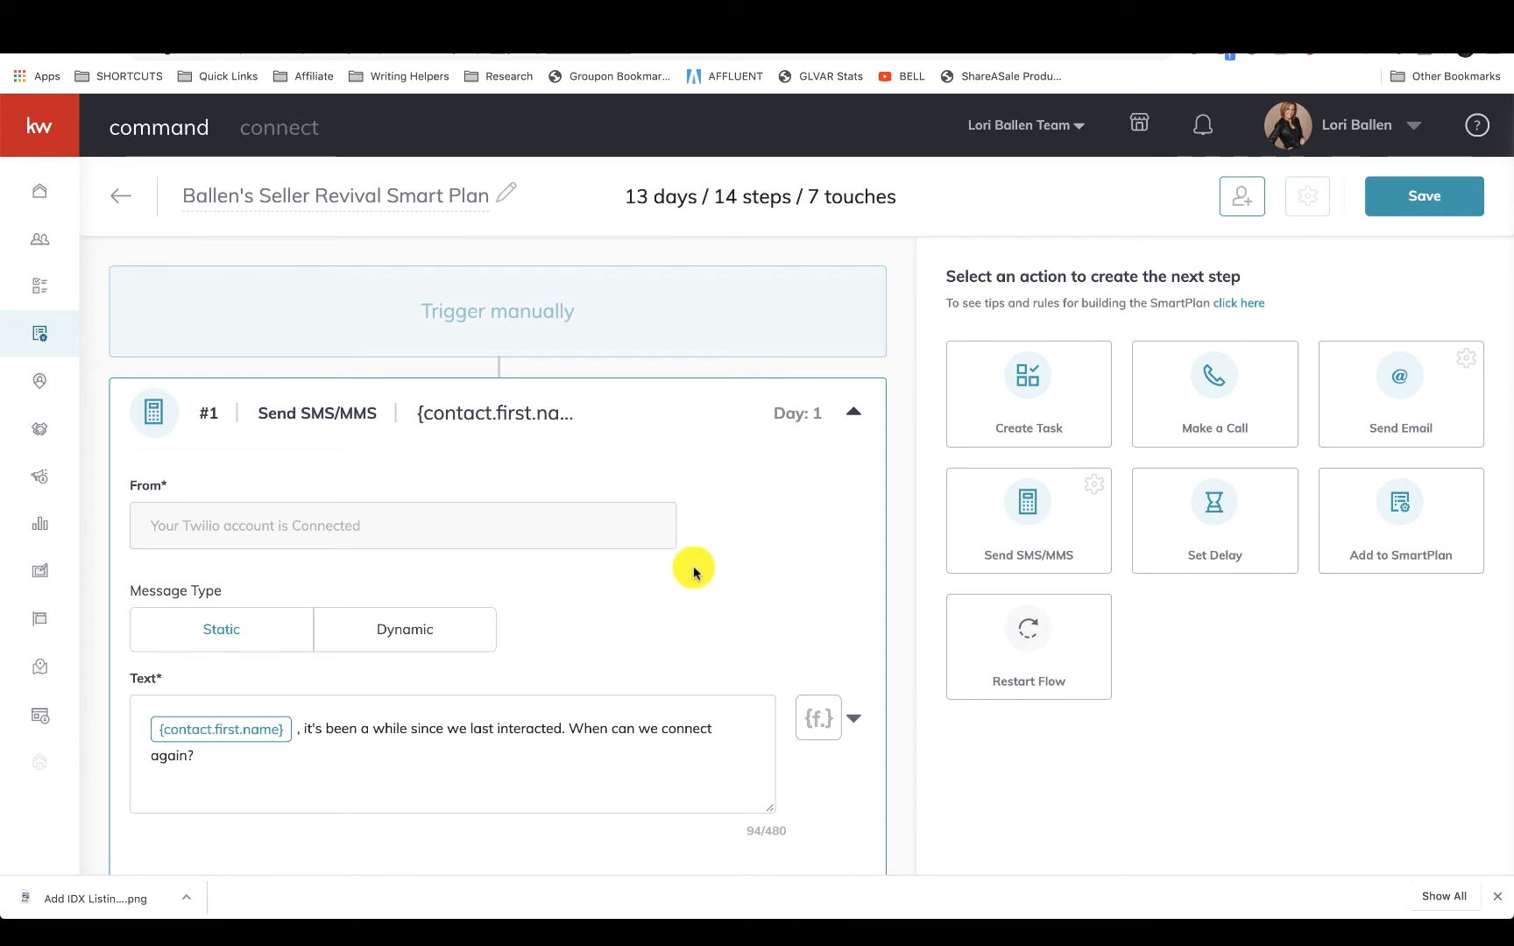
pyautogui.scroll(-3)
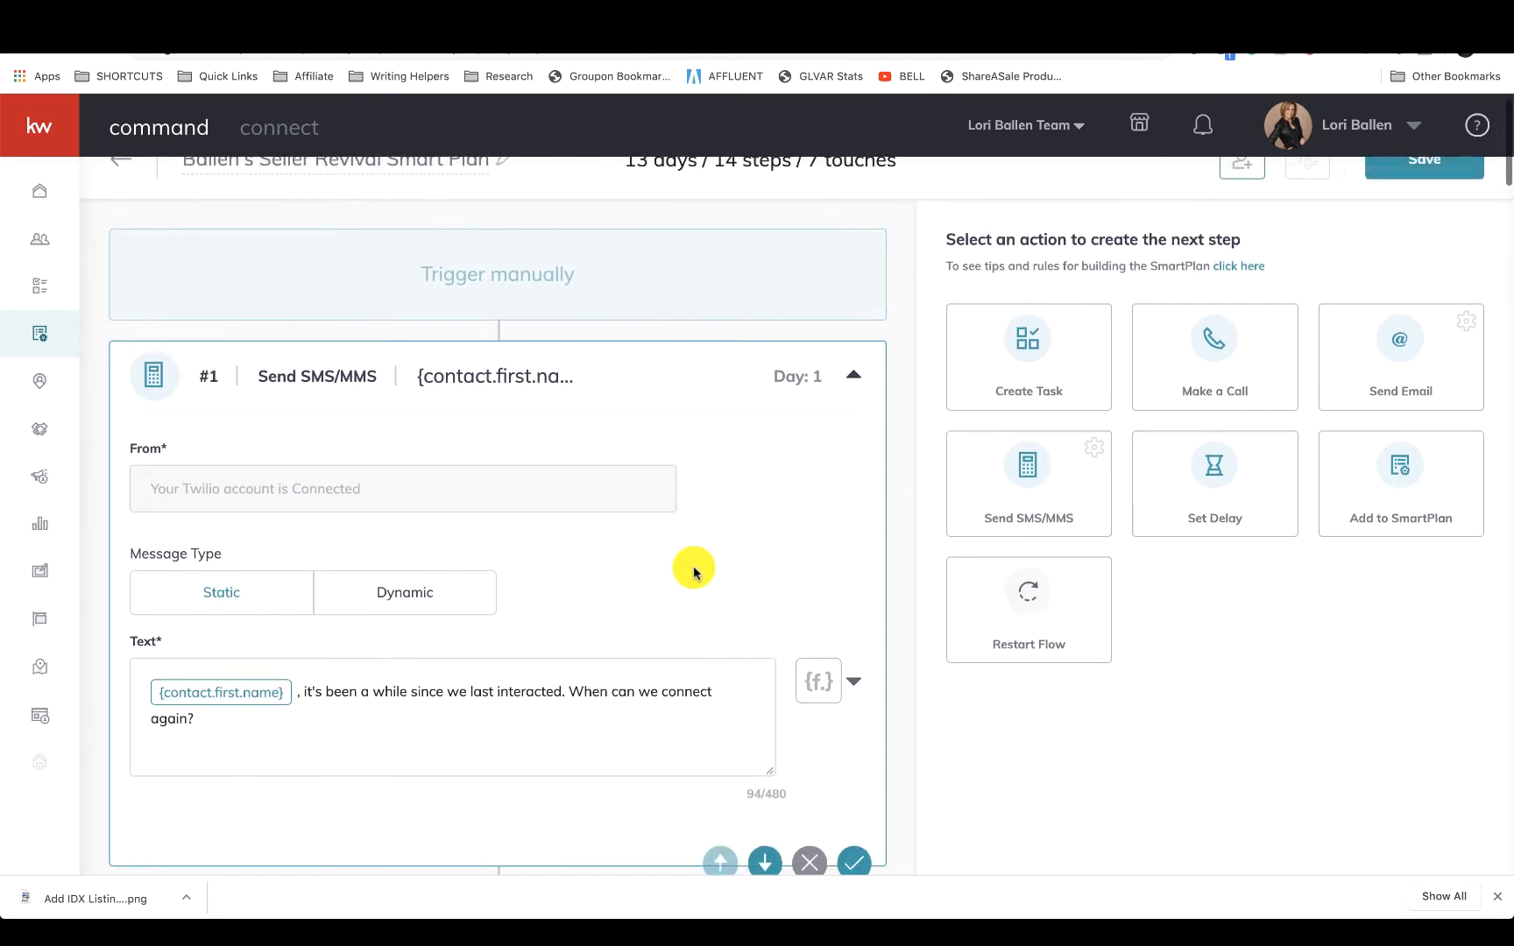
pyautogui.scroll(-3)
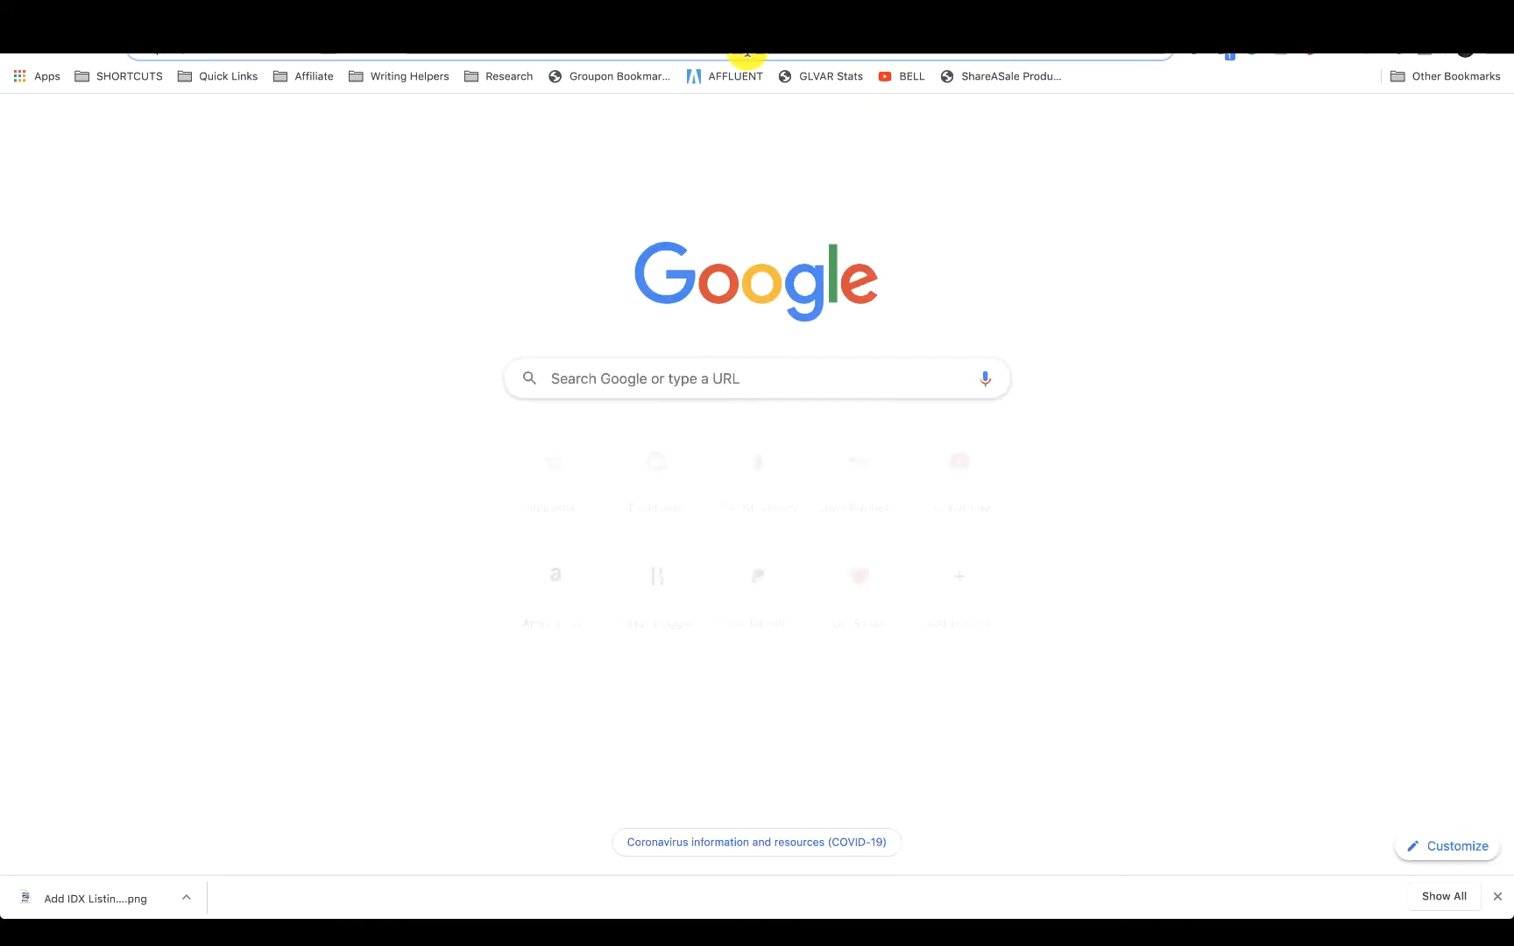
# Step: Load the Lori Ballen Team Las Vegas site and show its page menu
pyautogui.write('balleng')
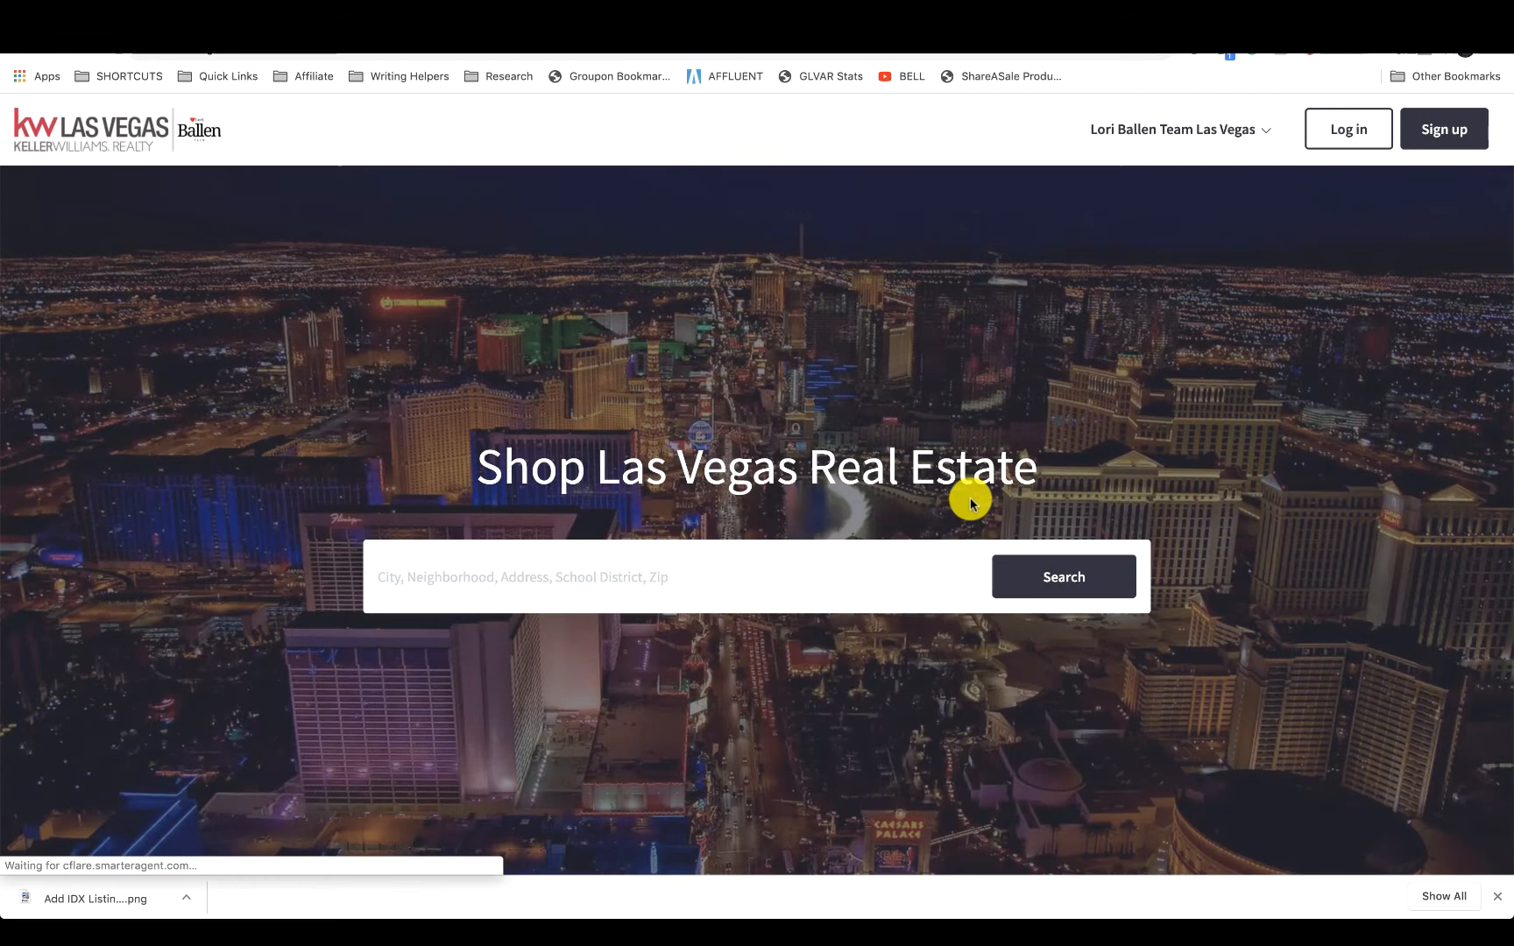
pyautogui.click(1173, 130)
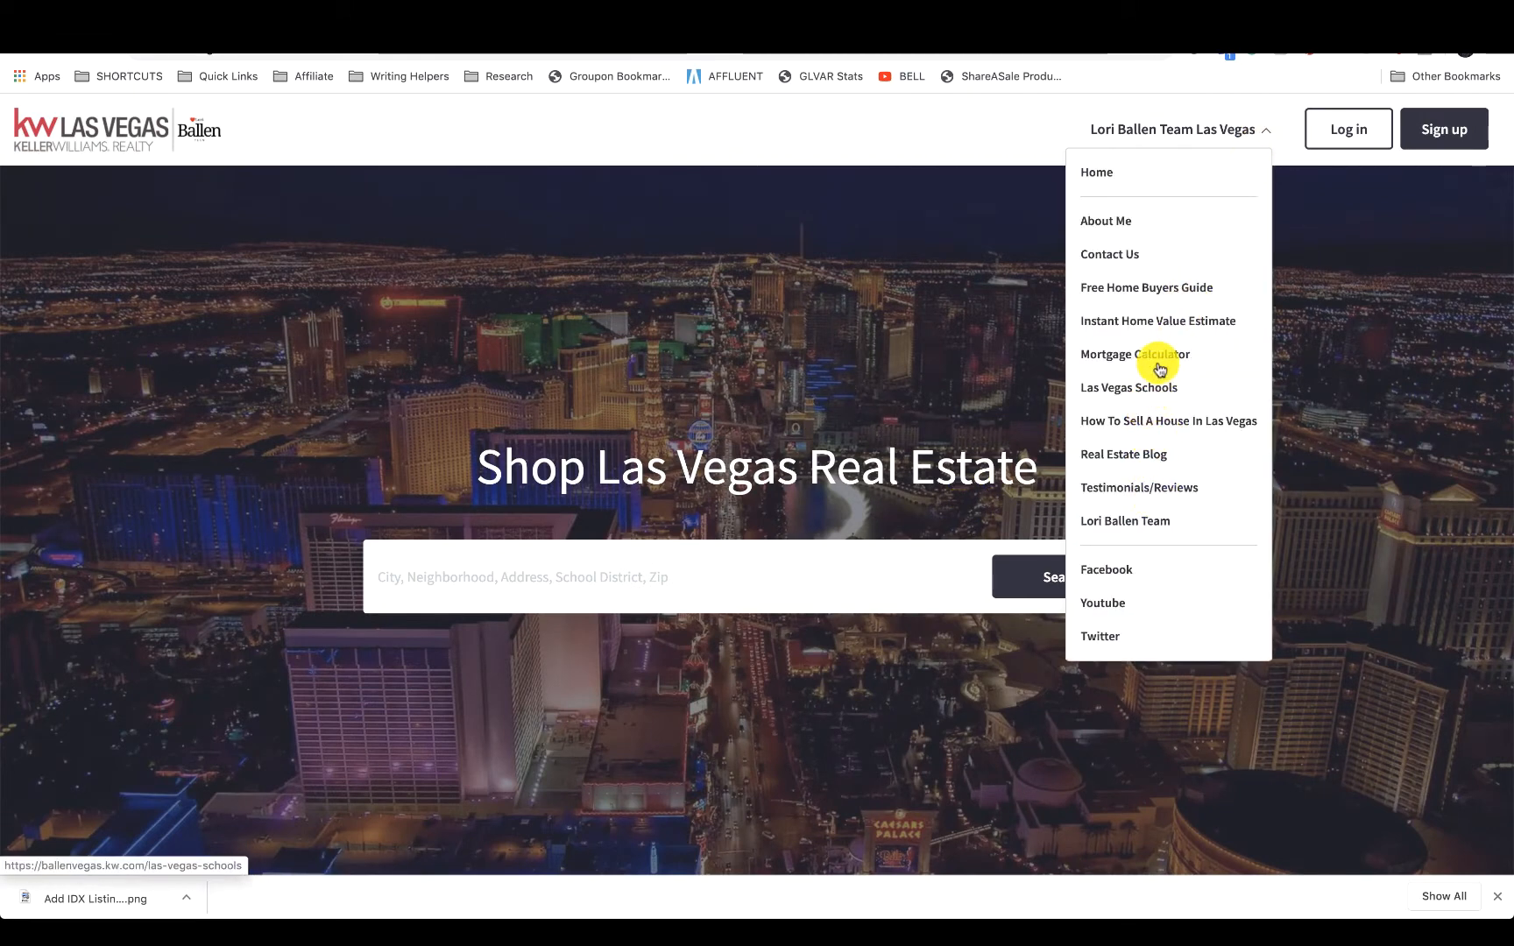
pyautogui.moveTo(1204, 326)
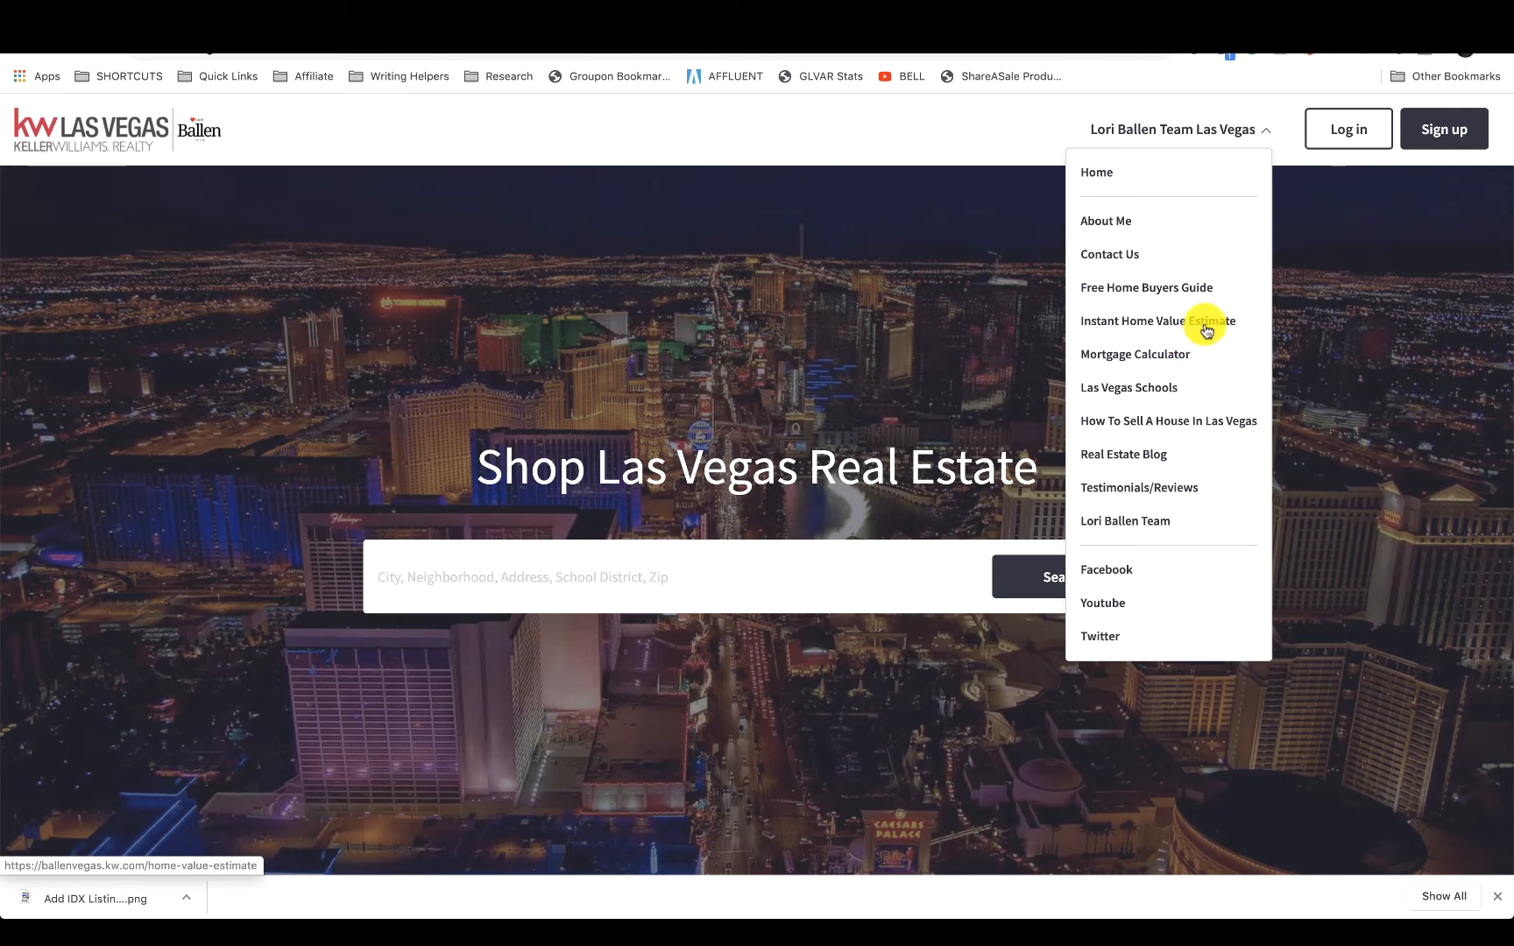
# Step: Go to the Instant Home Value Estimate page with its home-worth request form
pyautogui.click(1157, 320)
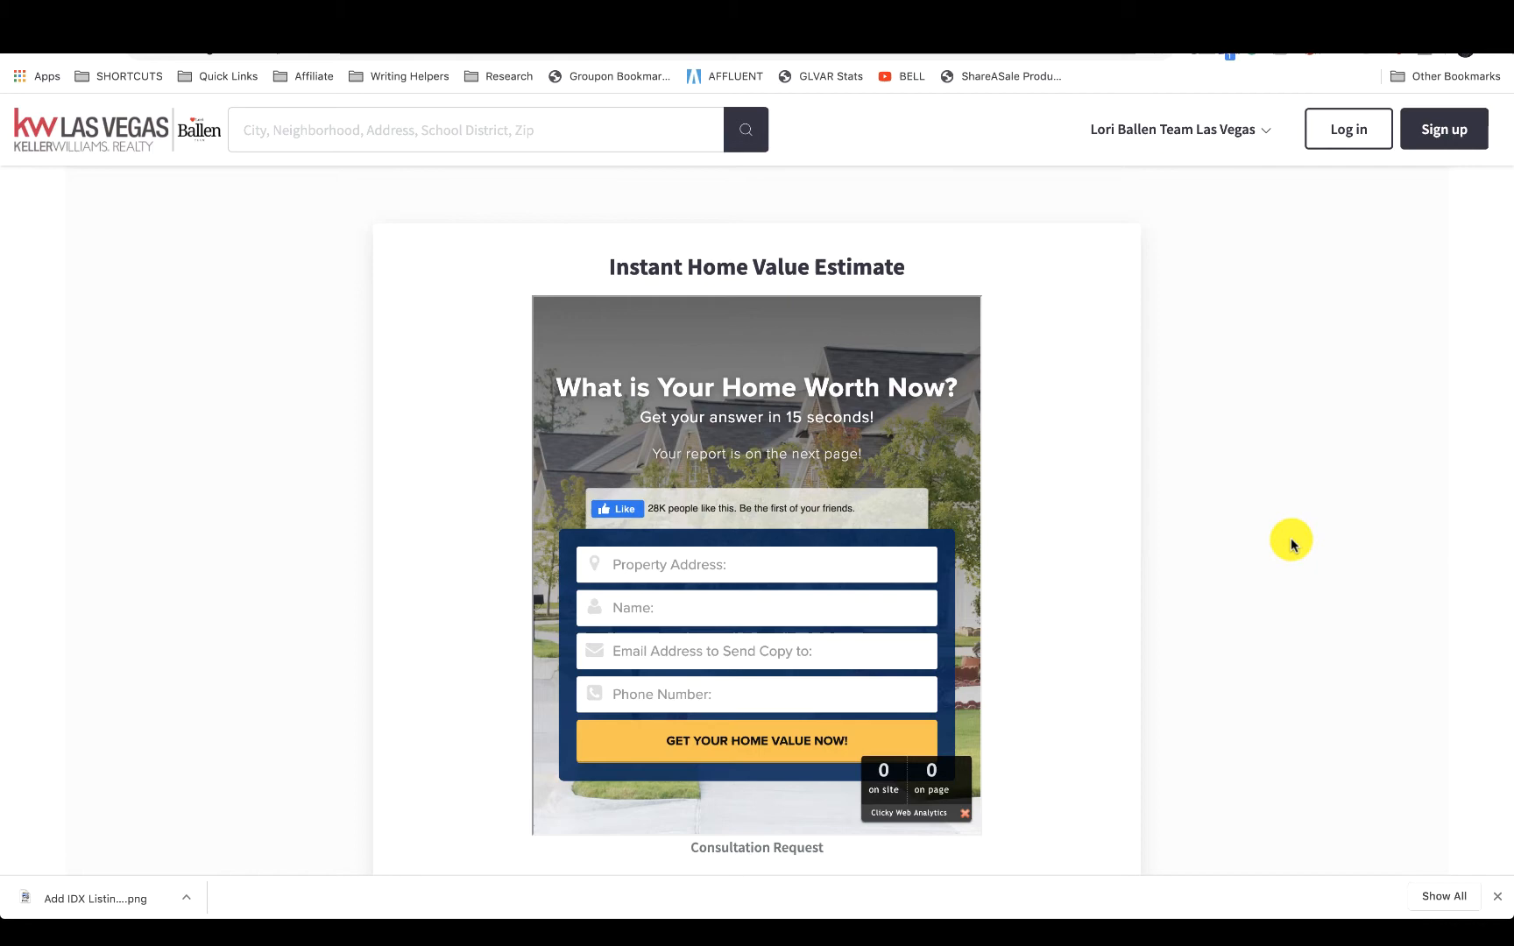
pyautogui.moveTo(1243, 496)
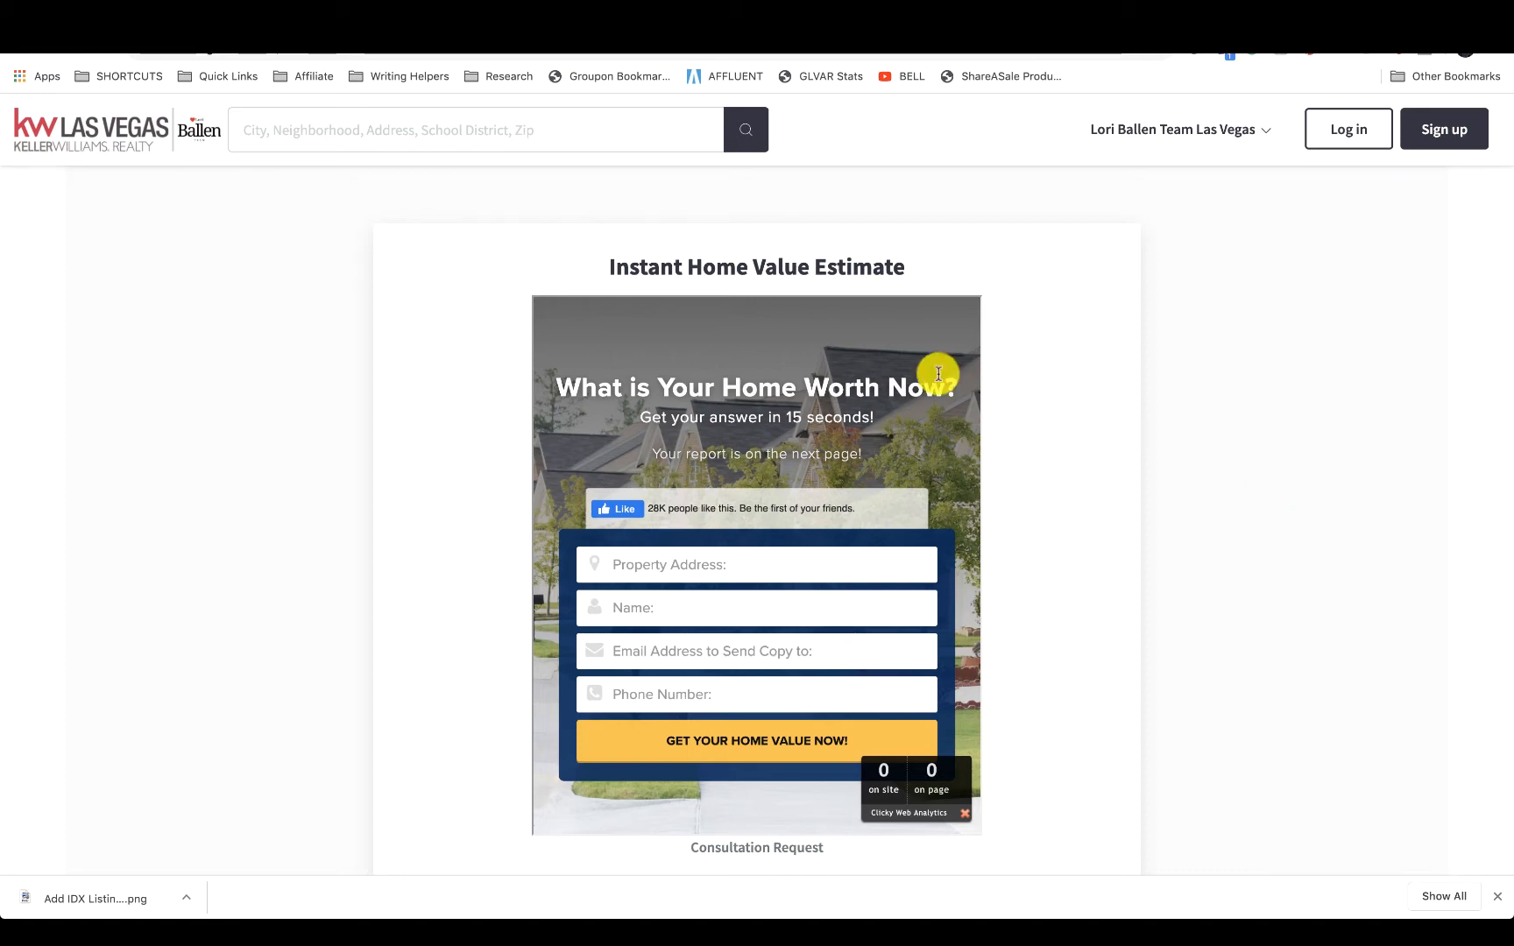
pyautogui.moveTo(969, 456)
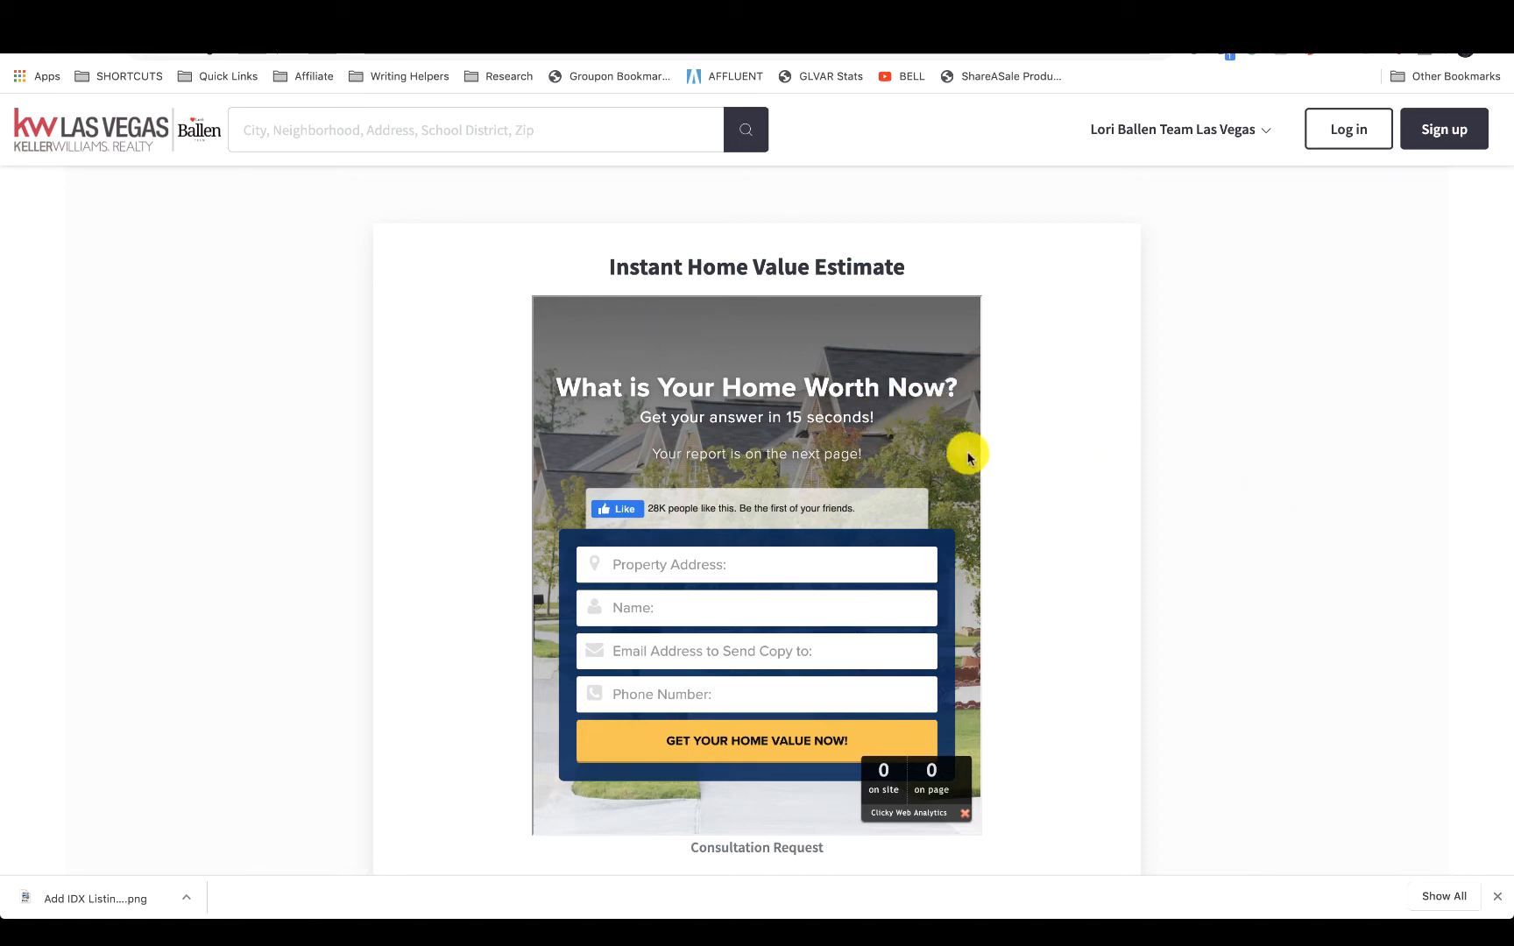
pyautogui.moveTo(890, 435)
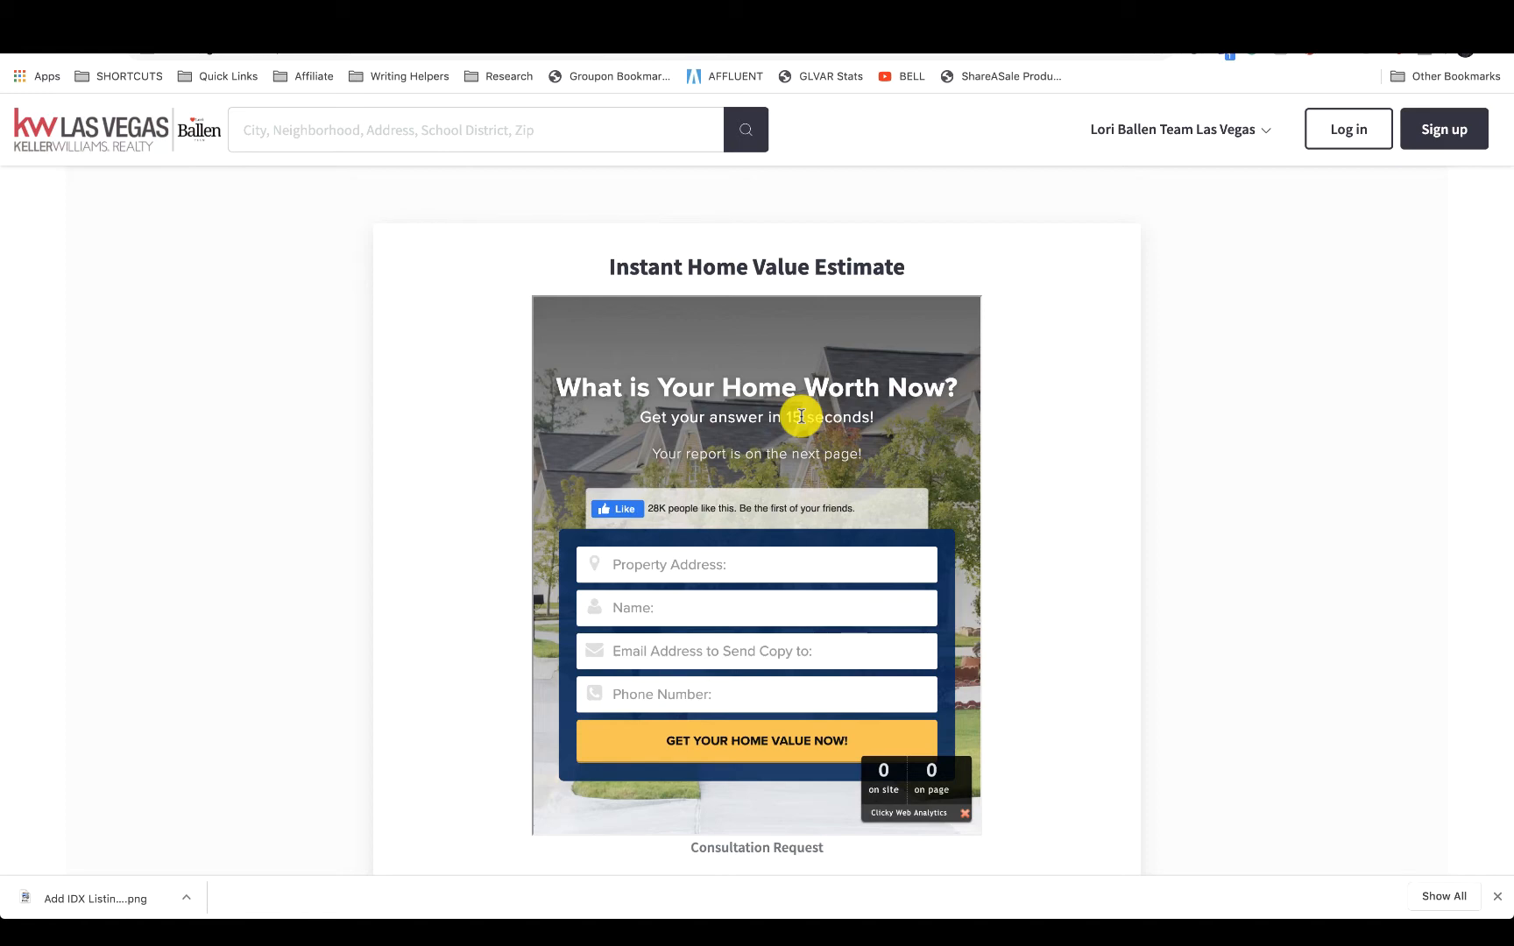
pyautogui.moveTo(1280, 340)
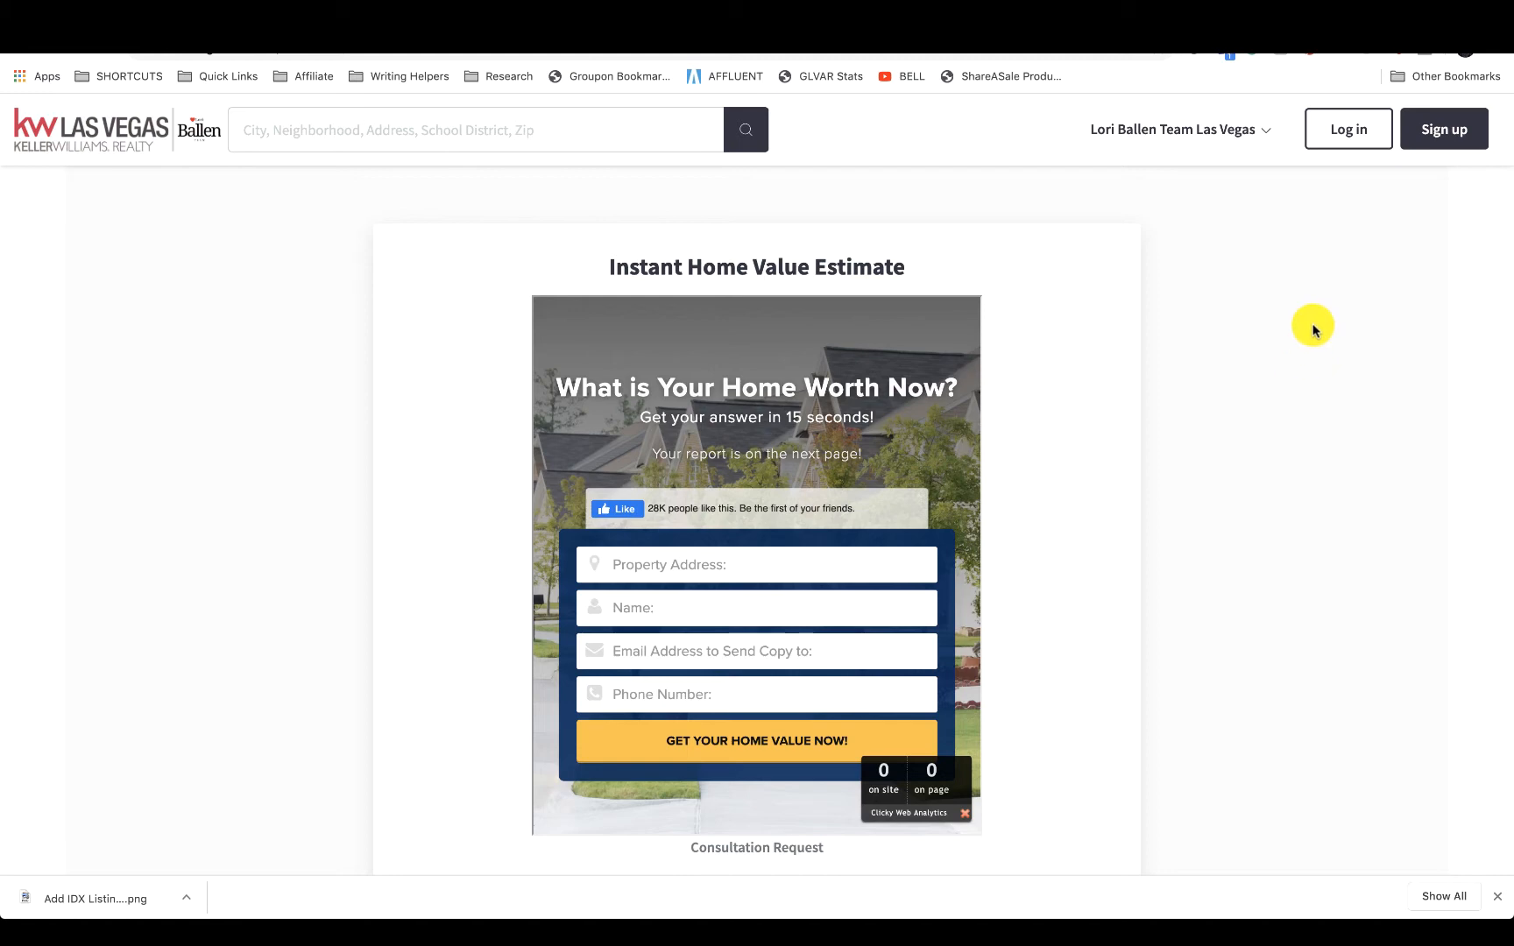
pyautogui.moveTo(1323, 299)
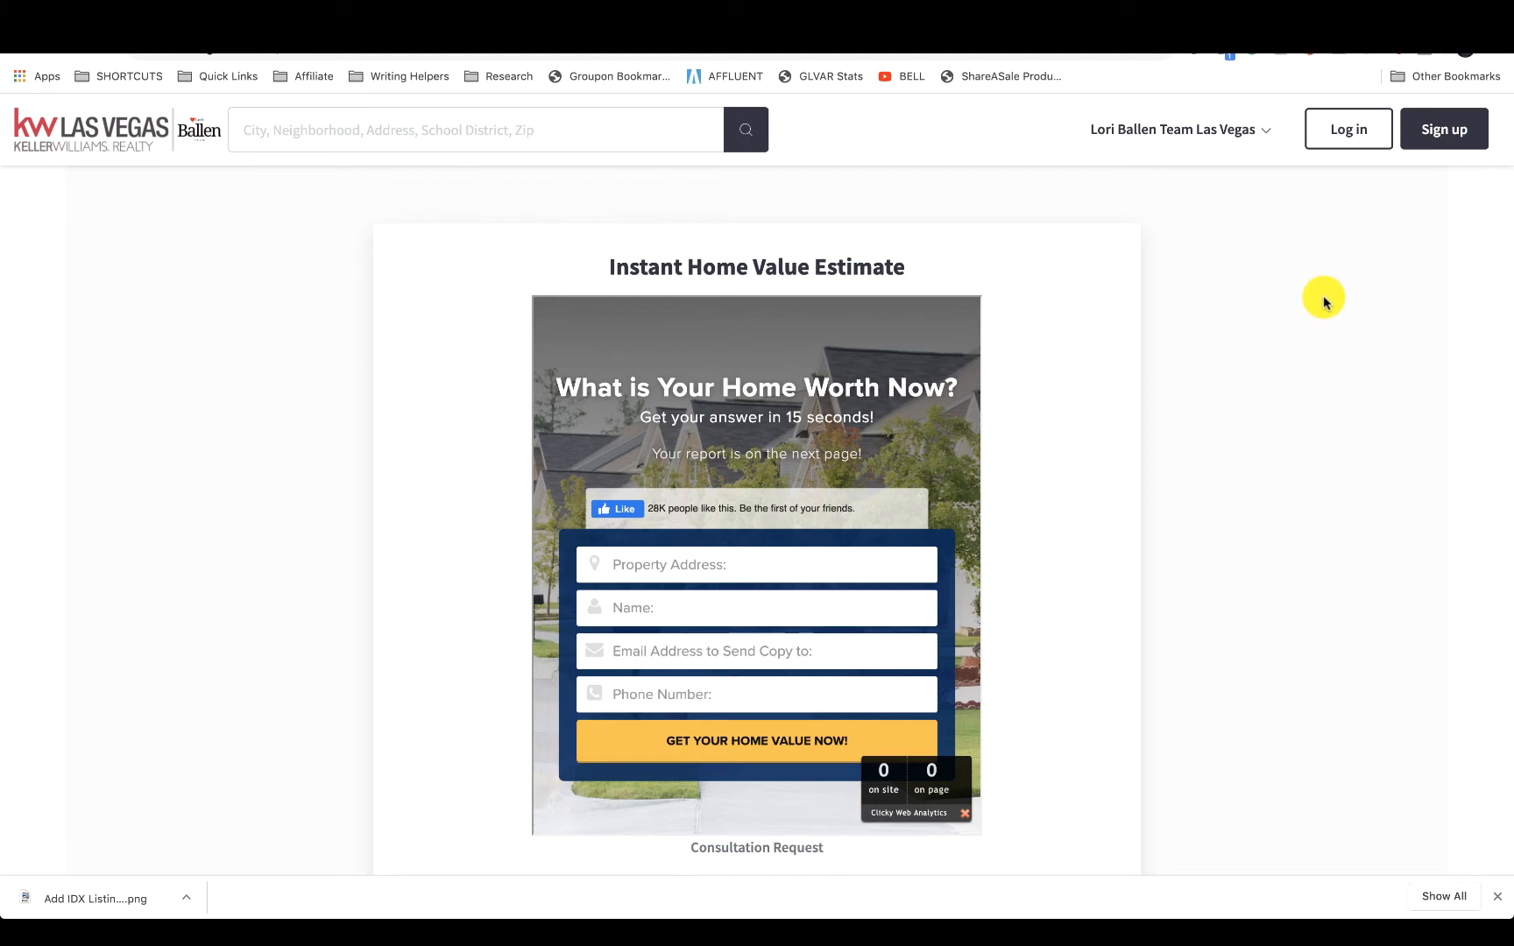
pyautogui.moveTo(1029, 385)
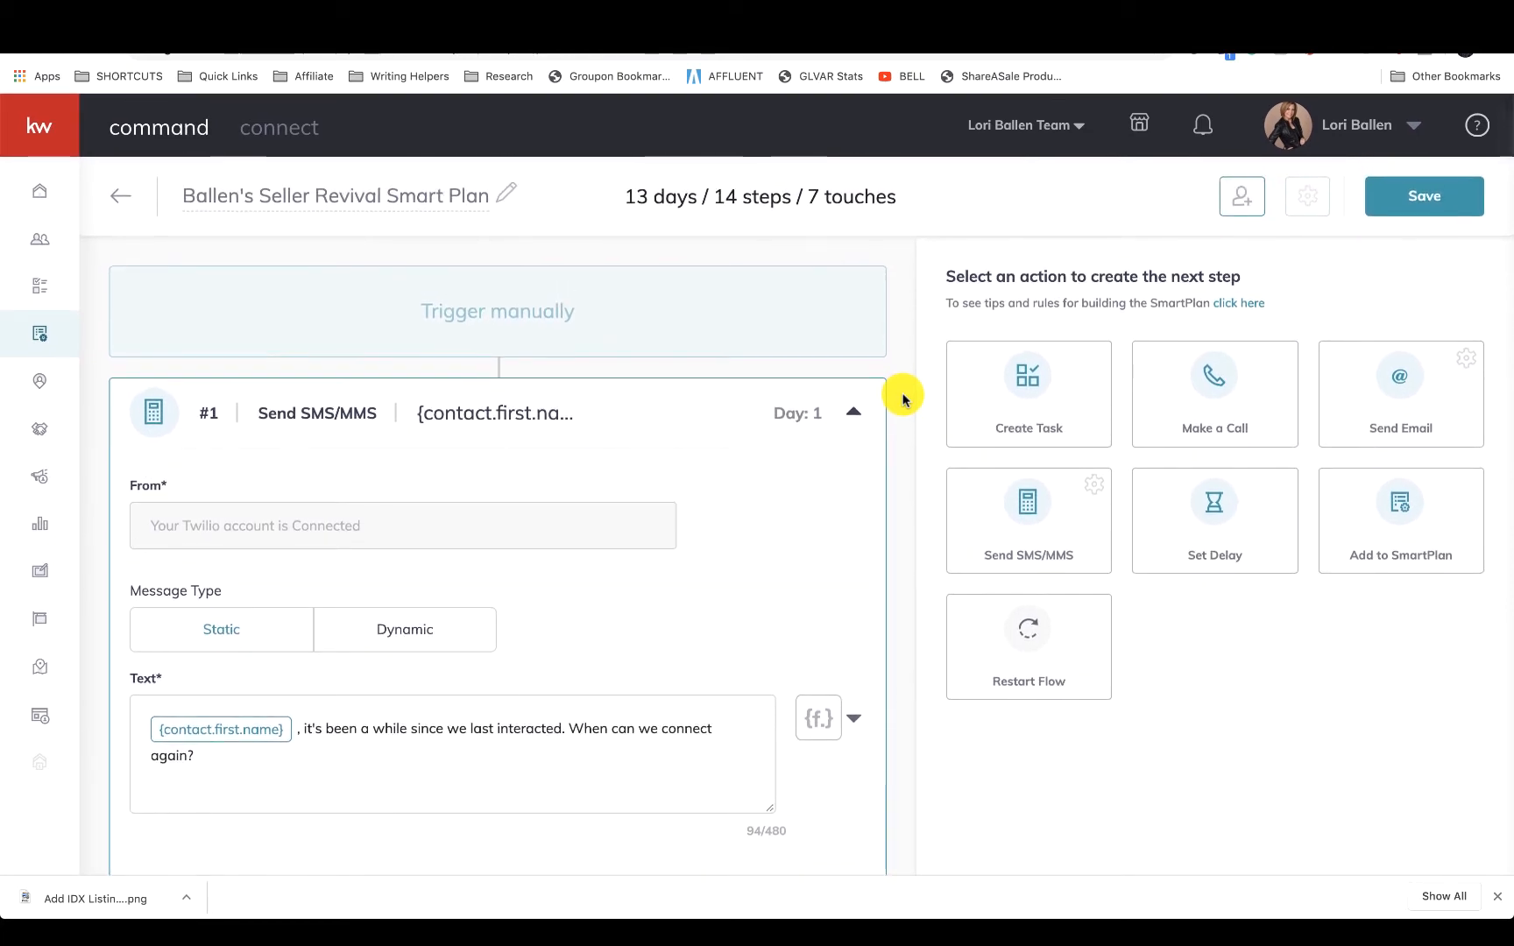
pyautogui.moveTo(752, 529)
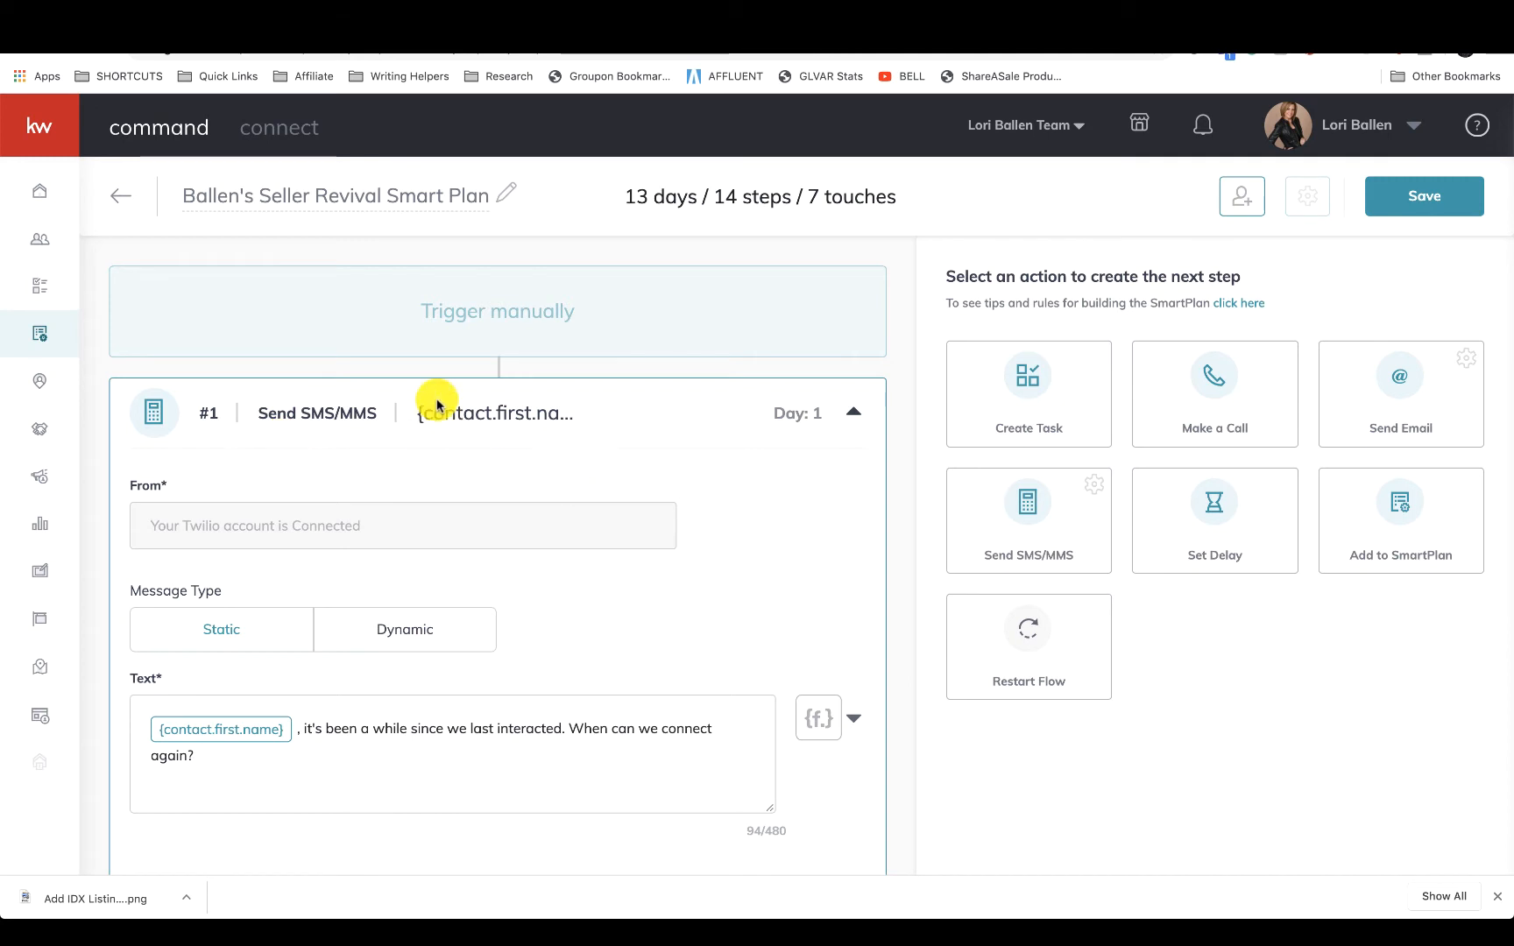
pyautogui.scroll(-3)
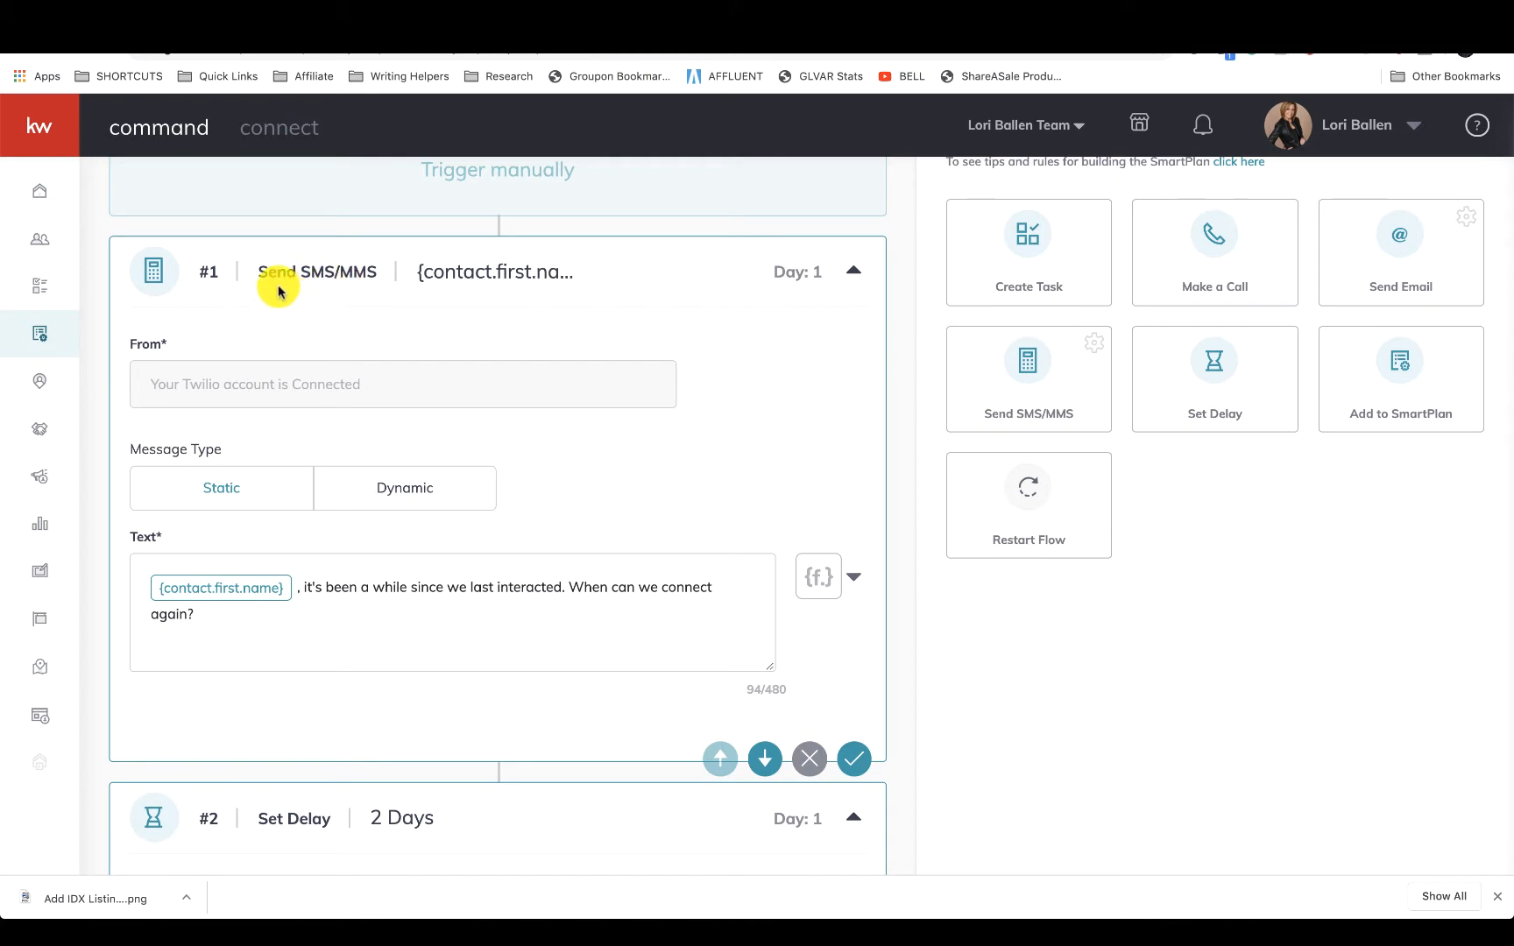
pyautogui.moveTo(389, 283)
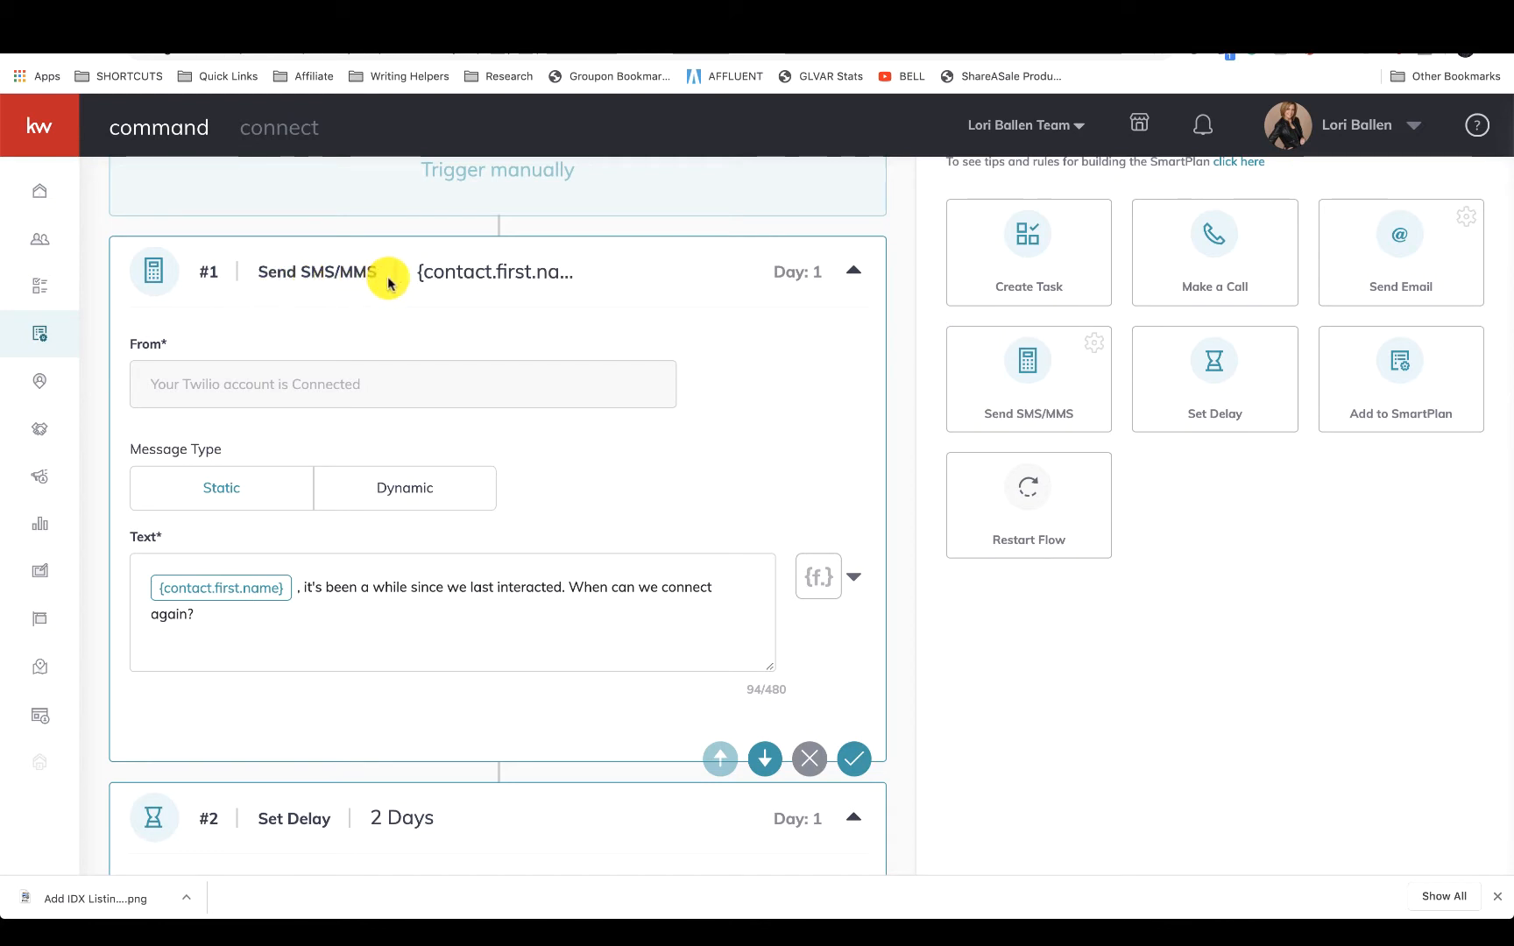
pyautogui.scroll(-3)
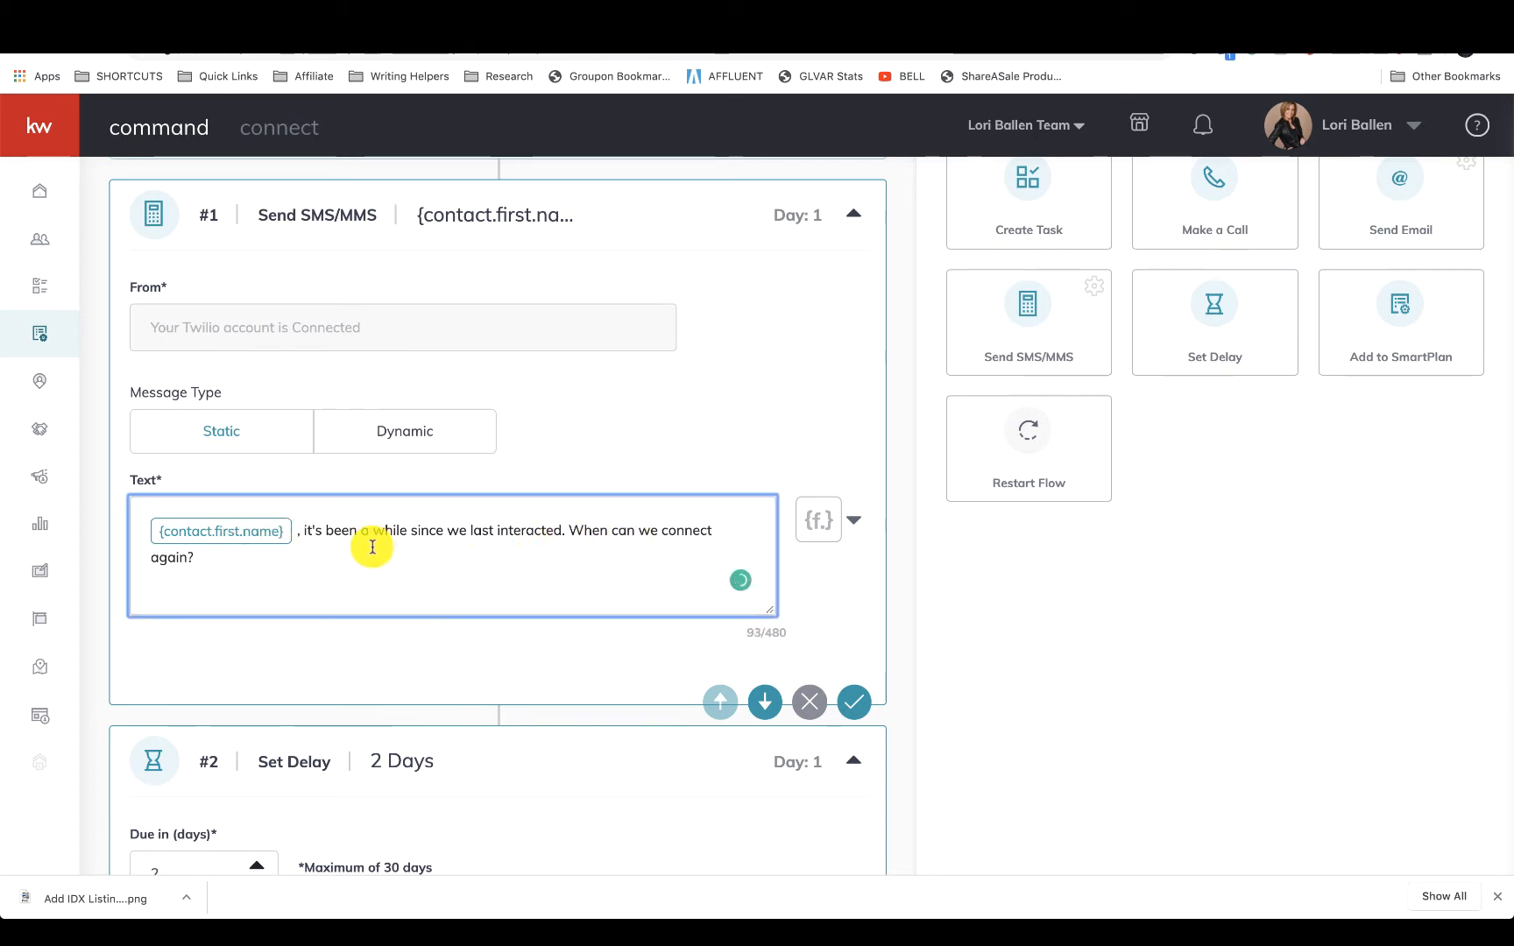
pyautogui.scroll(-3)
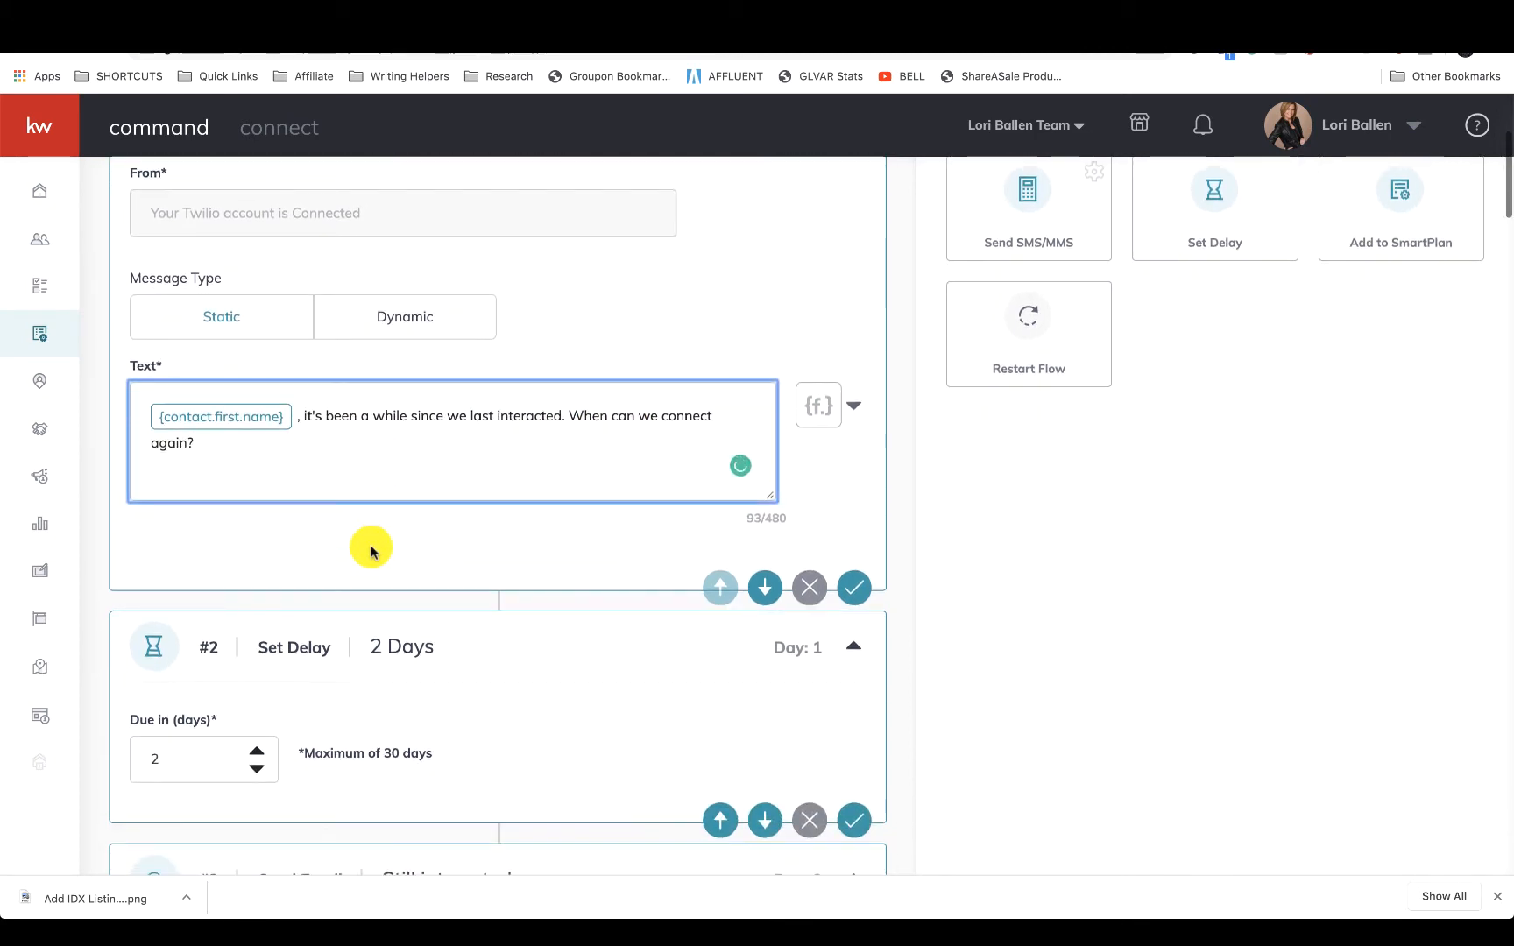
pyautogui.scroll(-3)
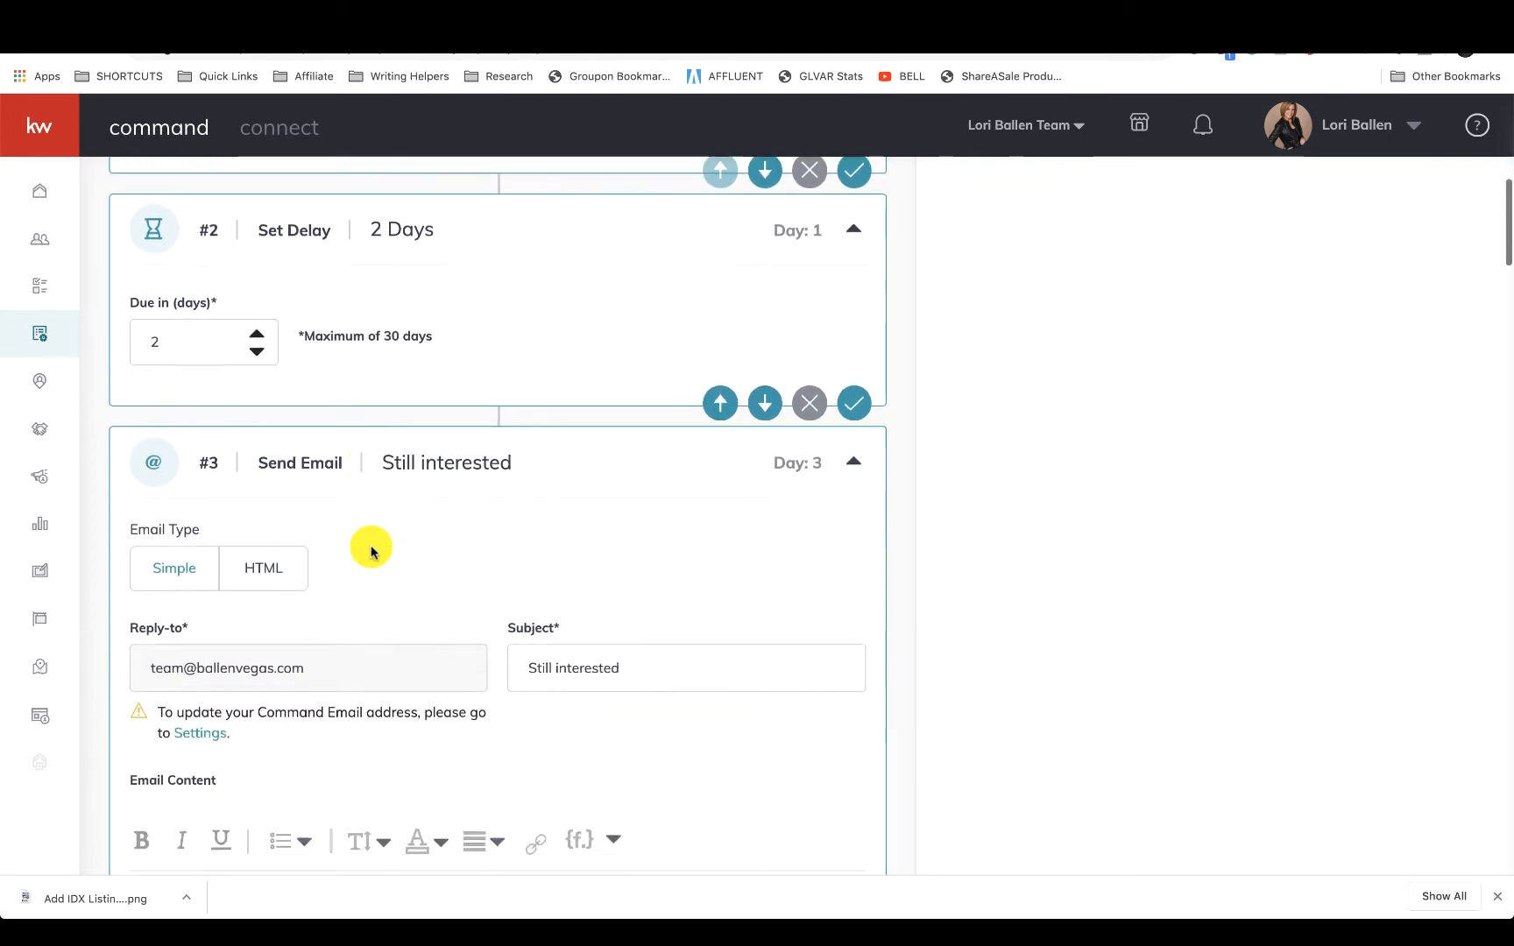
pyautogui.scroll(3)
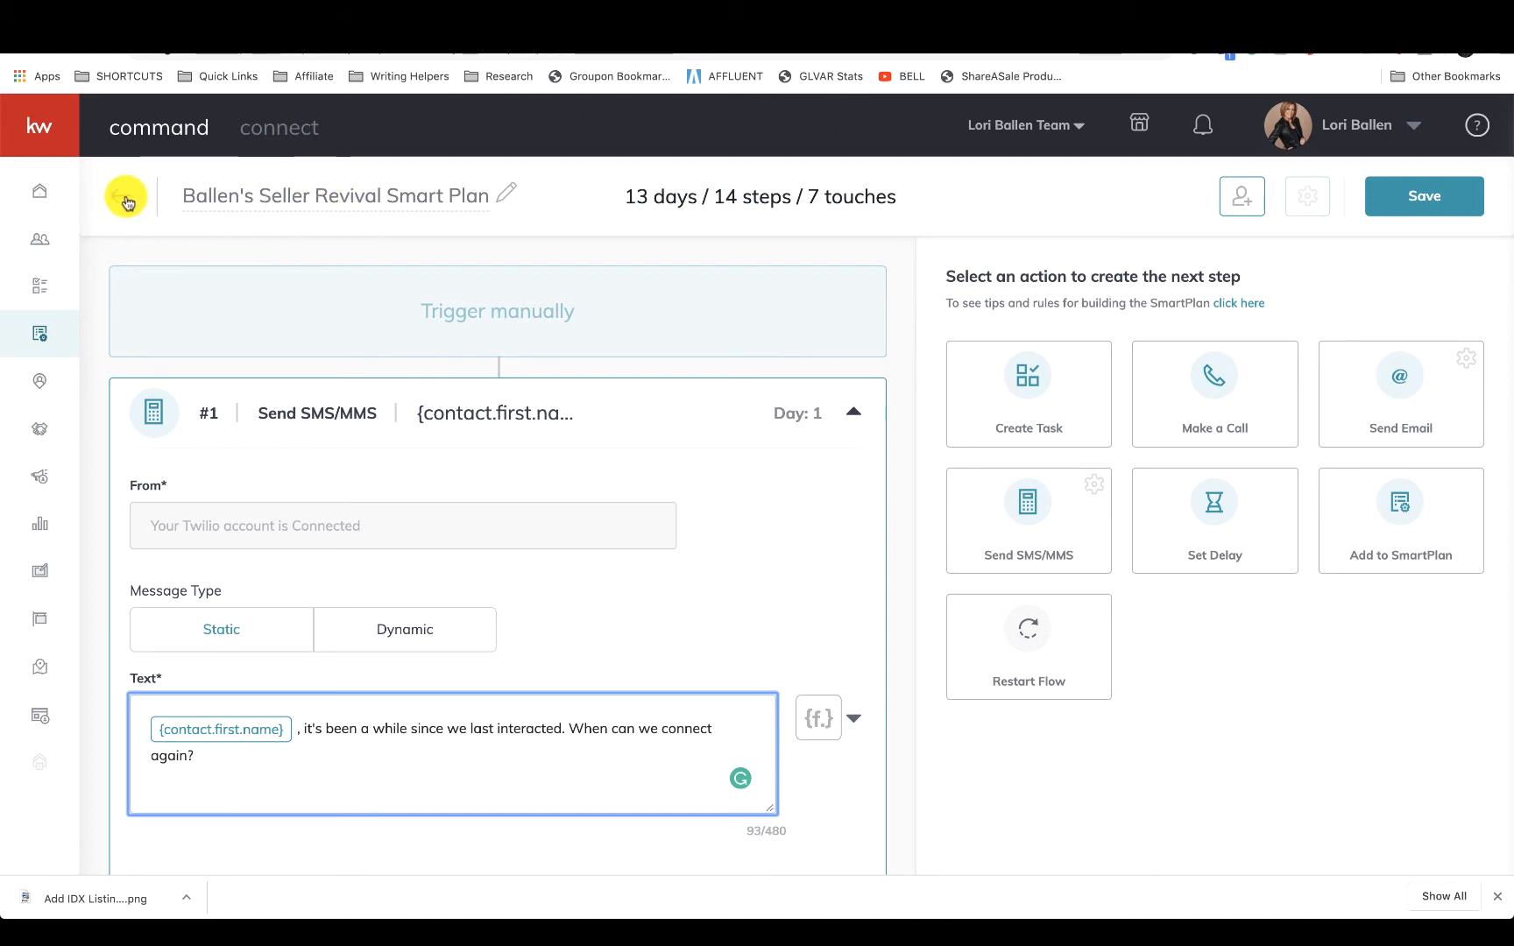
# Step: Leave the plan editor without saving and page to the final plans page, 11–14 of 14
pyautogui.click(125, 196)
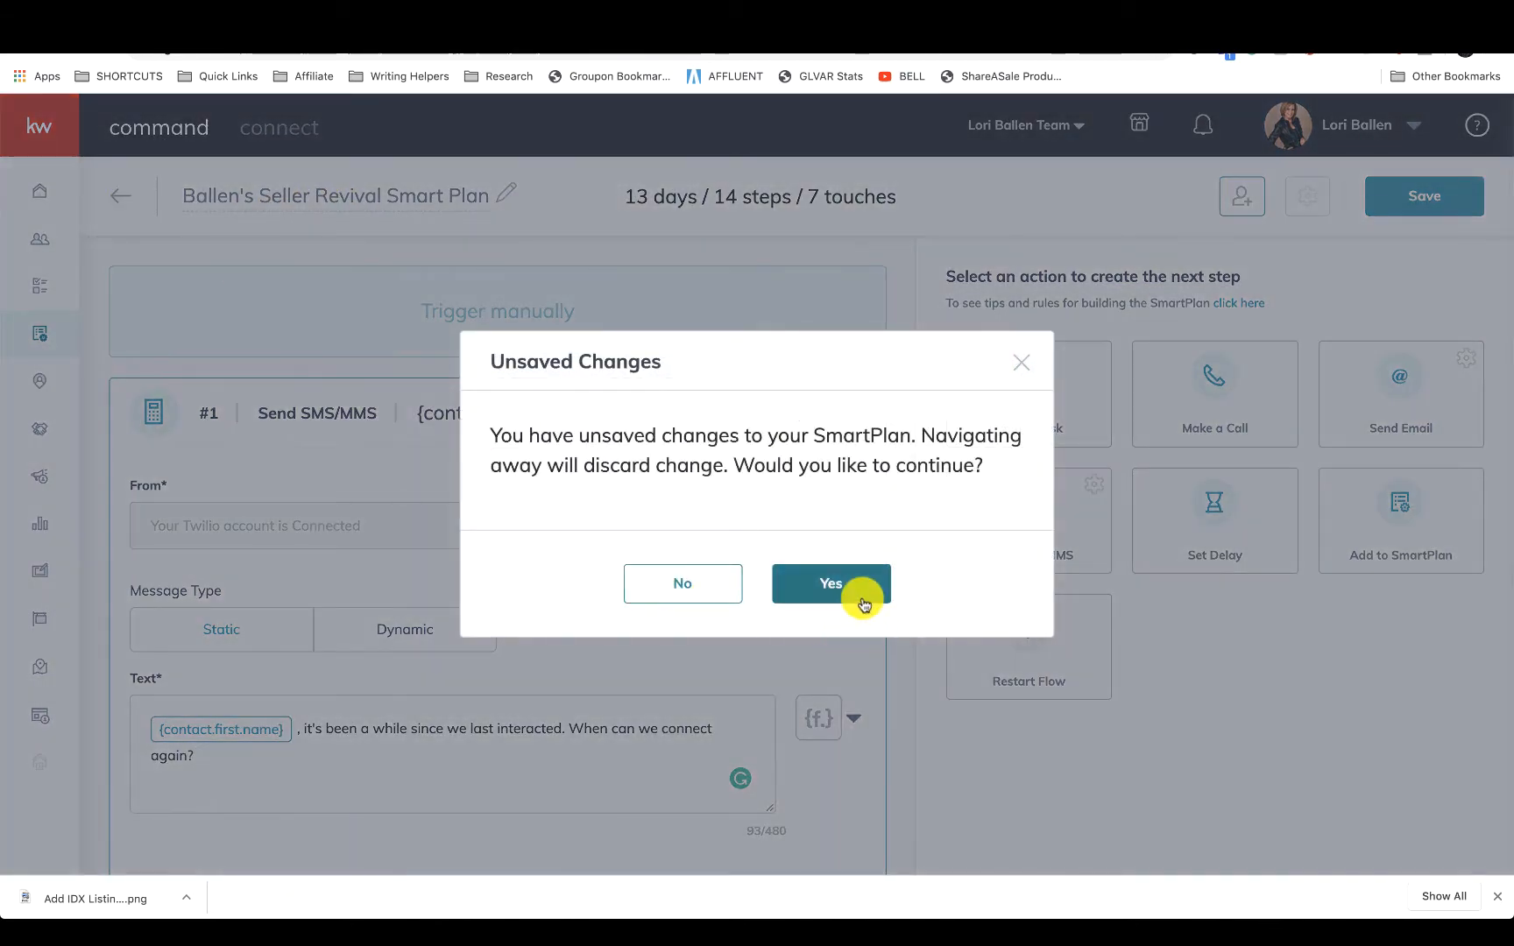
pyautogui.click(829, 583)
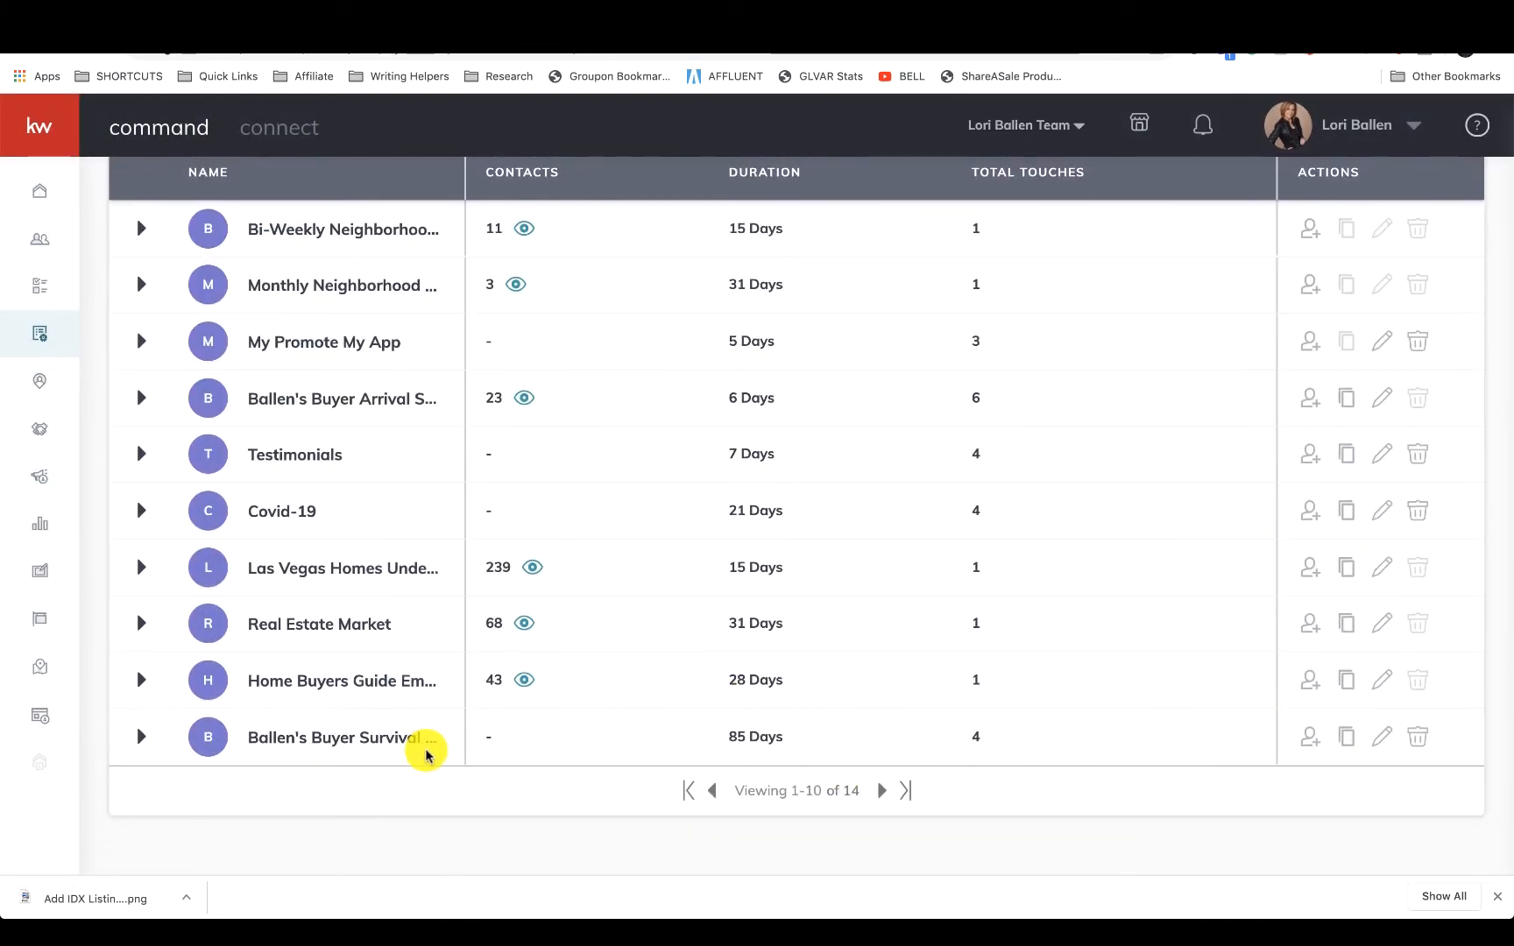
pyautogui.click(881, 791)
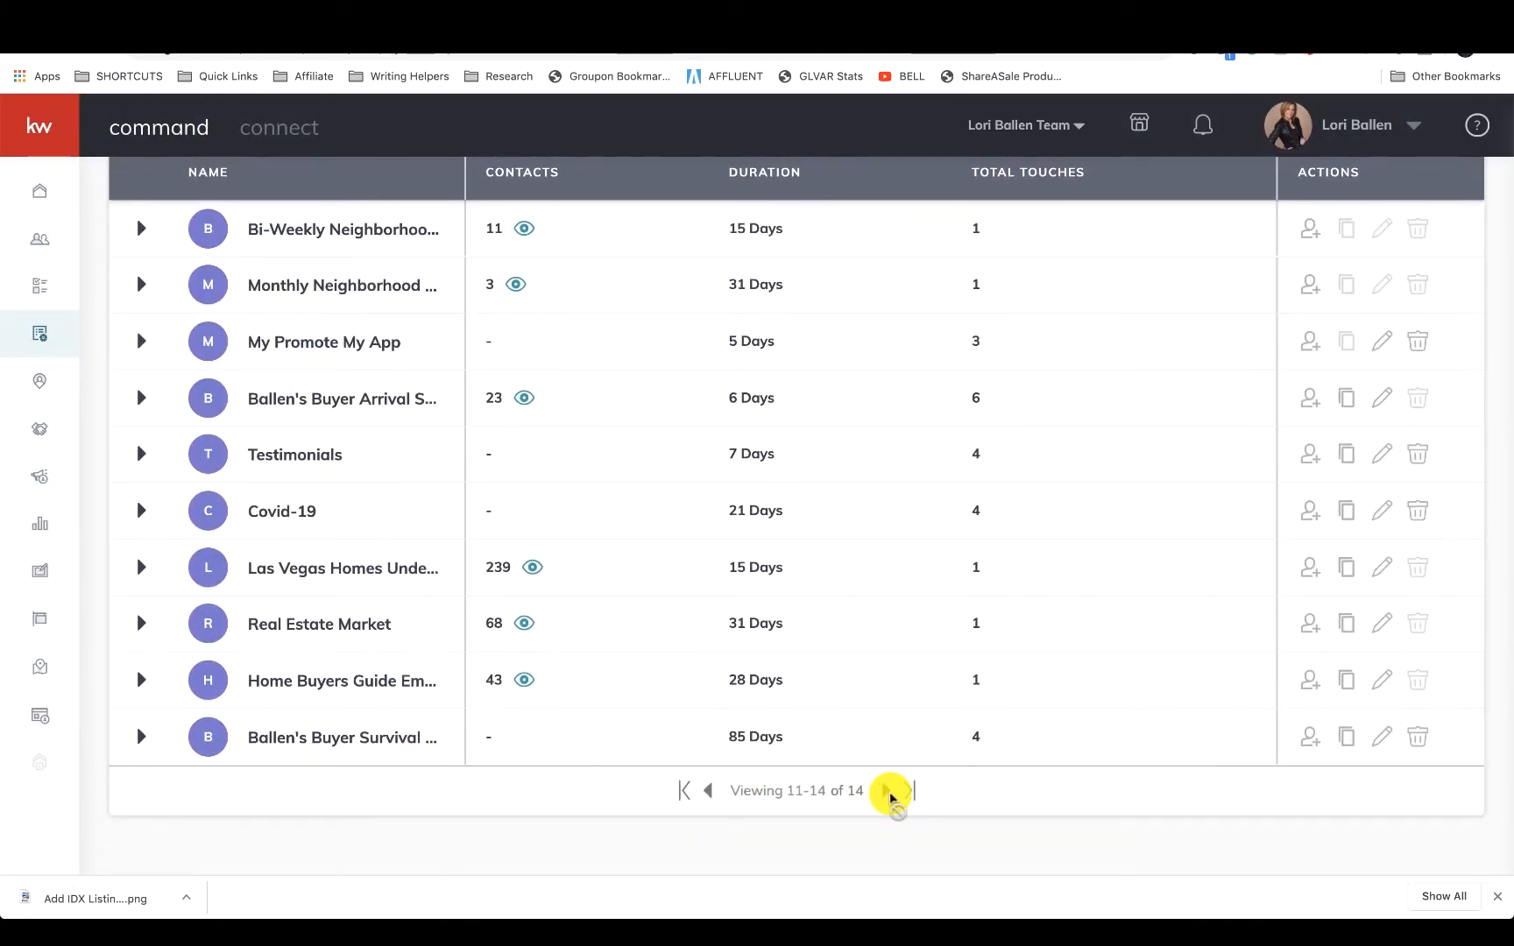
pyautogui.click(887, 790)
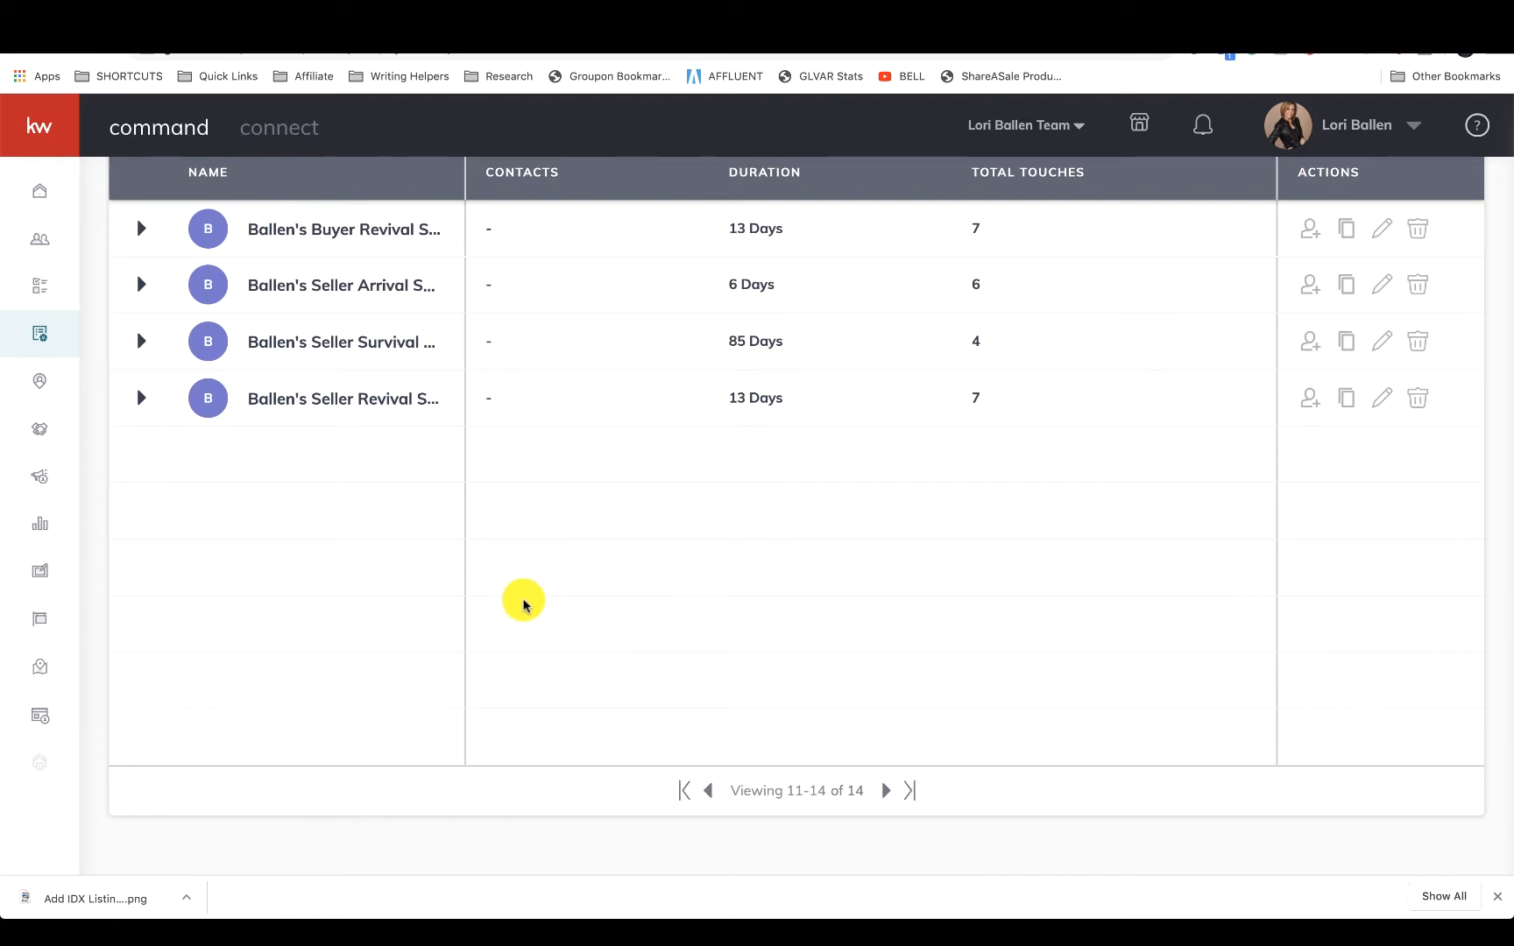
pyautogui.moveTo(409, 482)
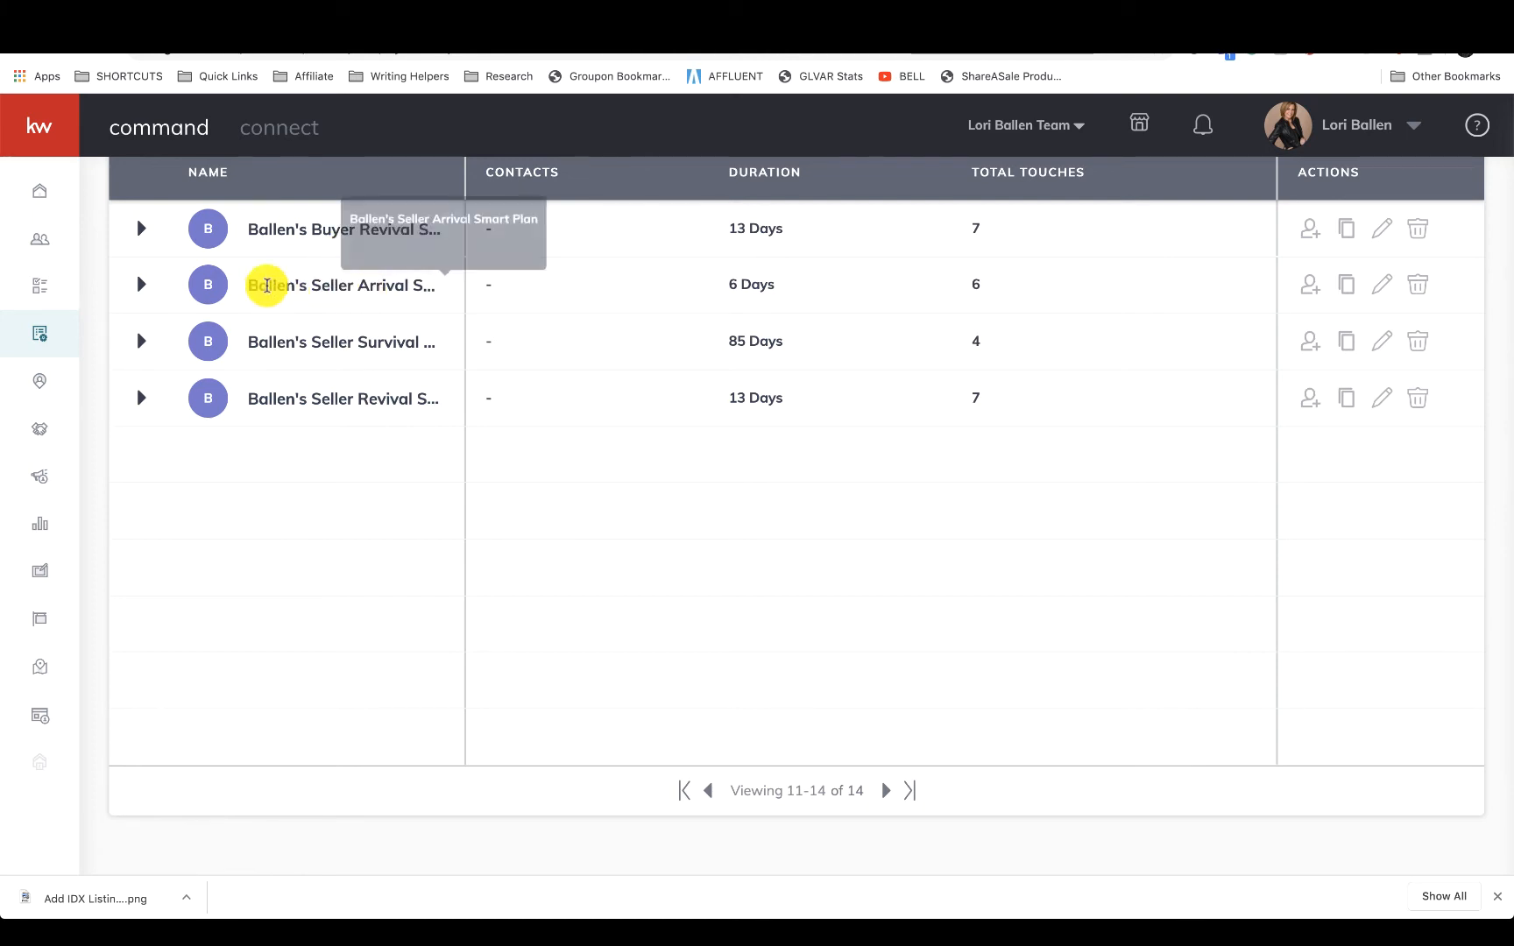
pyautogui.moveTo(301, 348)
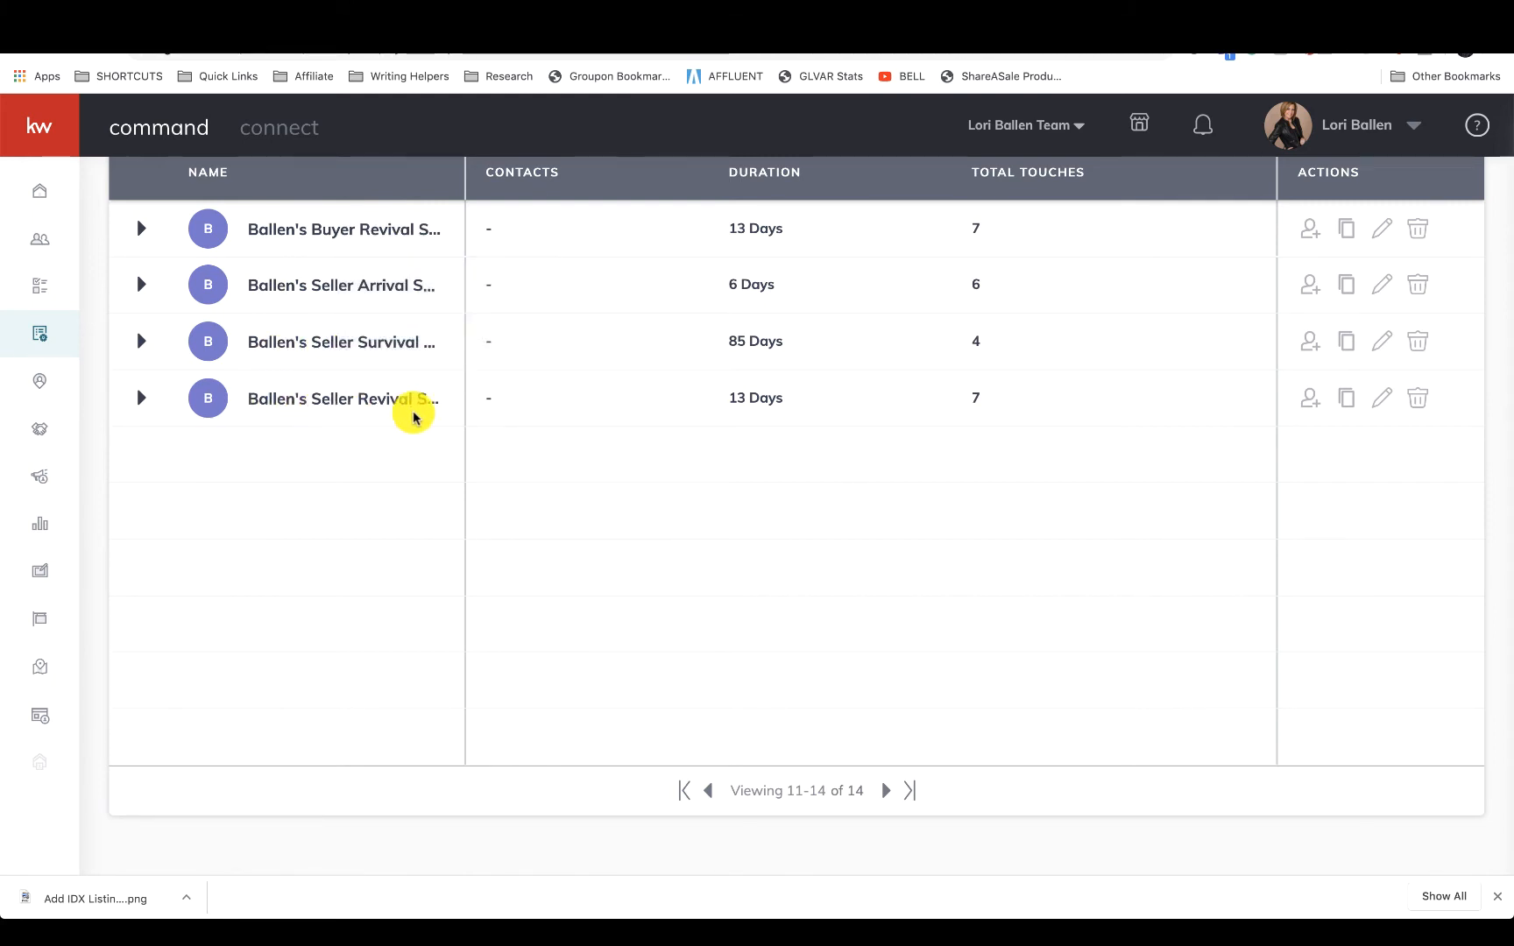
pyautogui.moveTo(538, 392)
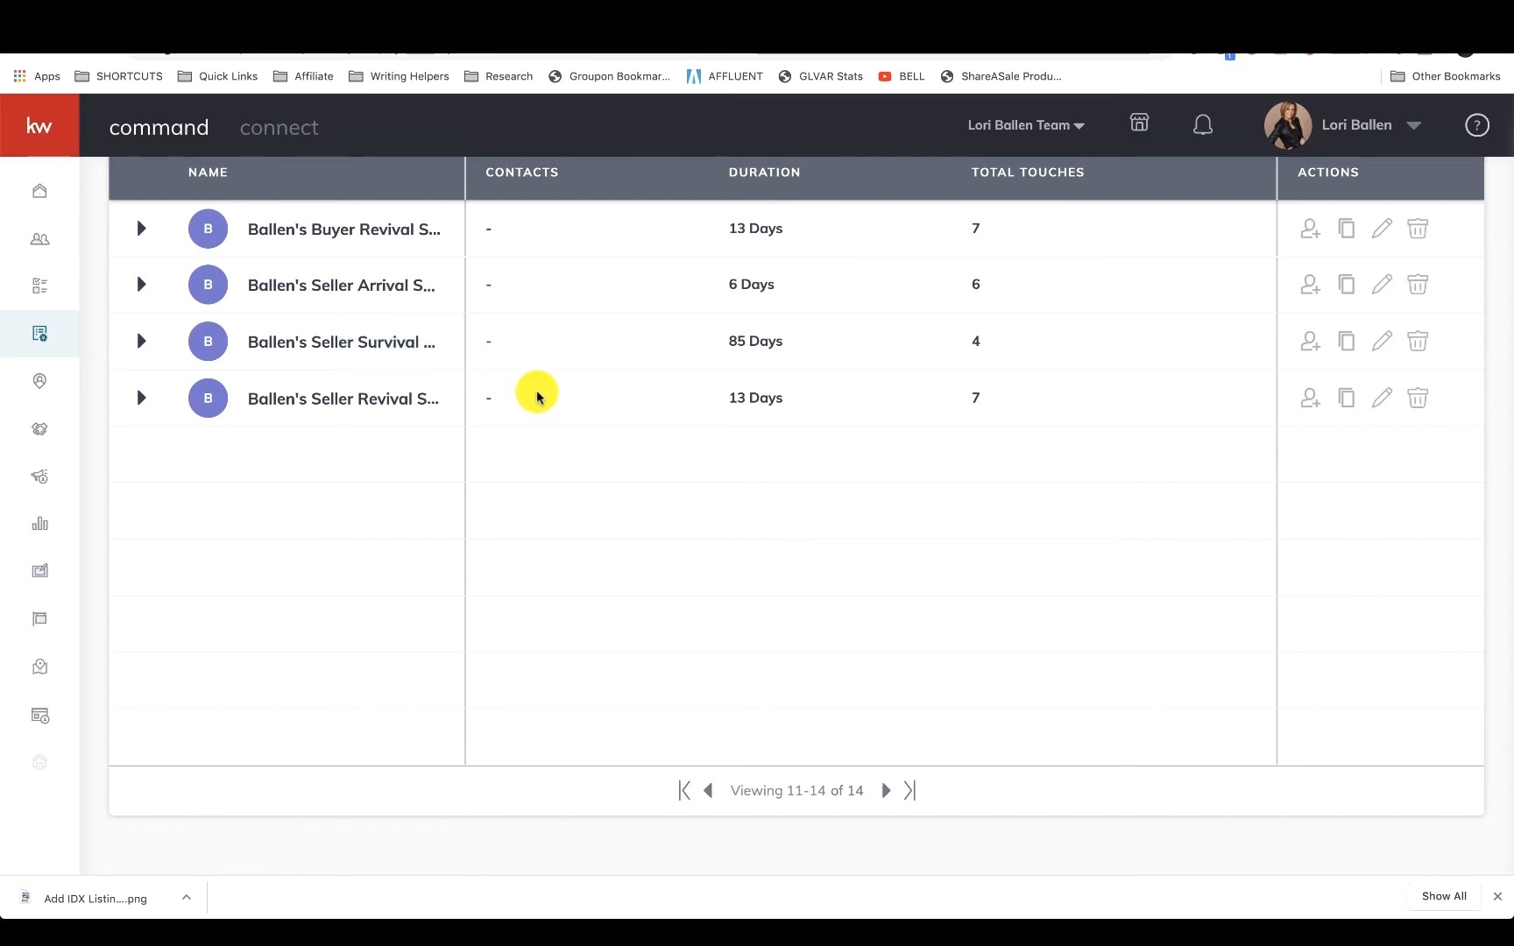
pyautogui.moveTo(463, 290)
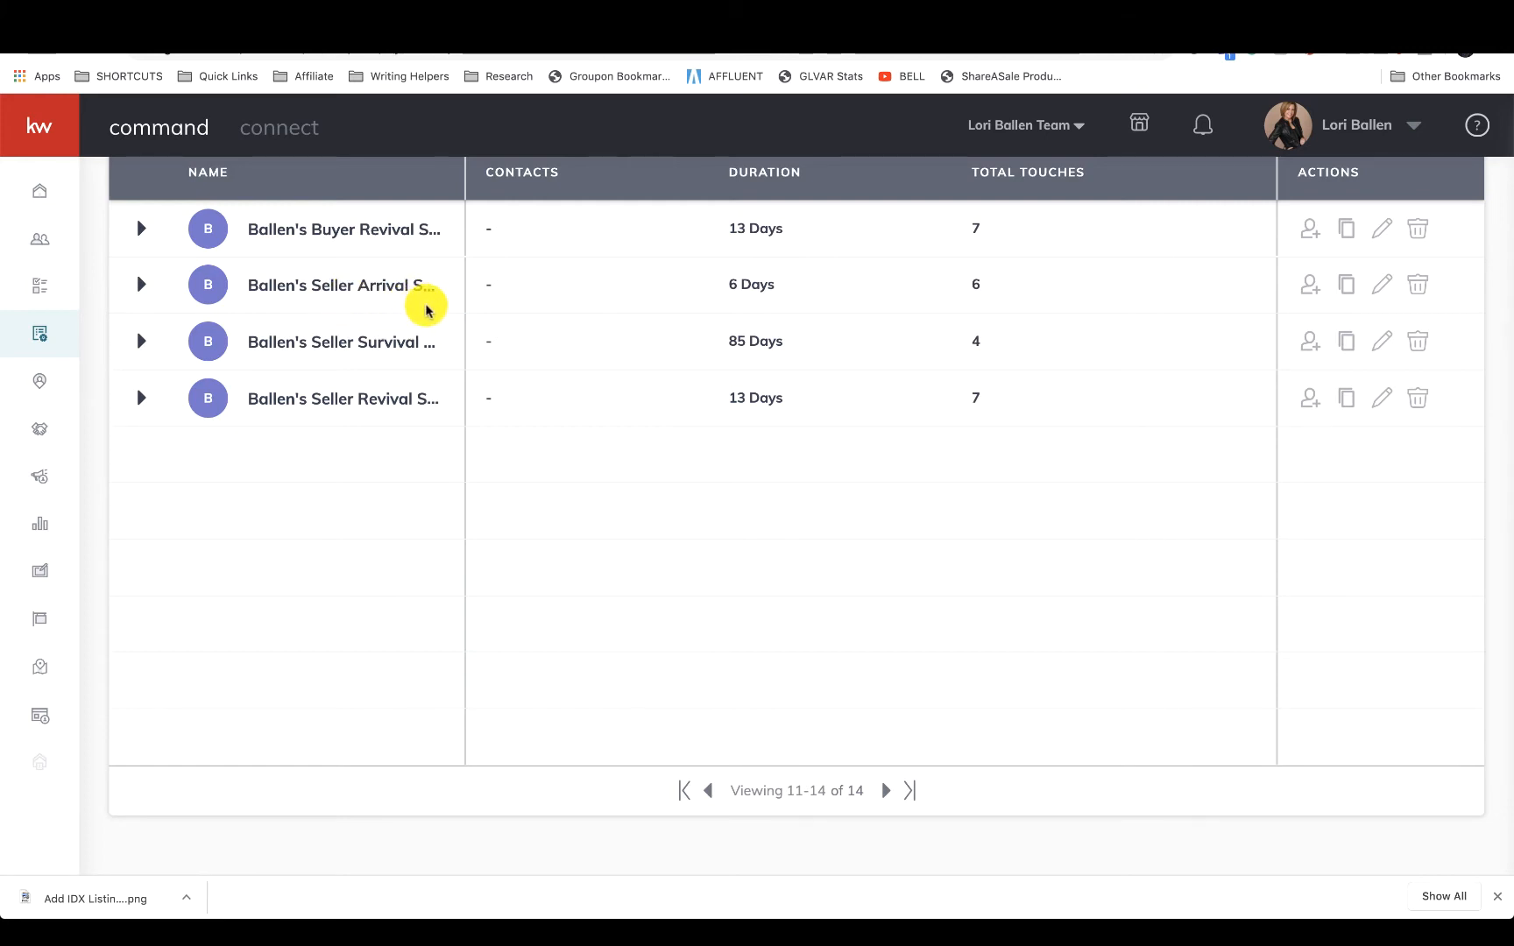
pyautogui.moveTo(413, 371)
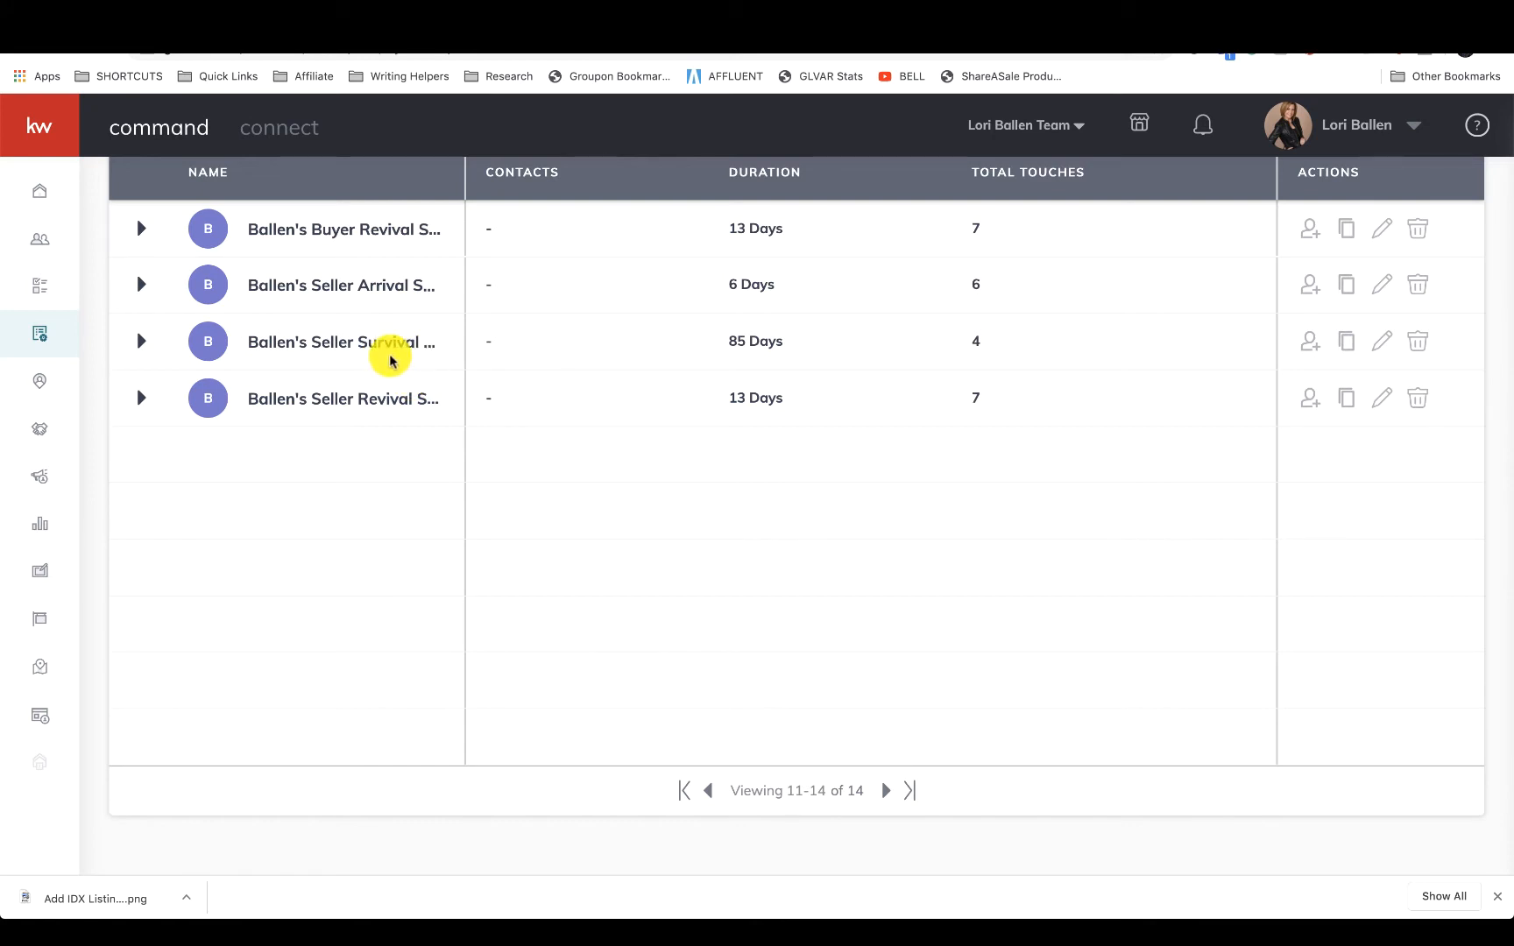
pyautogui.moveTo(424, 369)
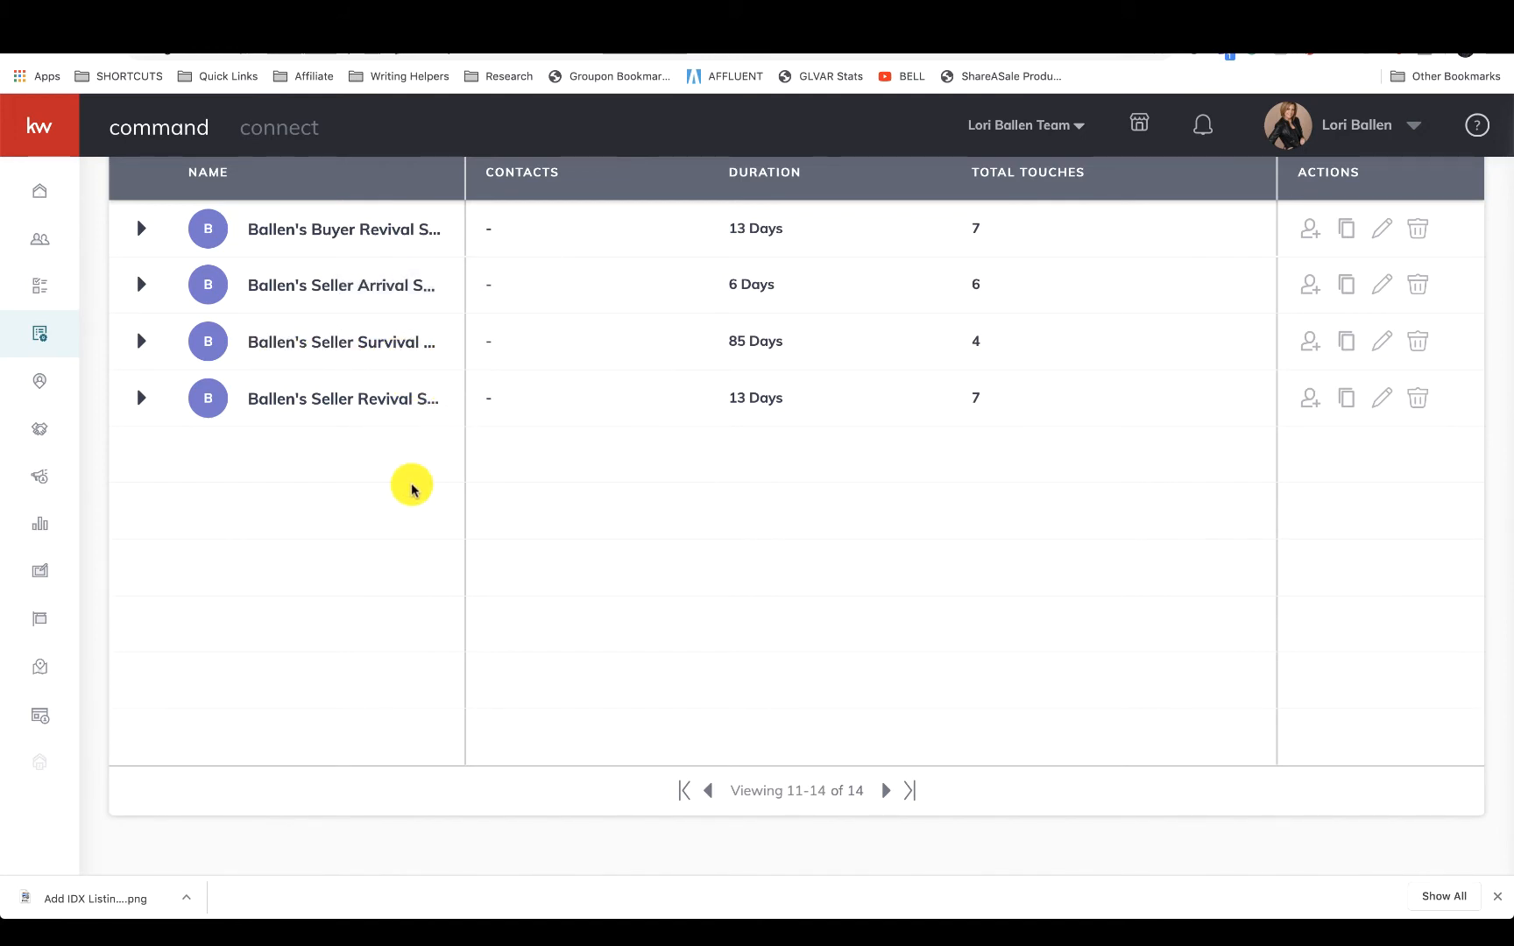
pyautogui.moveTo(362, 443)
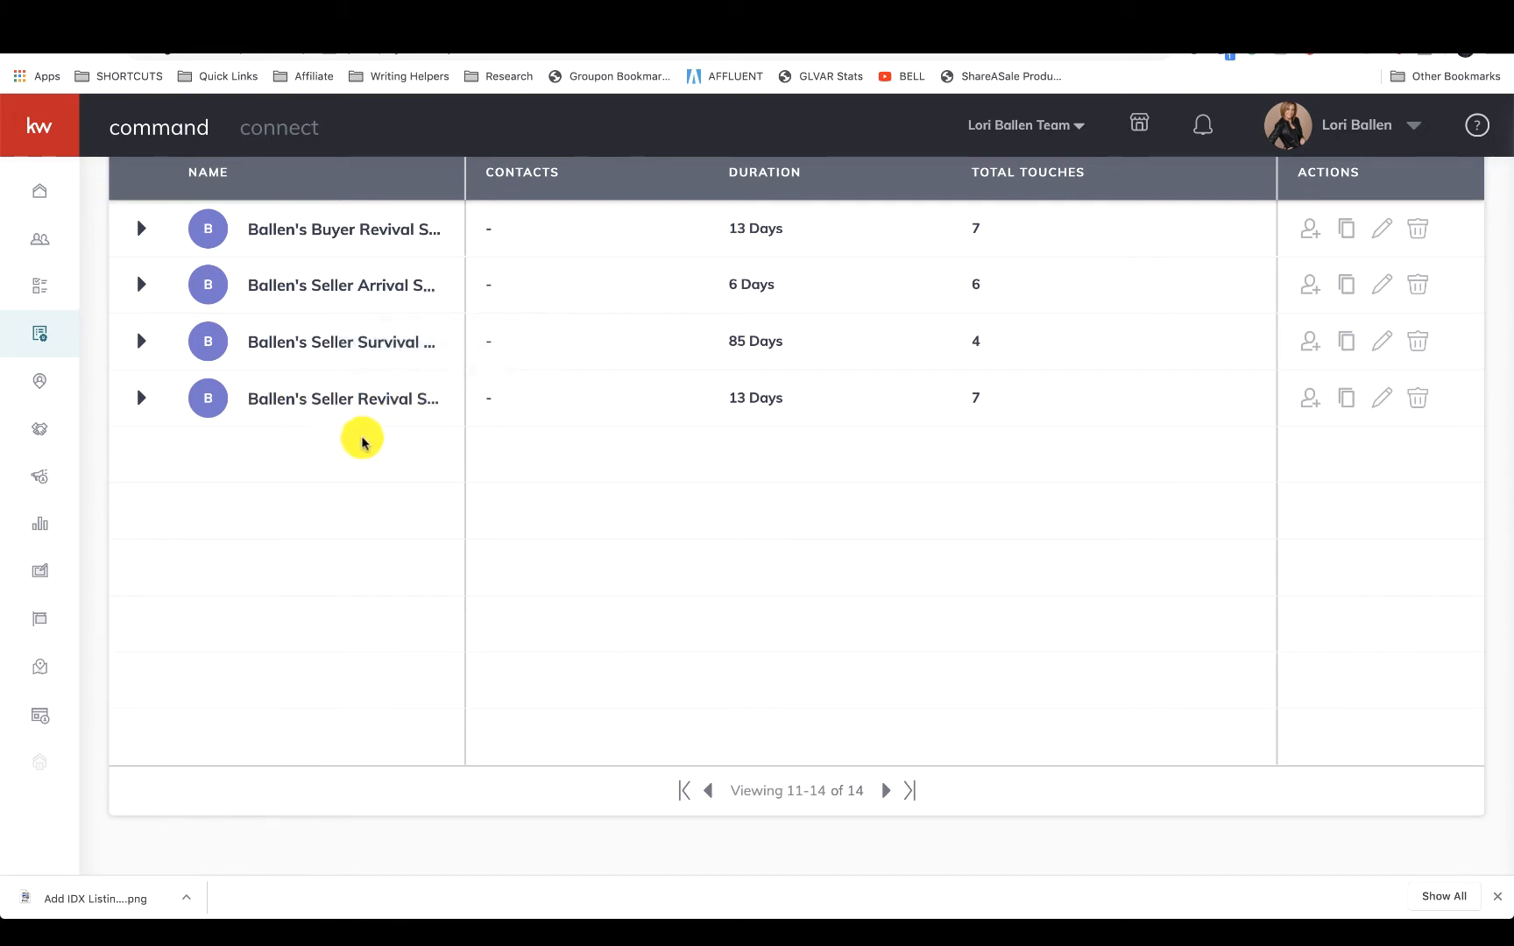
pyautogui.moveTo(488, 417)
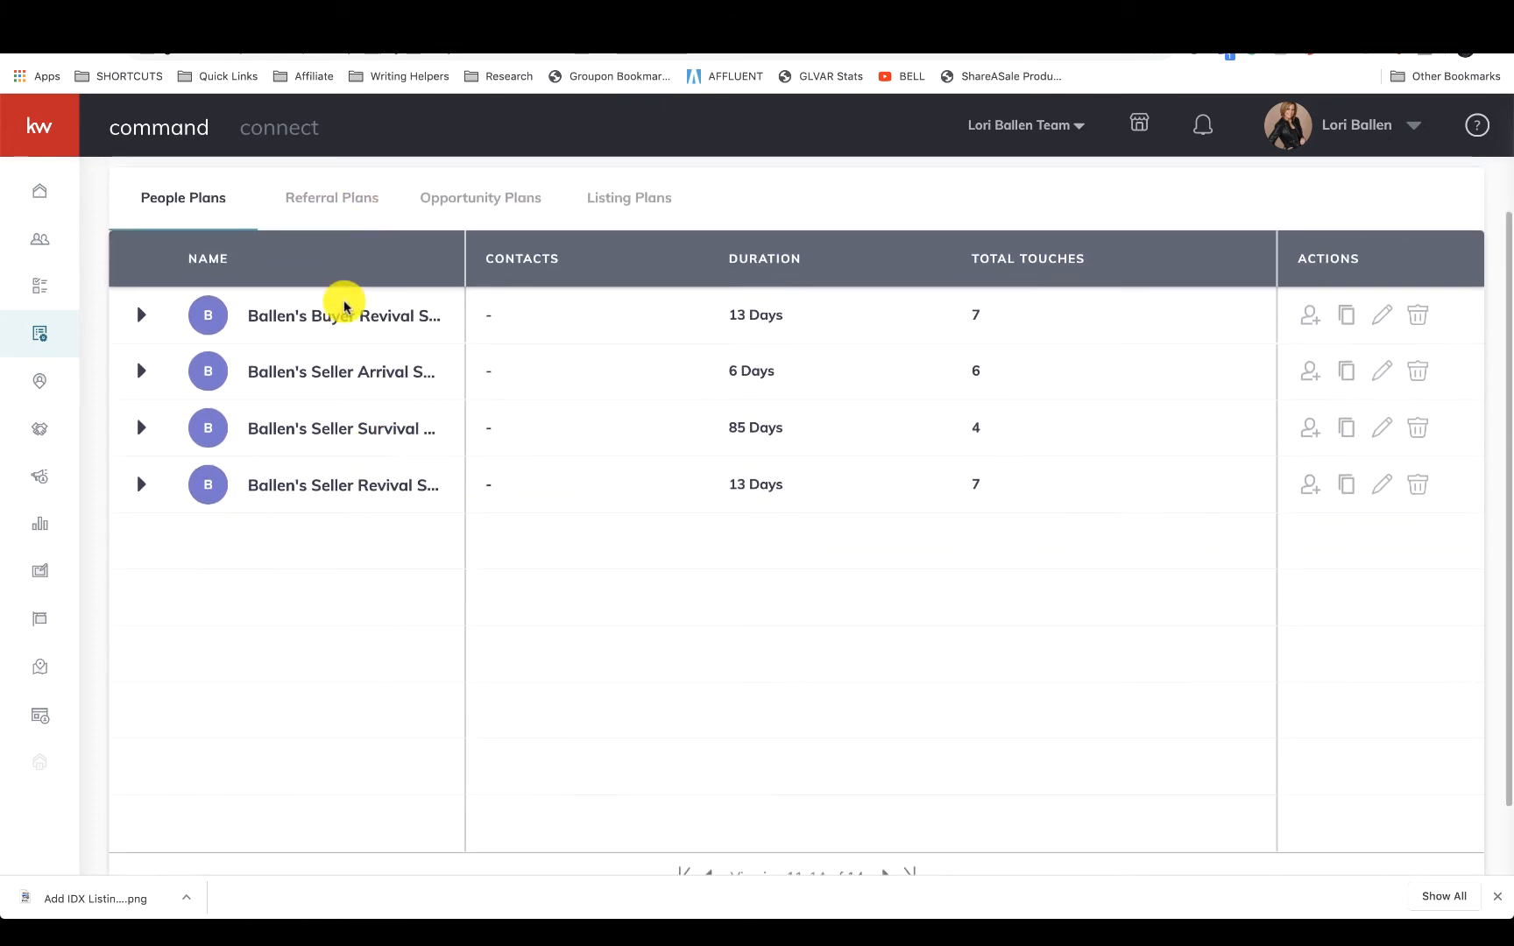
pyautogui.moveTo(280, 372)
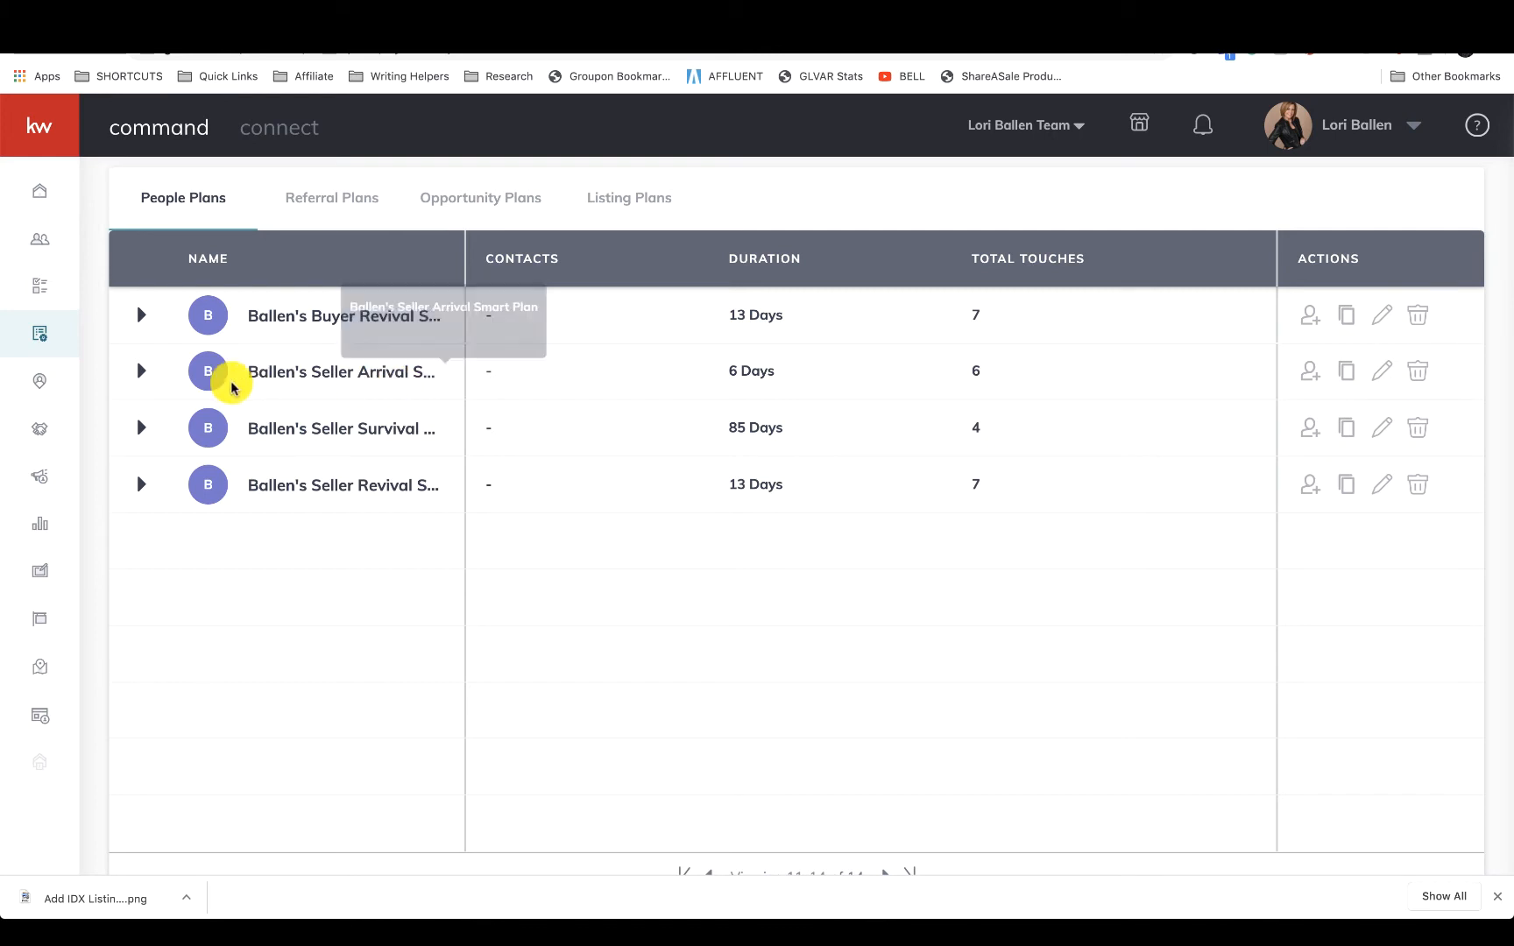
# Step: Open Ballen's Seller Arrival and review its text, one-day delay and email steps
pyautogui.click(141, 370)
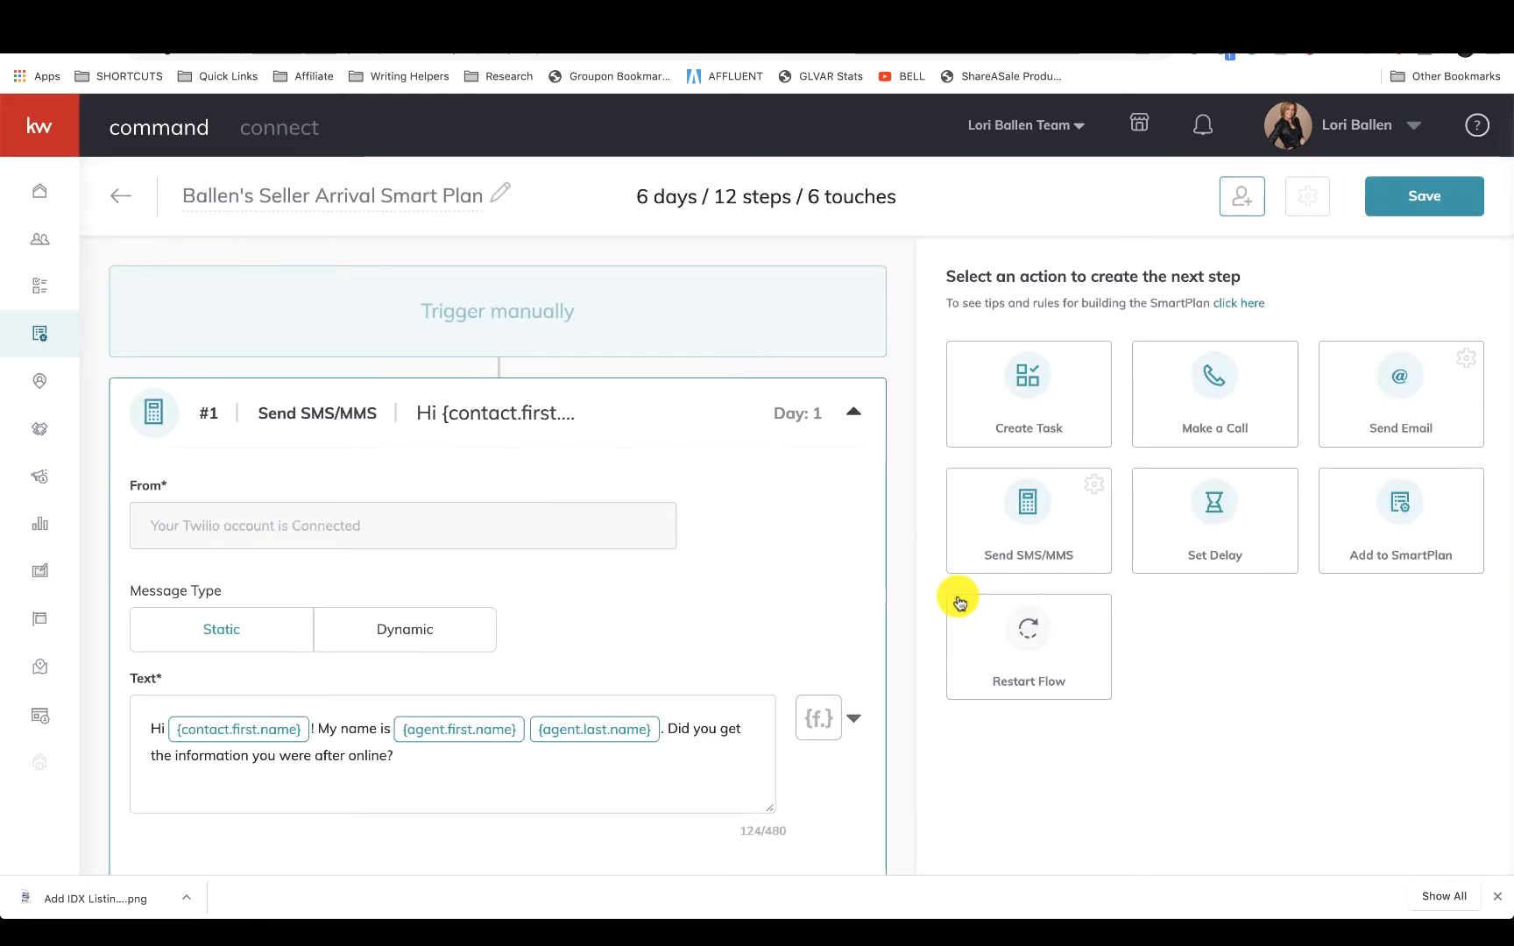
pyautogui.scroll(-3)
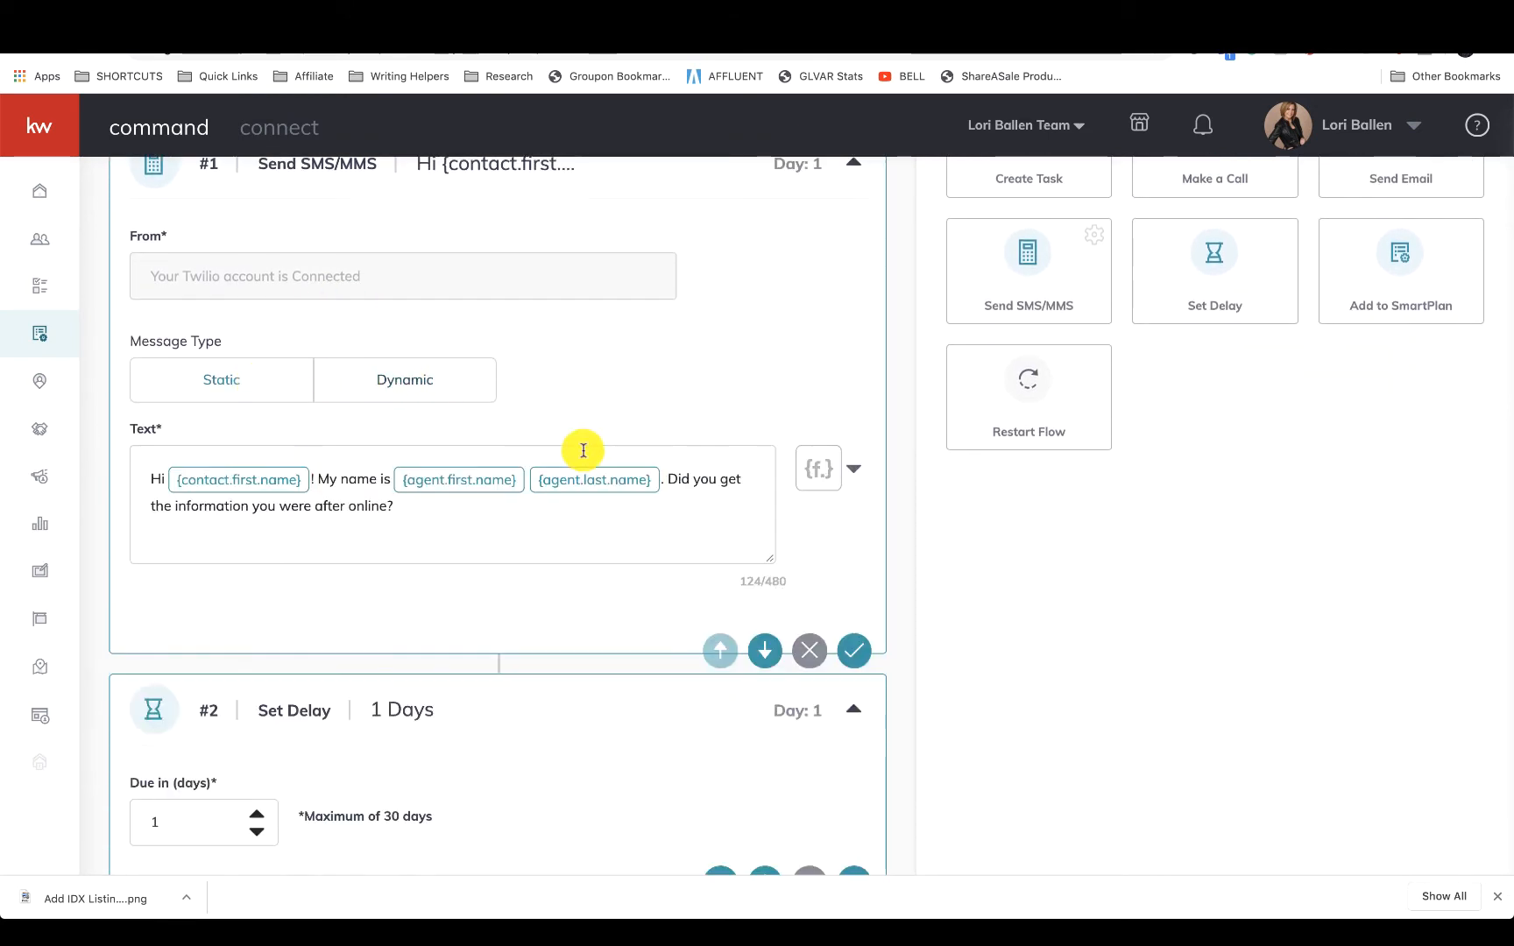
pyautogui.scroll(-3)
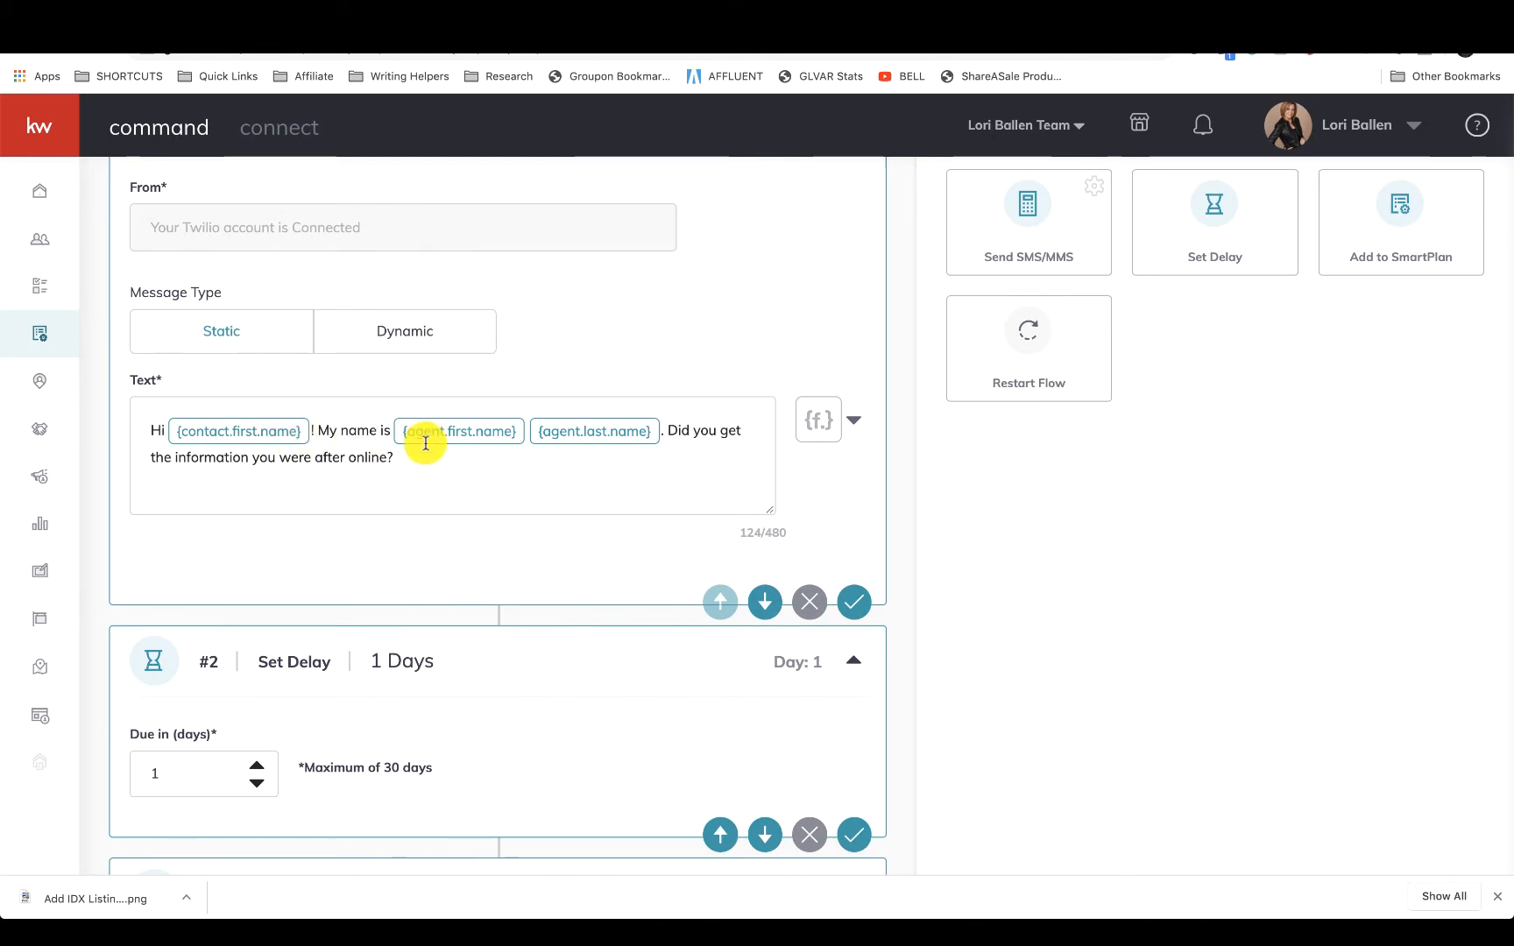
pyautogui.moveTo(668, 462)
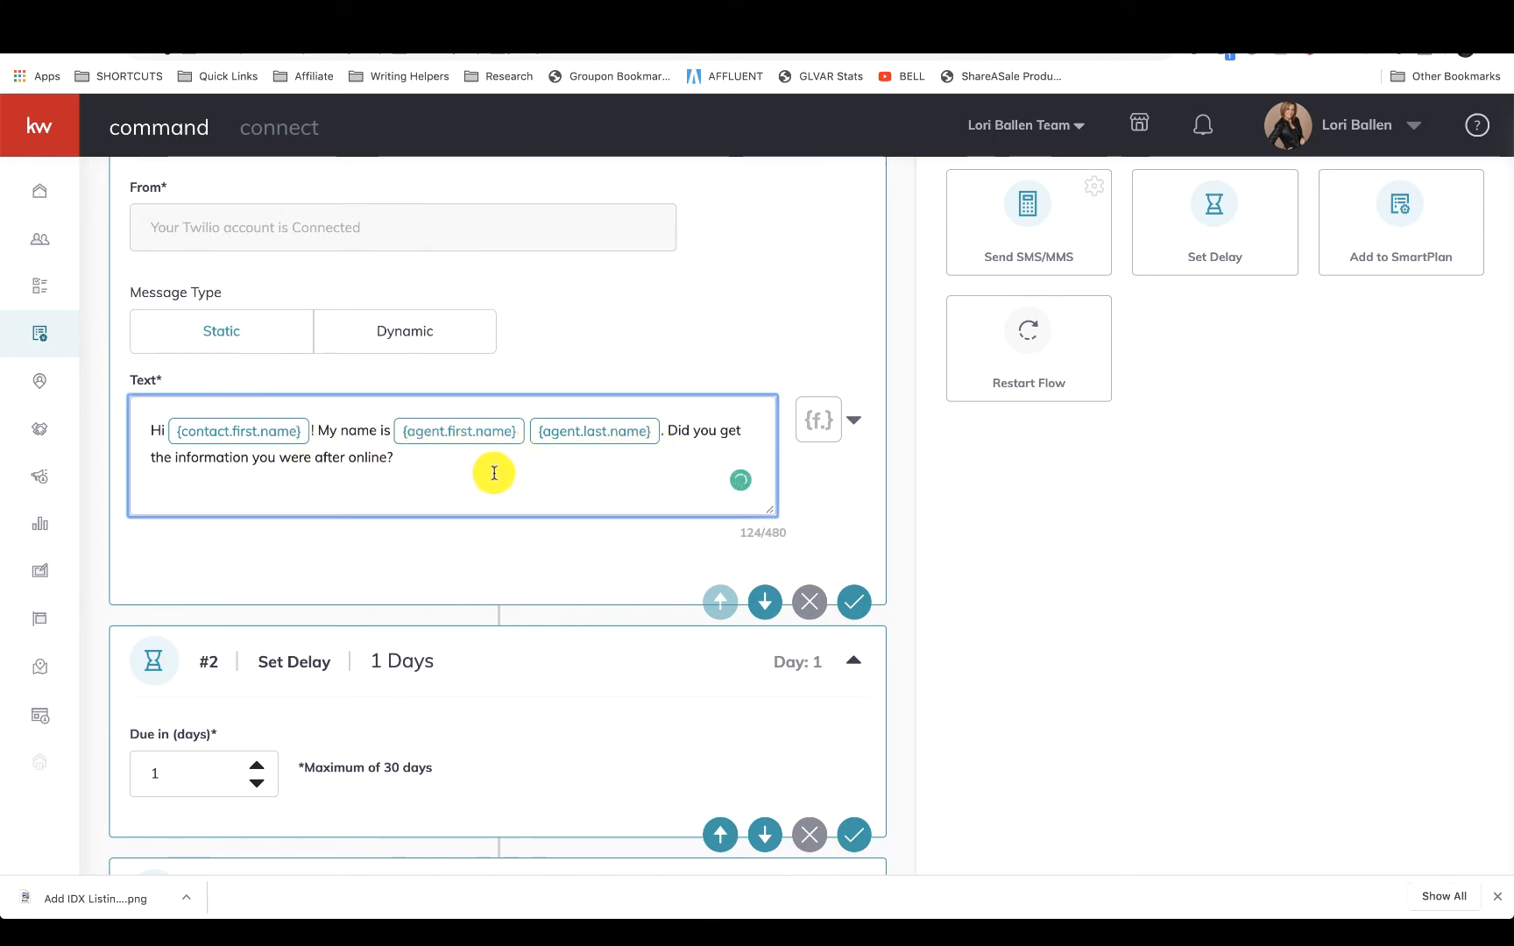
pyautogui.scroll(-3)
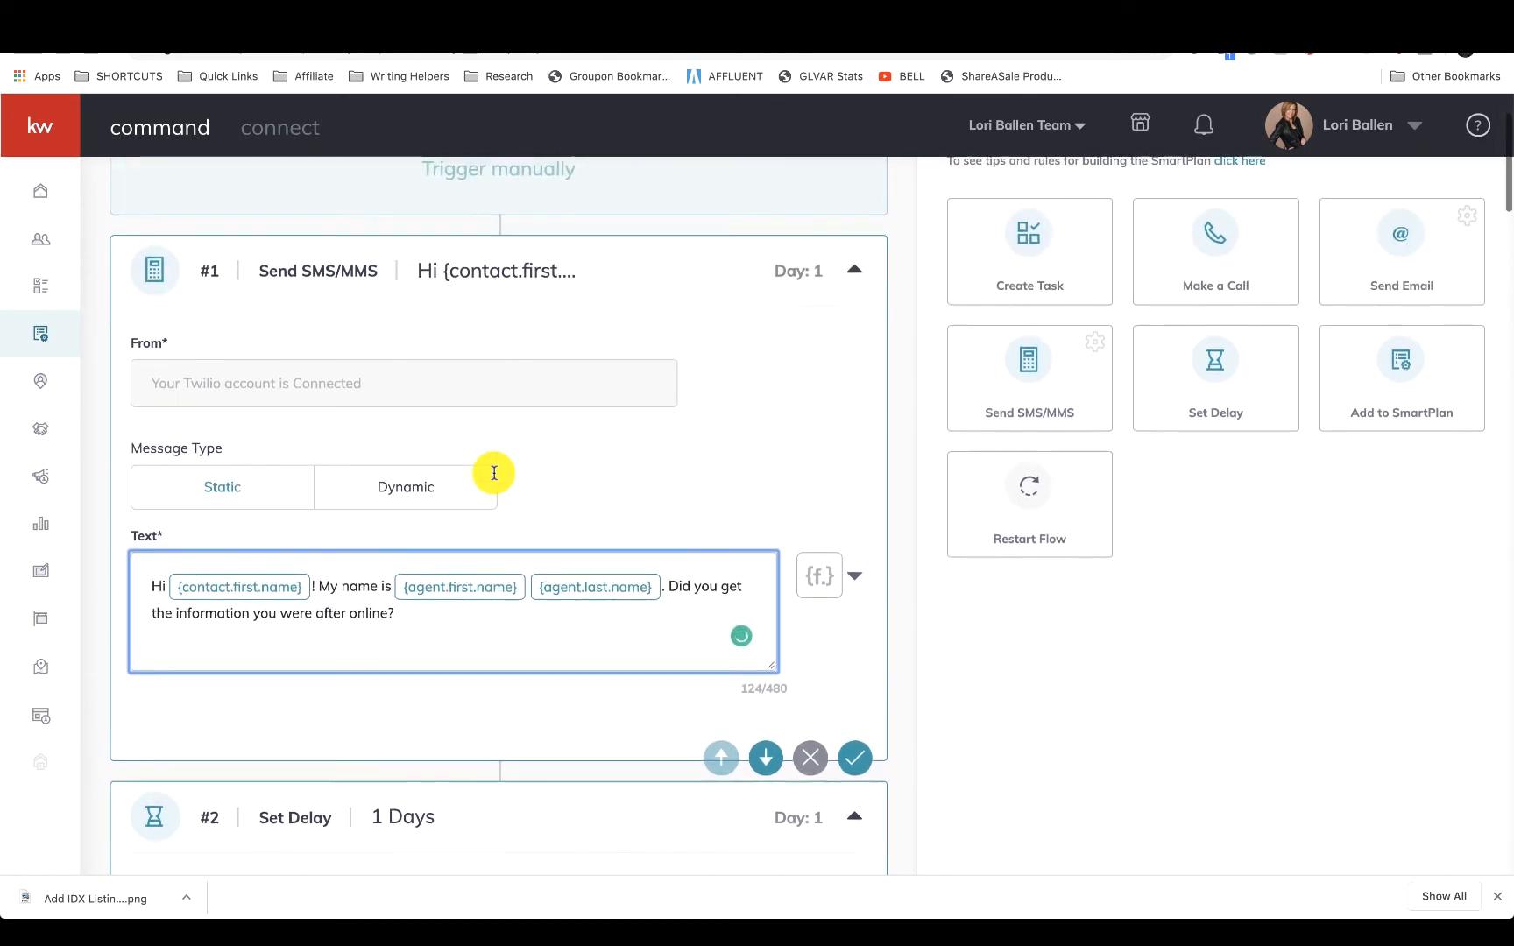
pyautogui.scroll(-3)
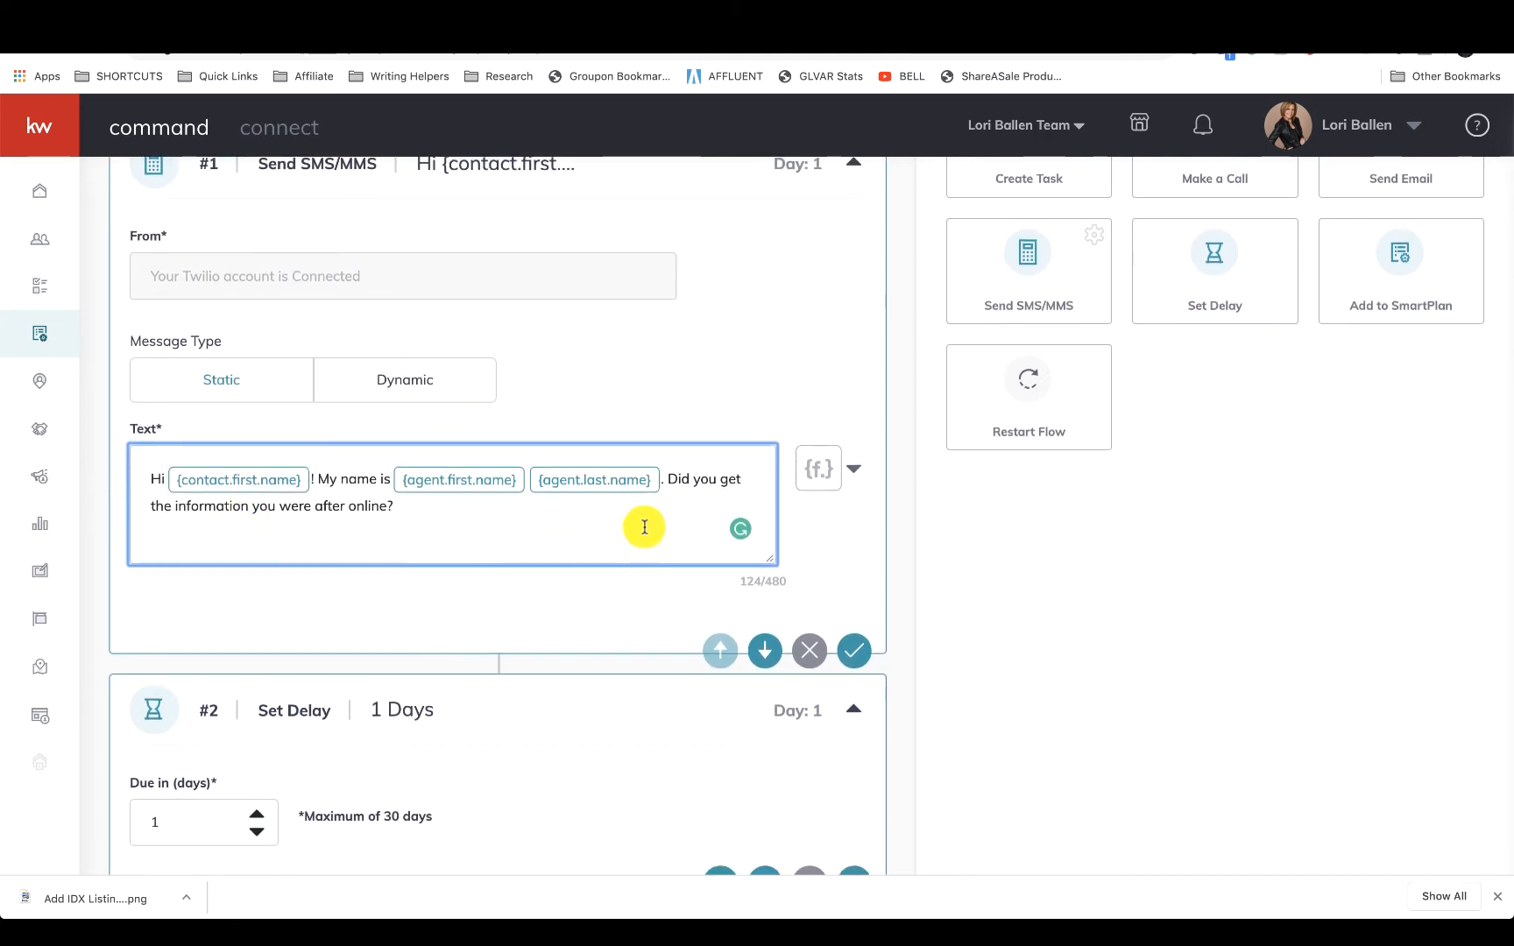
pyautogui.scroll(-3)
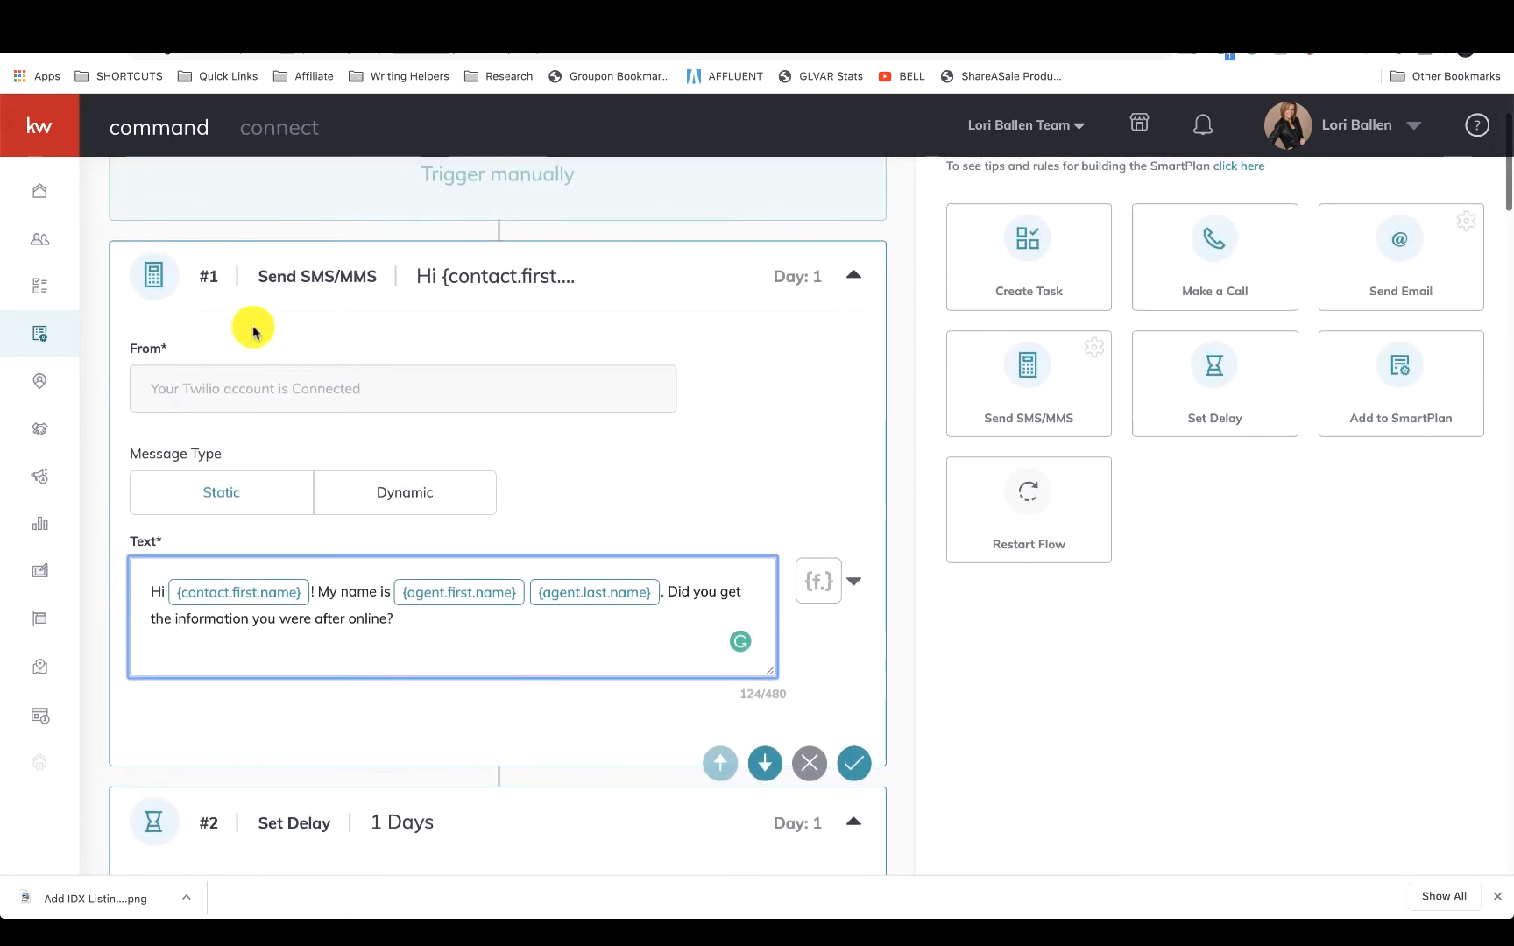
pyautogui.moveTo(653, 345)
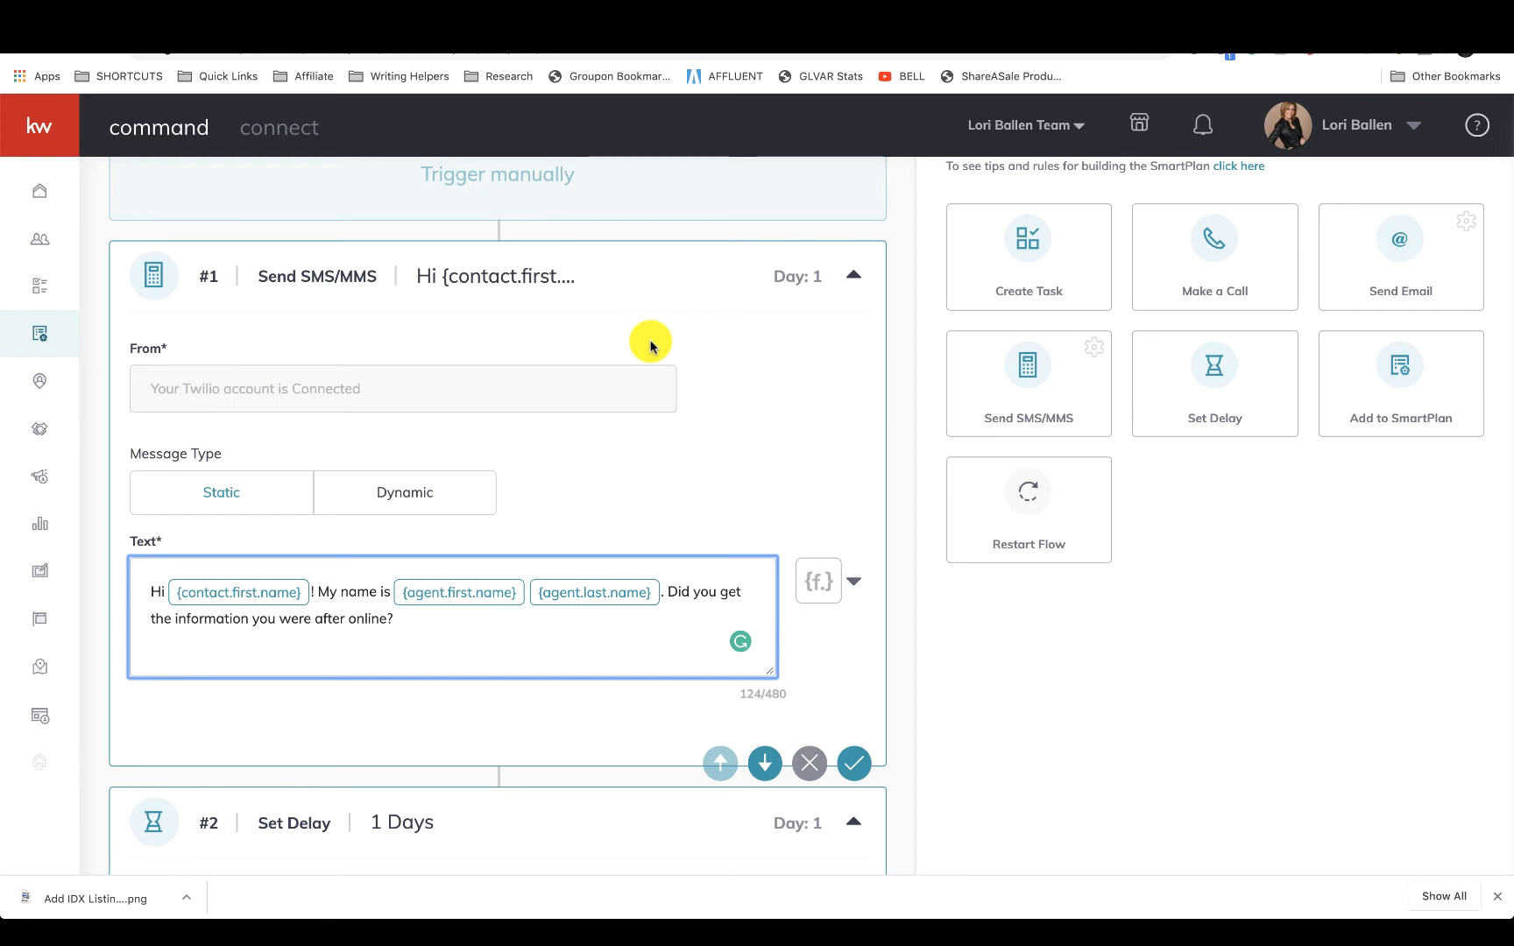
pyautogui.moveTo(769, 406)
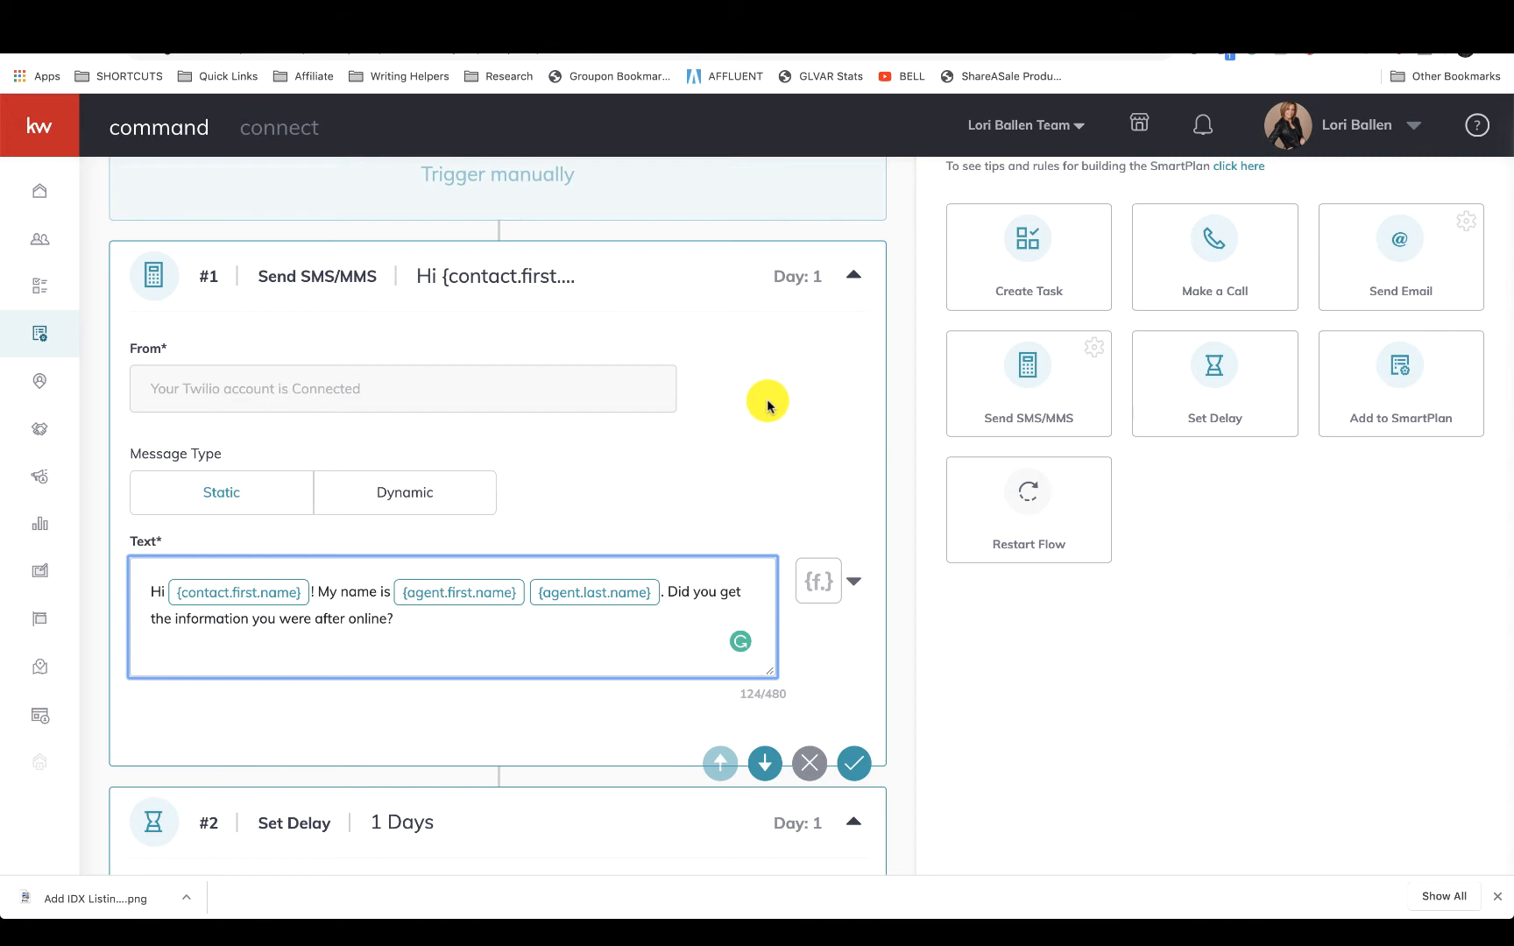
pyautogui.moveTo(760, 414)
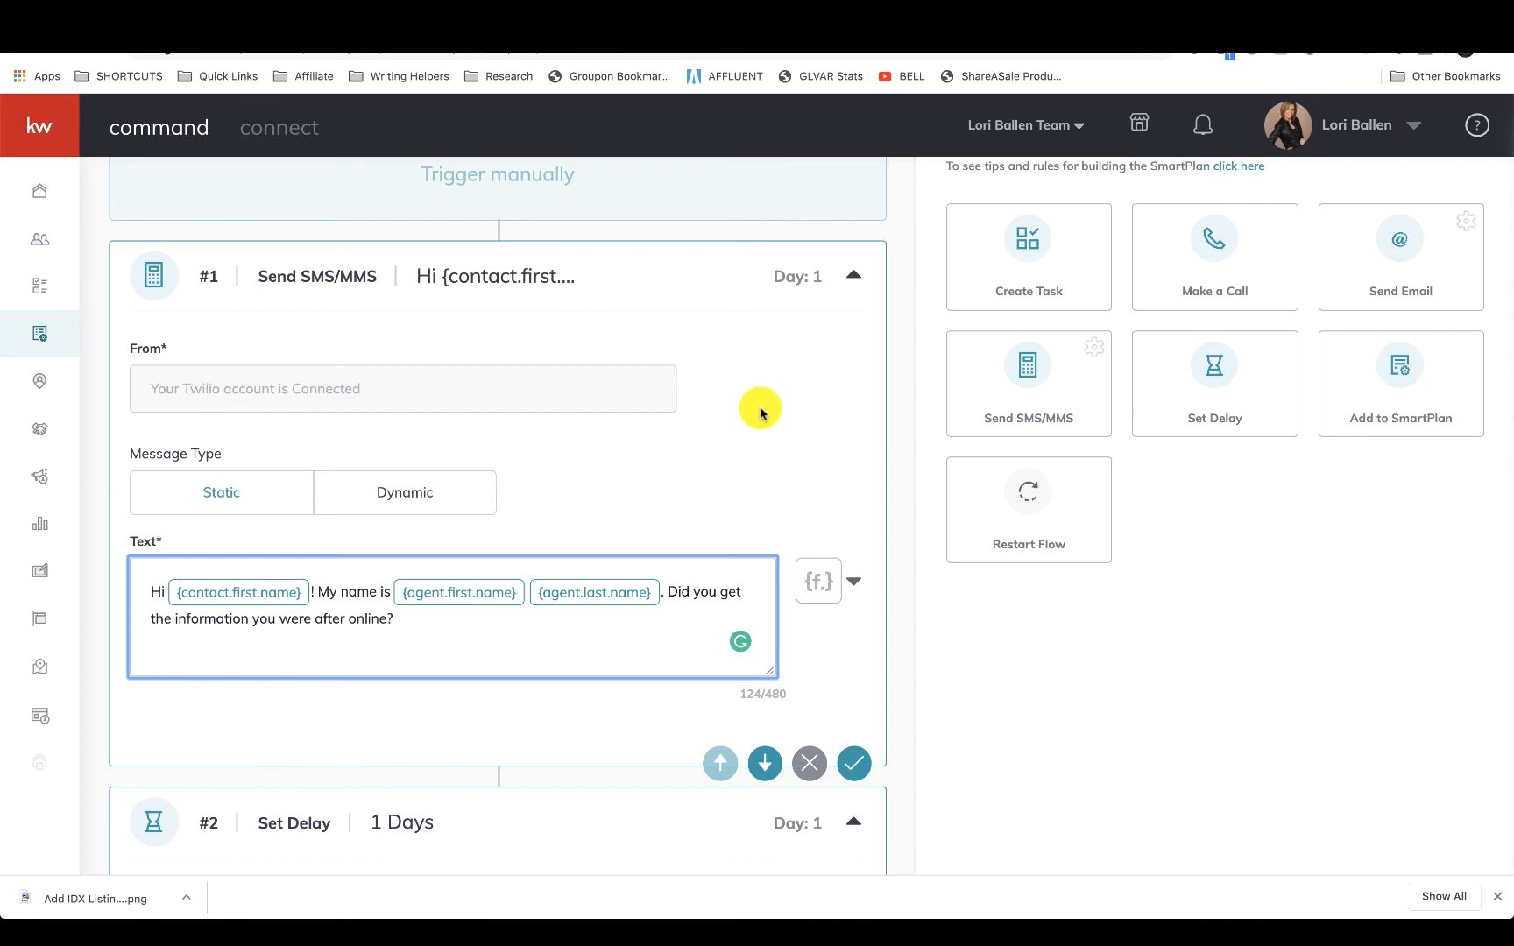
pyautogui.moveTo(813, 408)
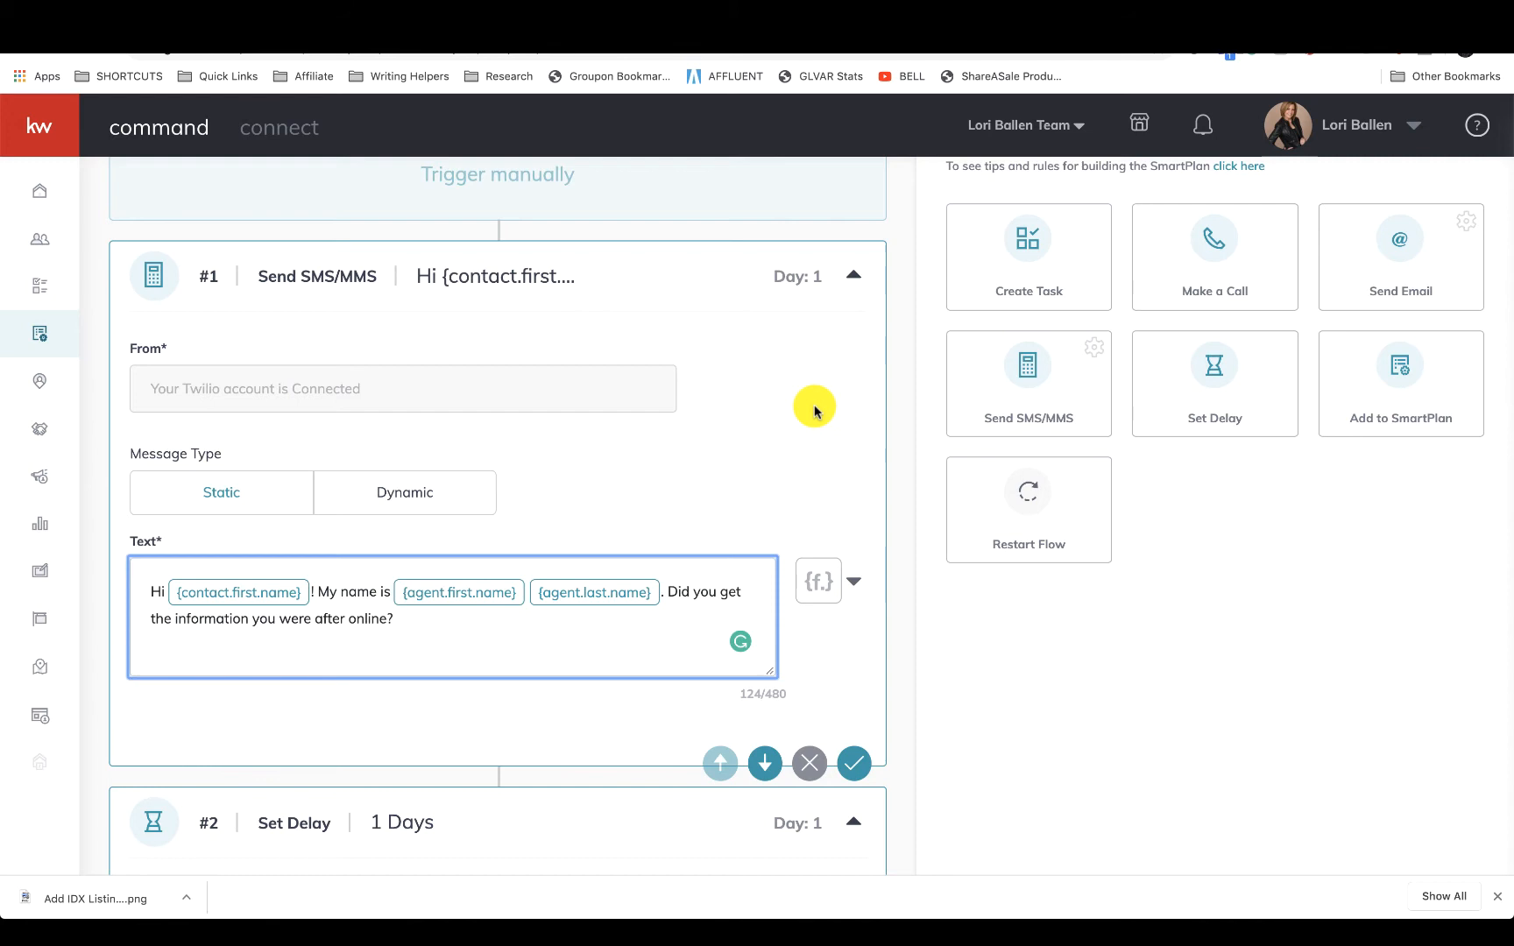
pyautogui.scroll(-3)
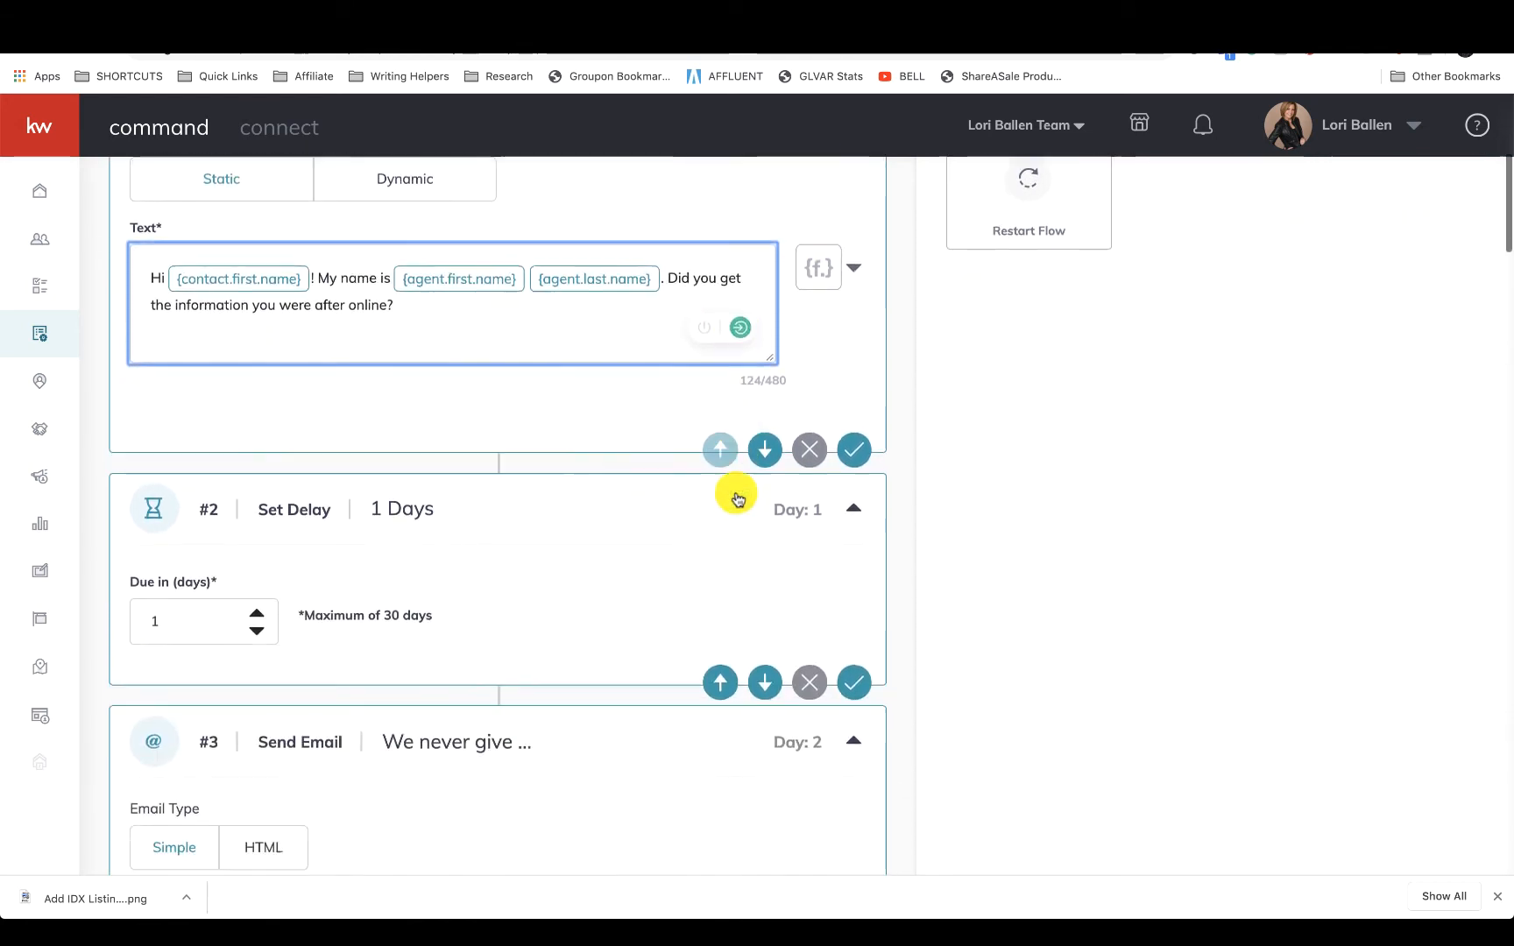
pyautogui.scroll(-3)
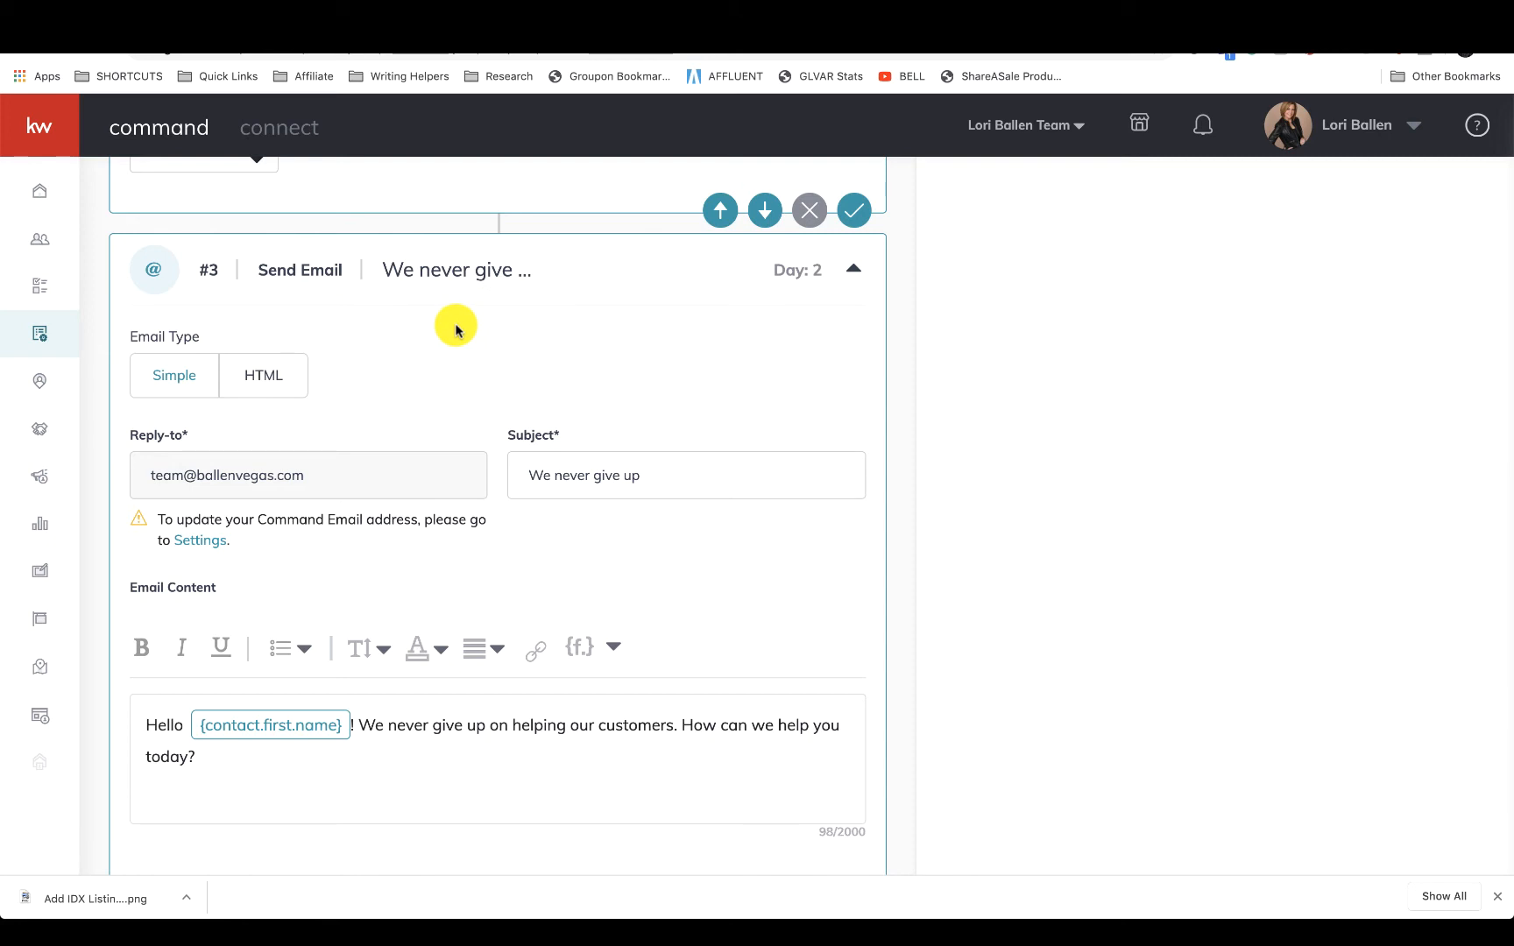
pyautogui.scroll(-3)
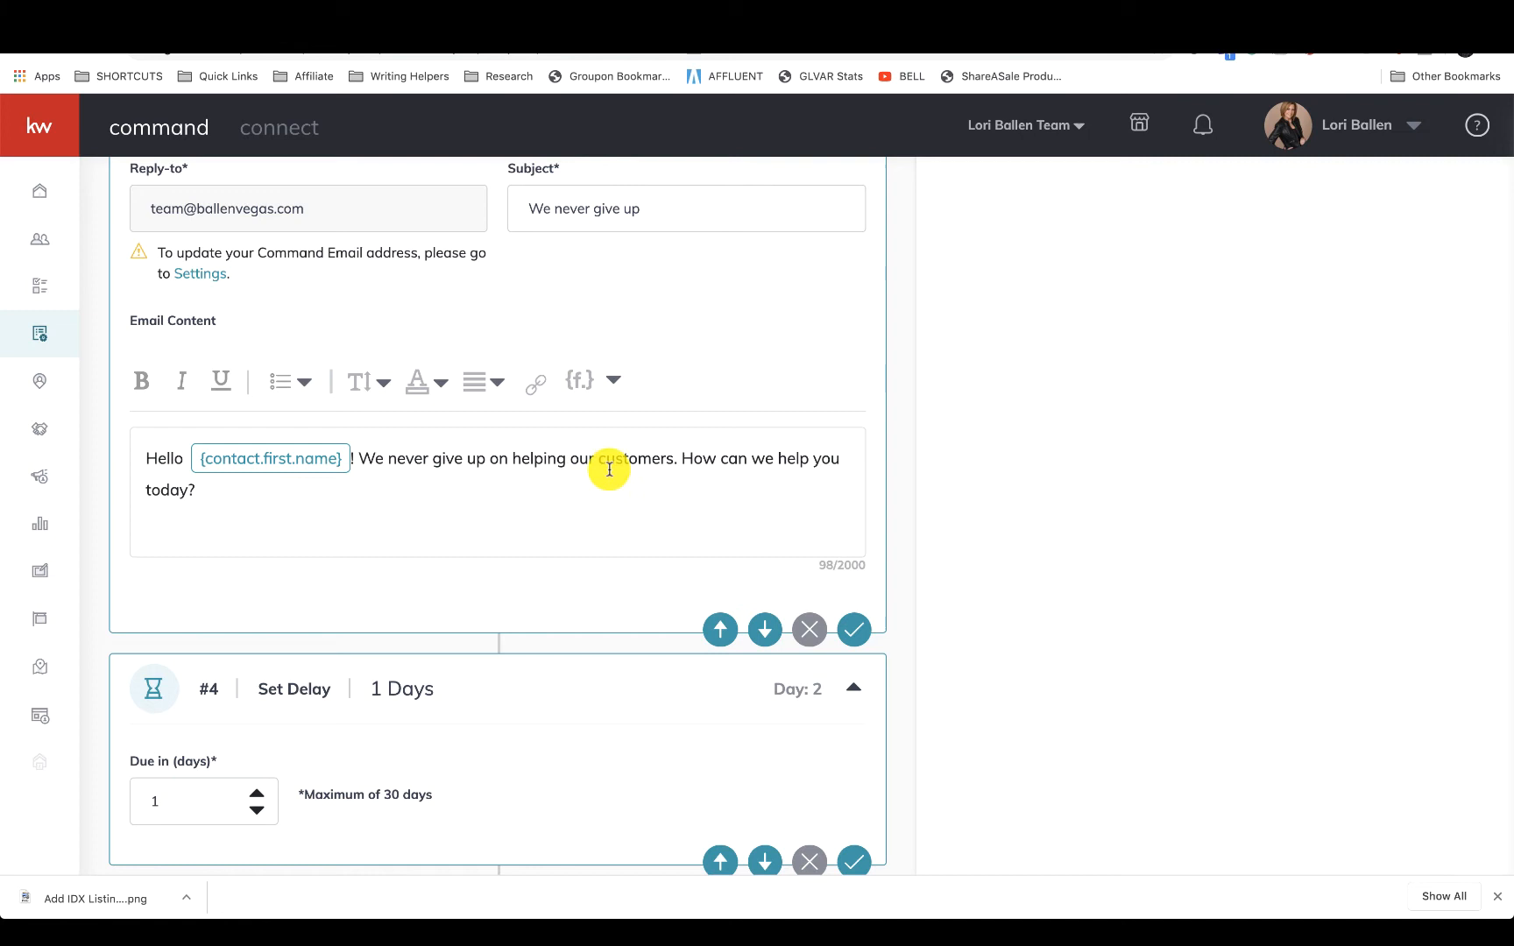
pyautogui.moveTo(486, 487)
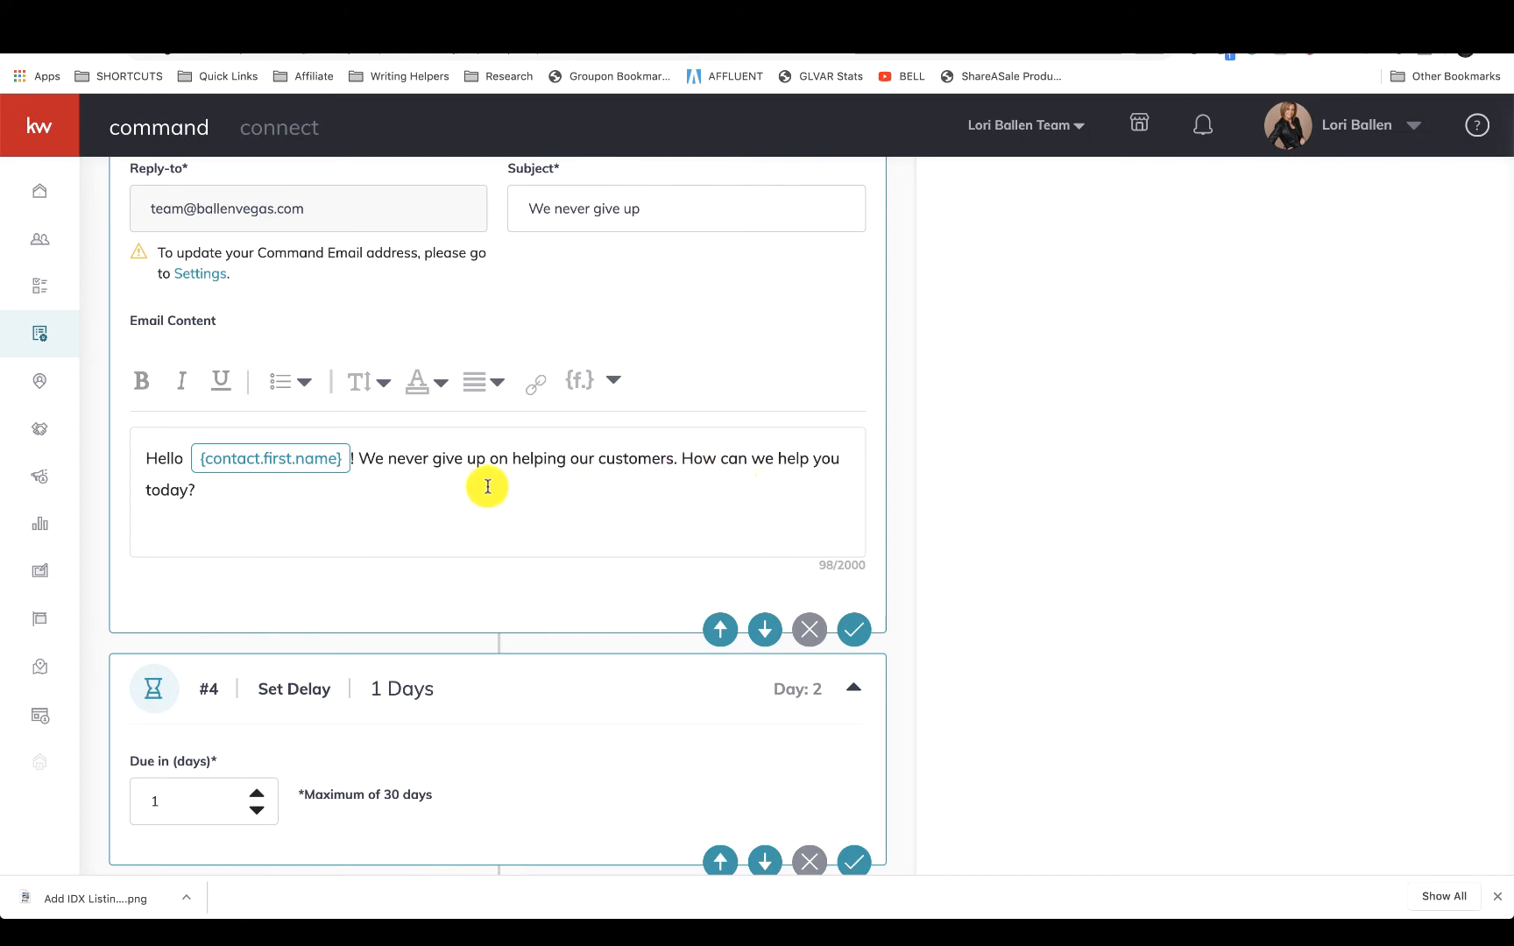
pyautogui.scroll(-3)
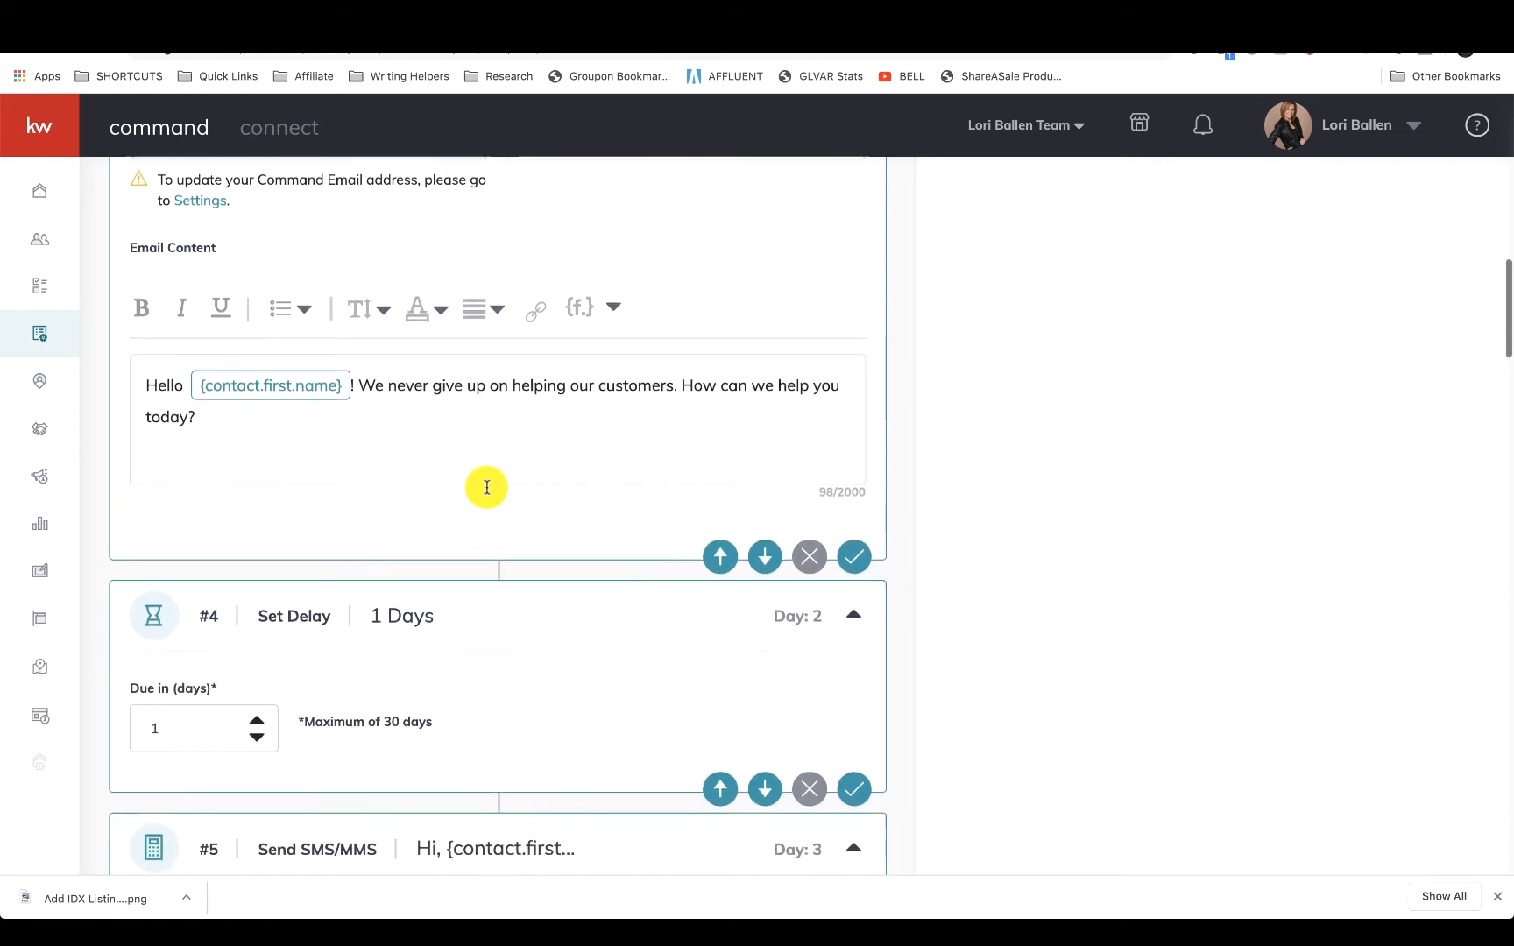
pyautogui.scroll(-3)
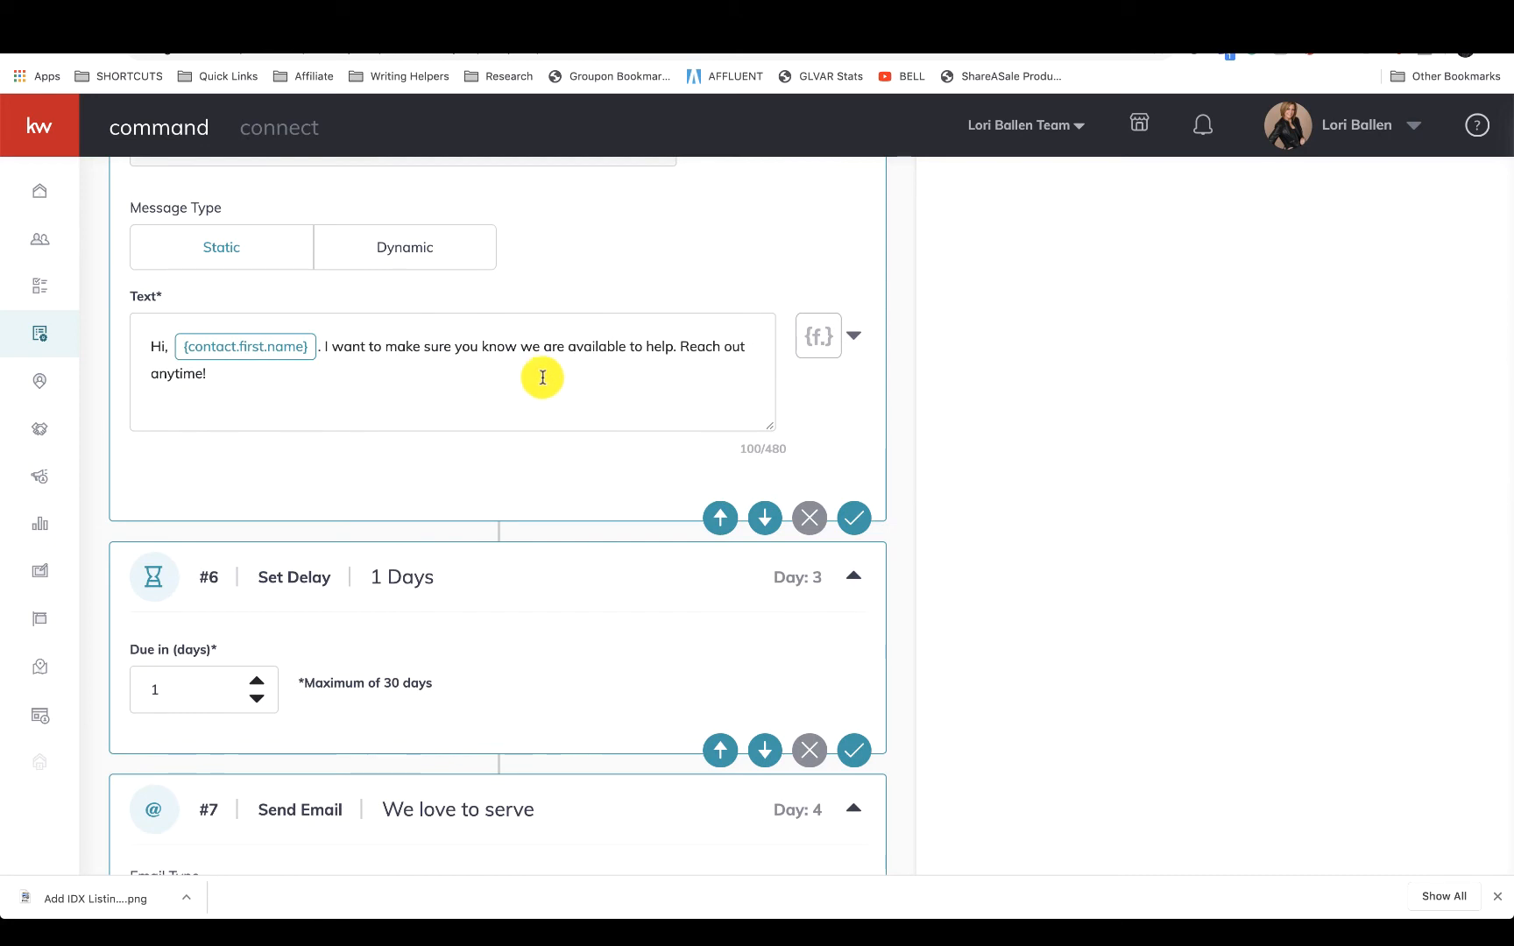
pyautogui.scroll(-3)
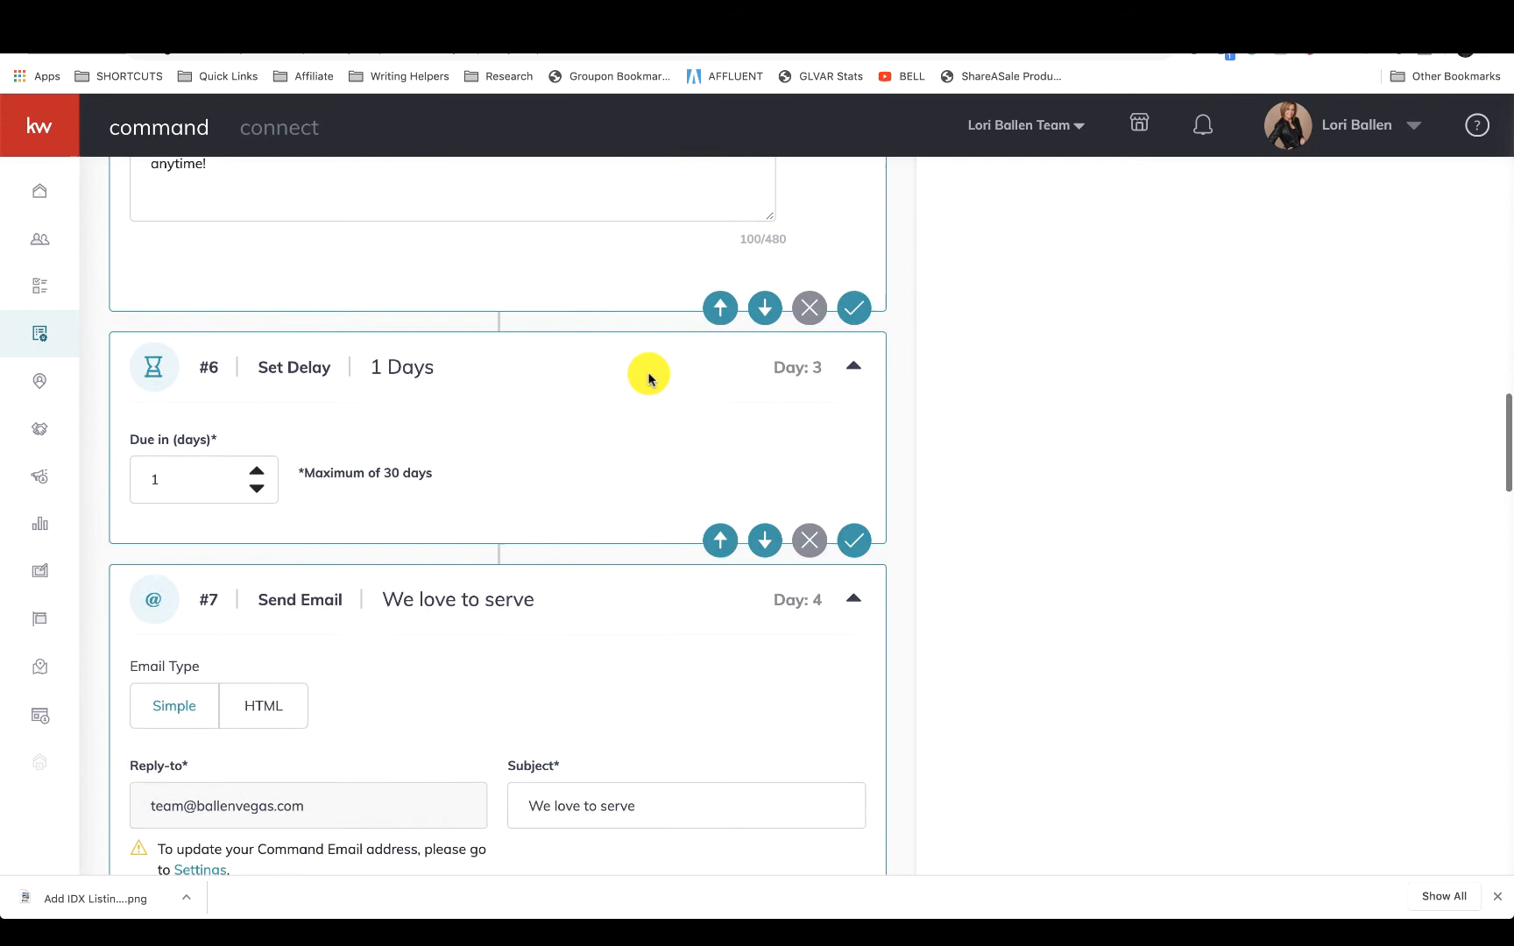
pyautogui.scroll(-3)
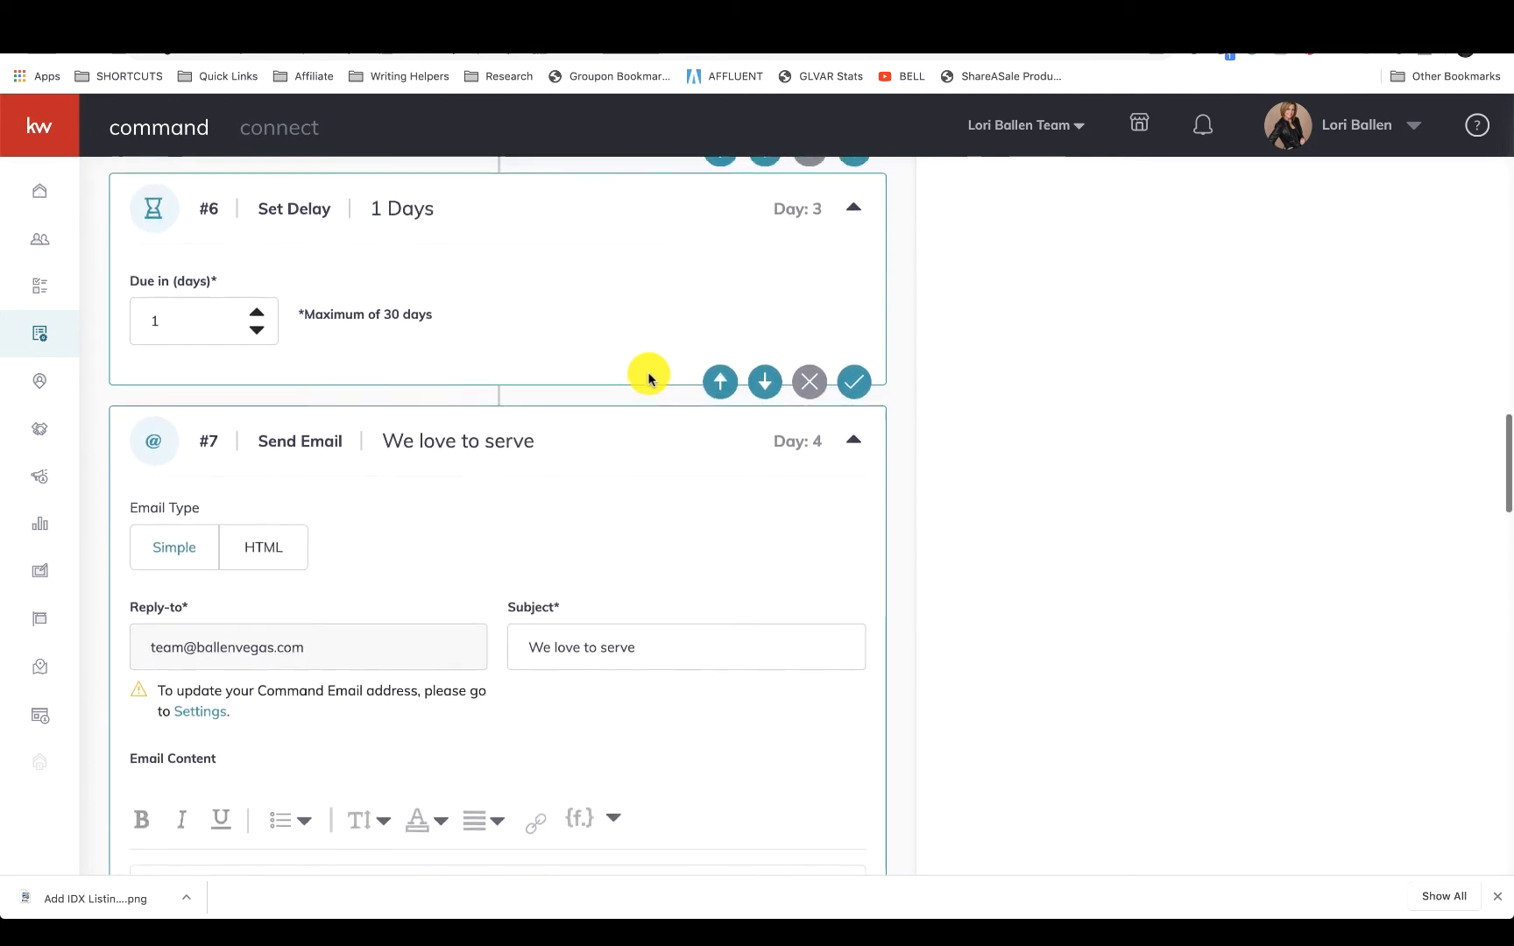
pyautogui.scroll(-3)
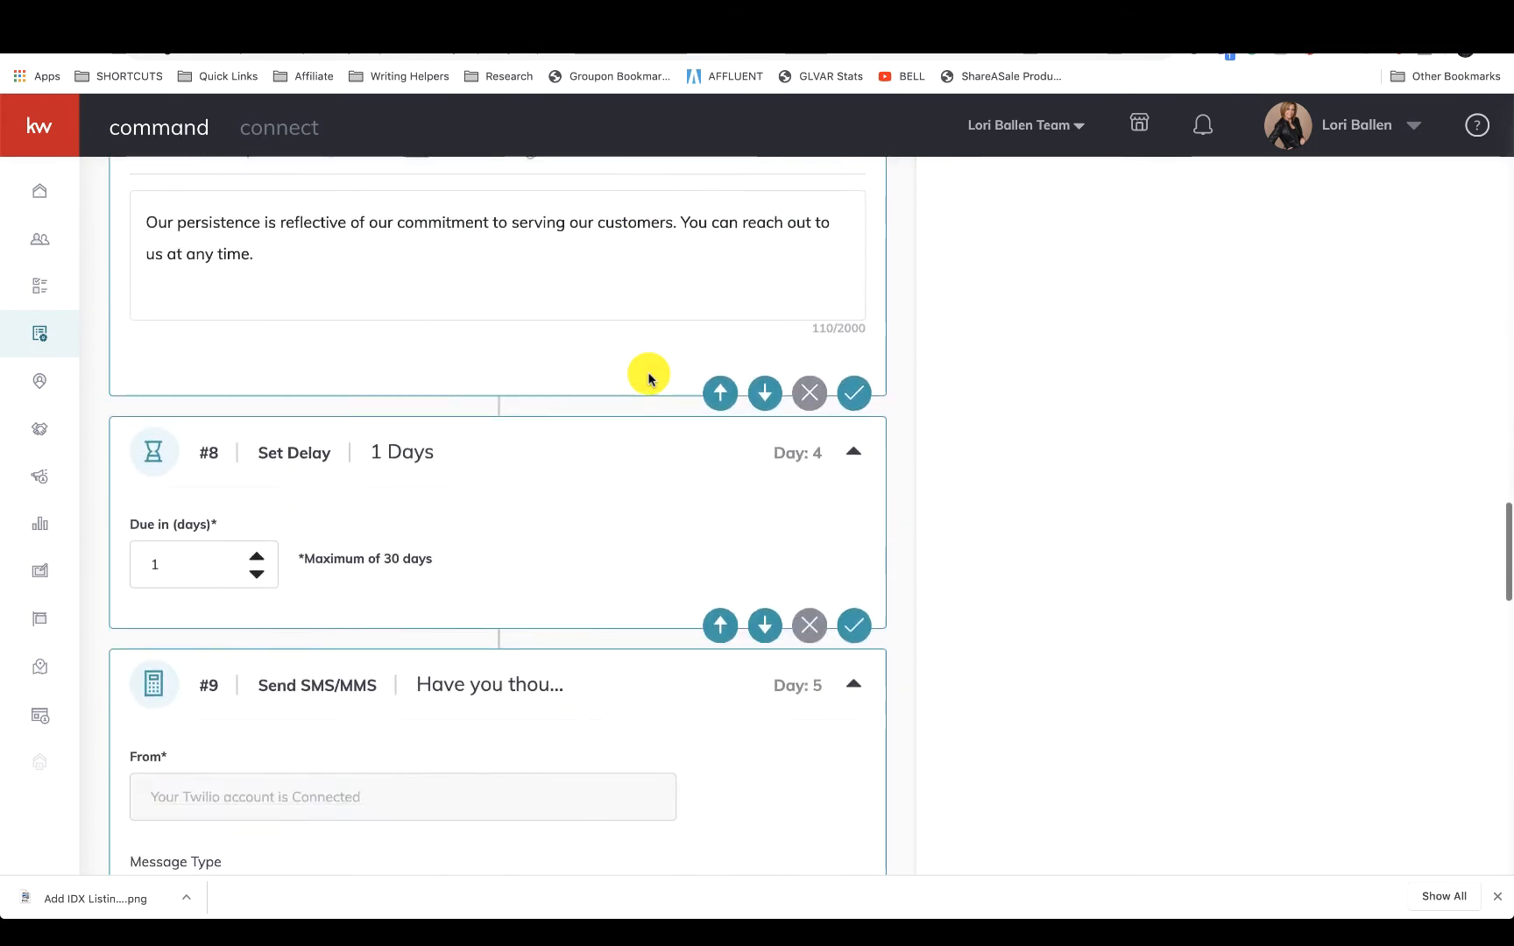
pyautogui.scroll(-3)
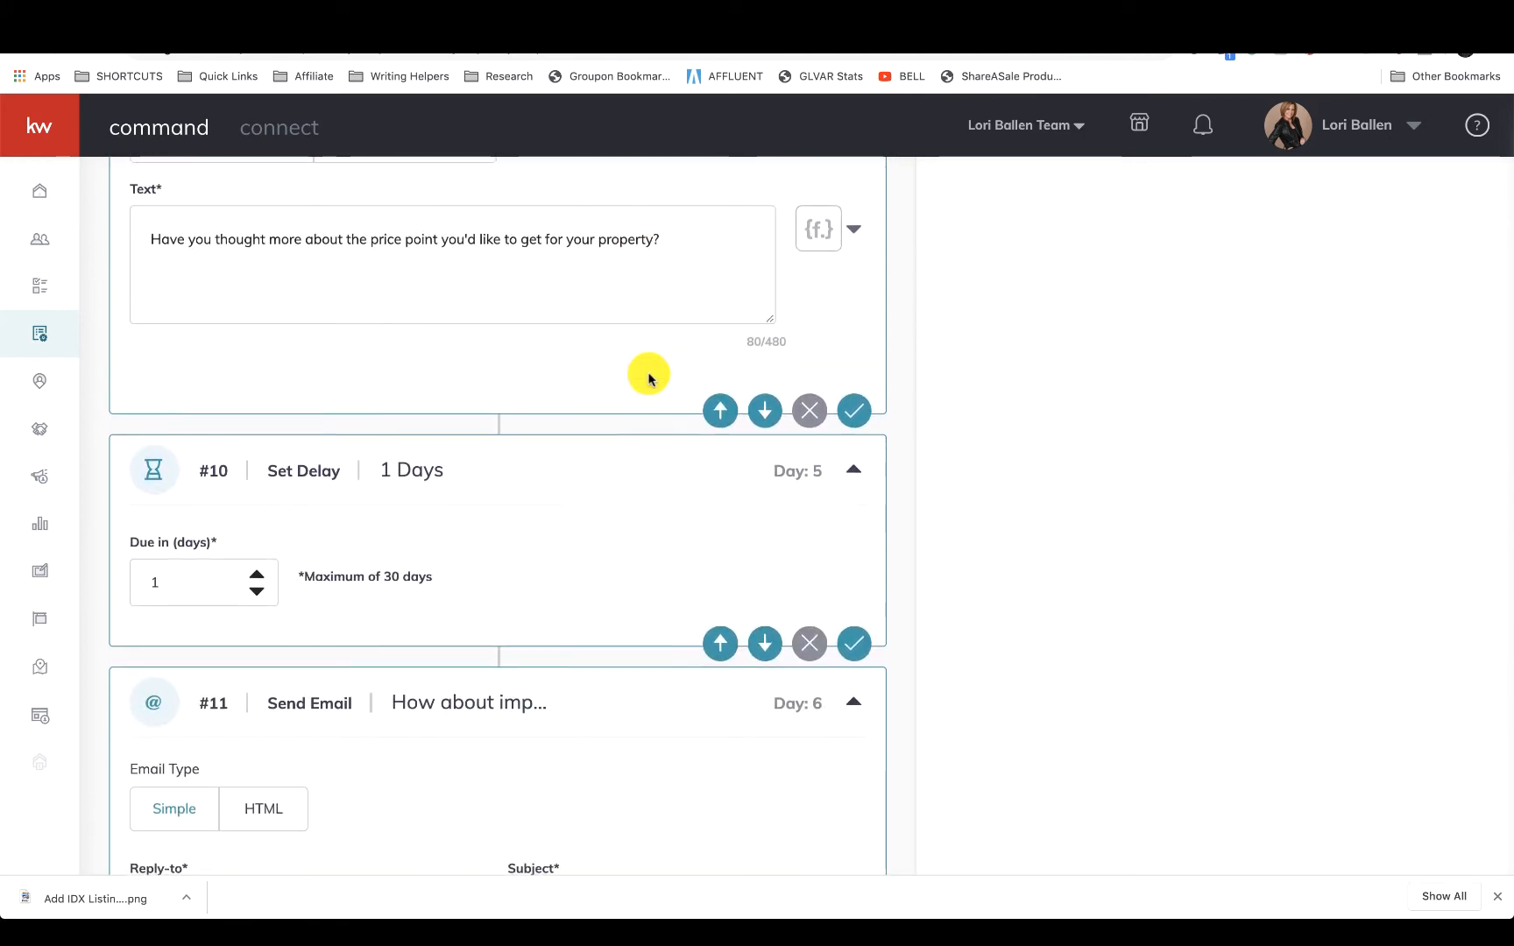
pyautogui.click(671, 235)
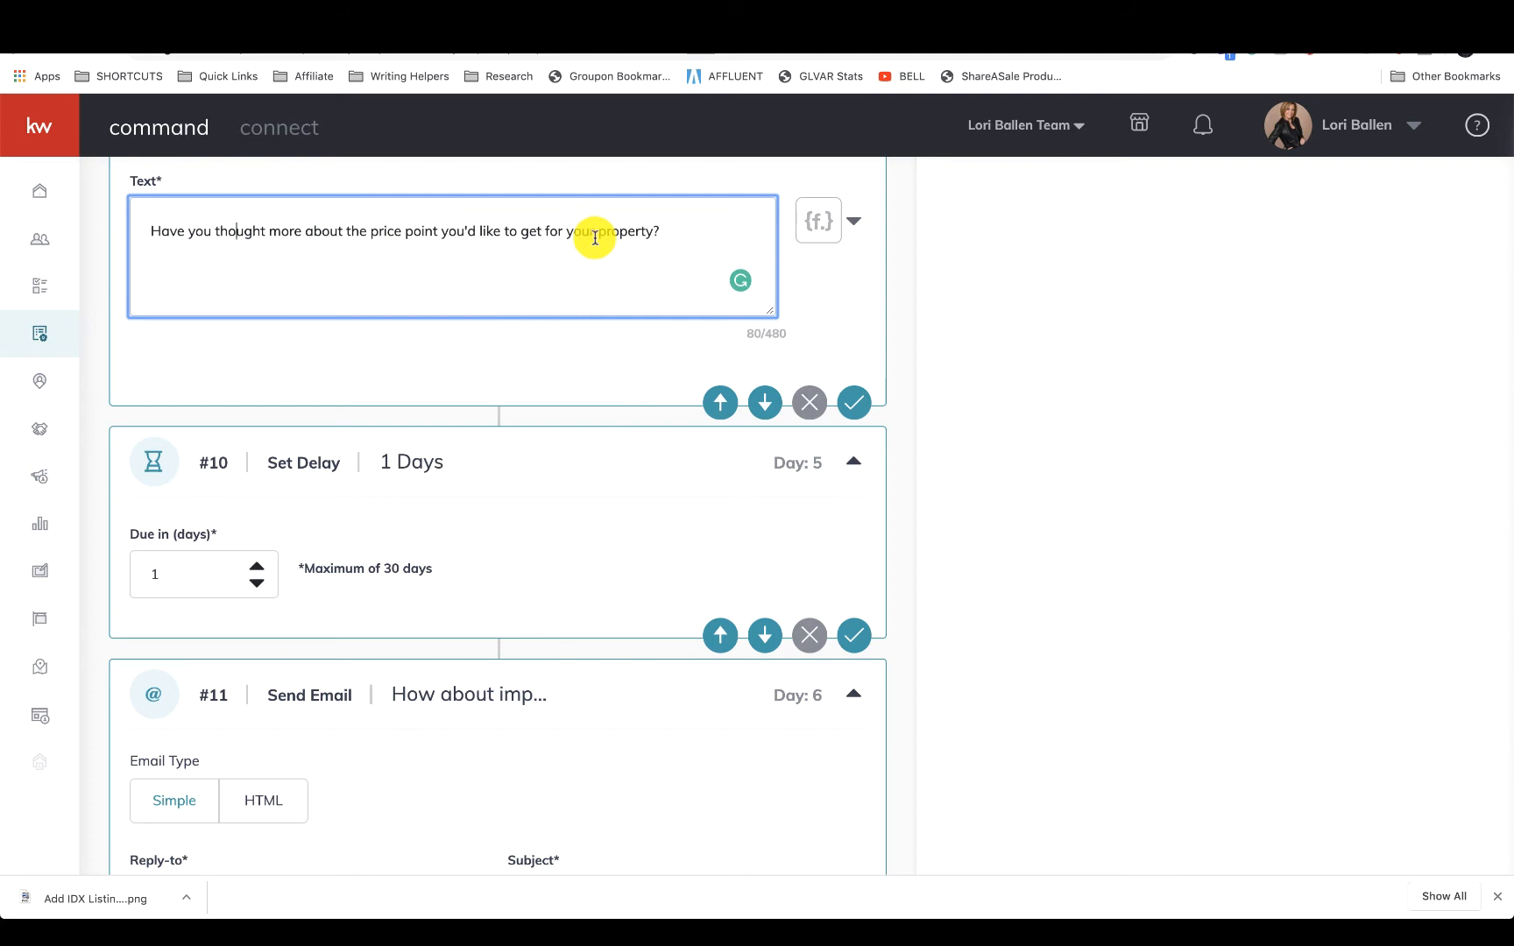
pyautogui.moveTo(816, 220)
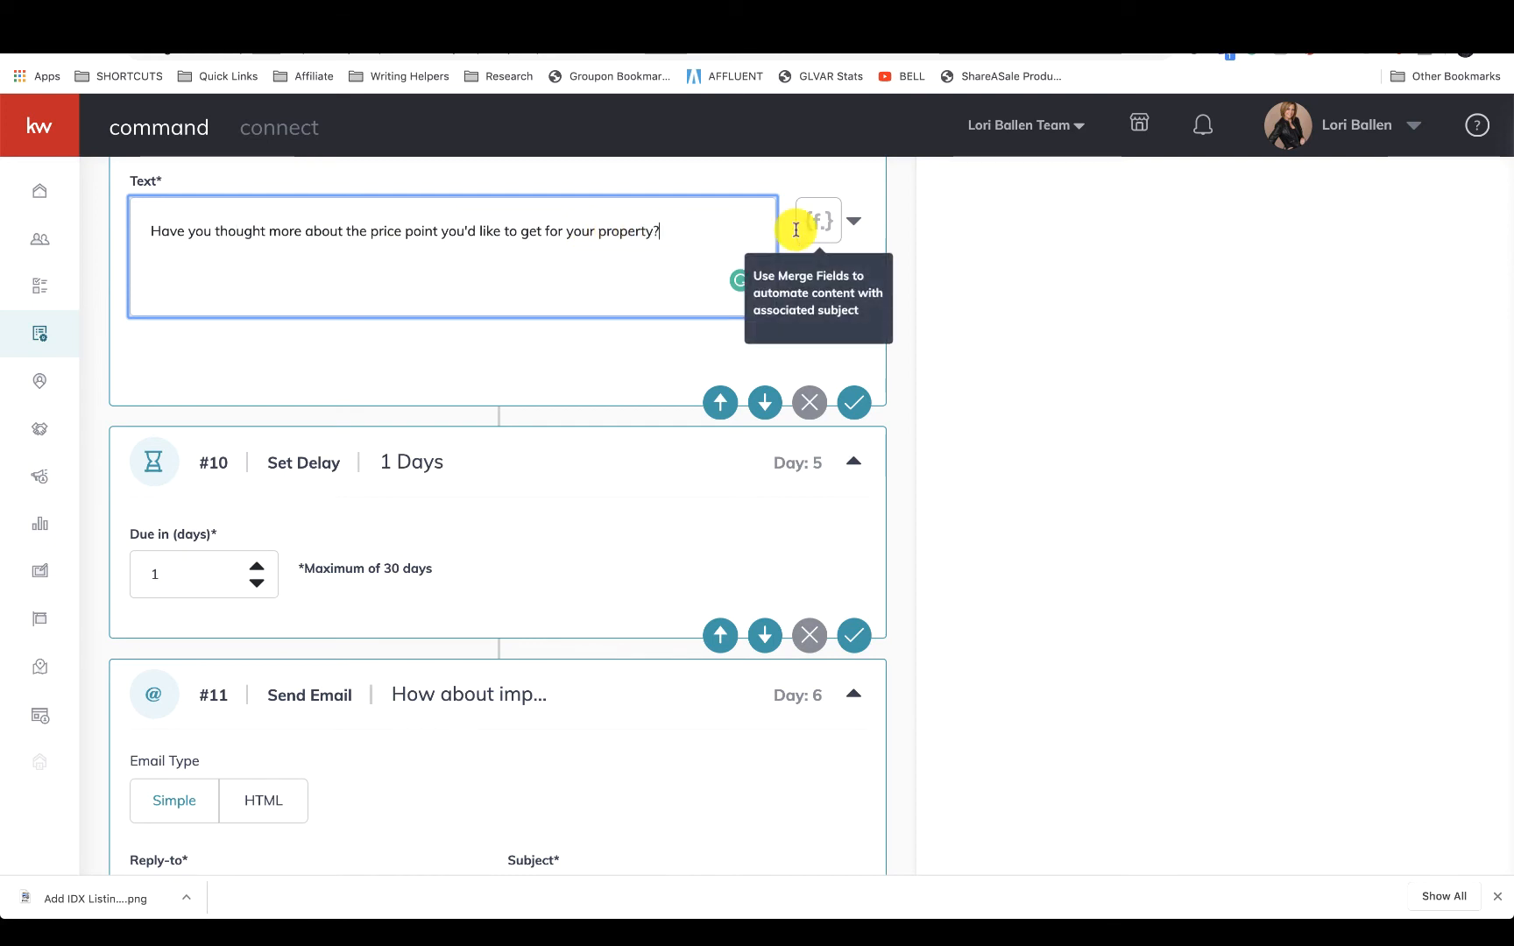
pyautogui.scroll(-3)
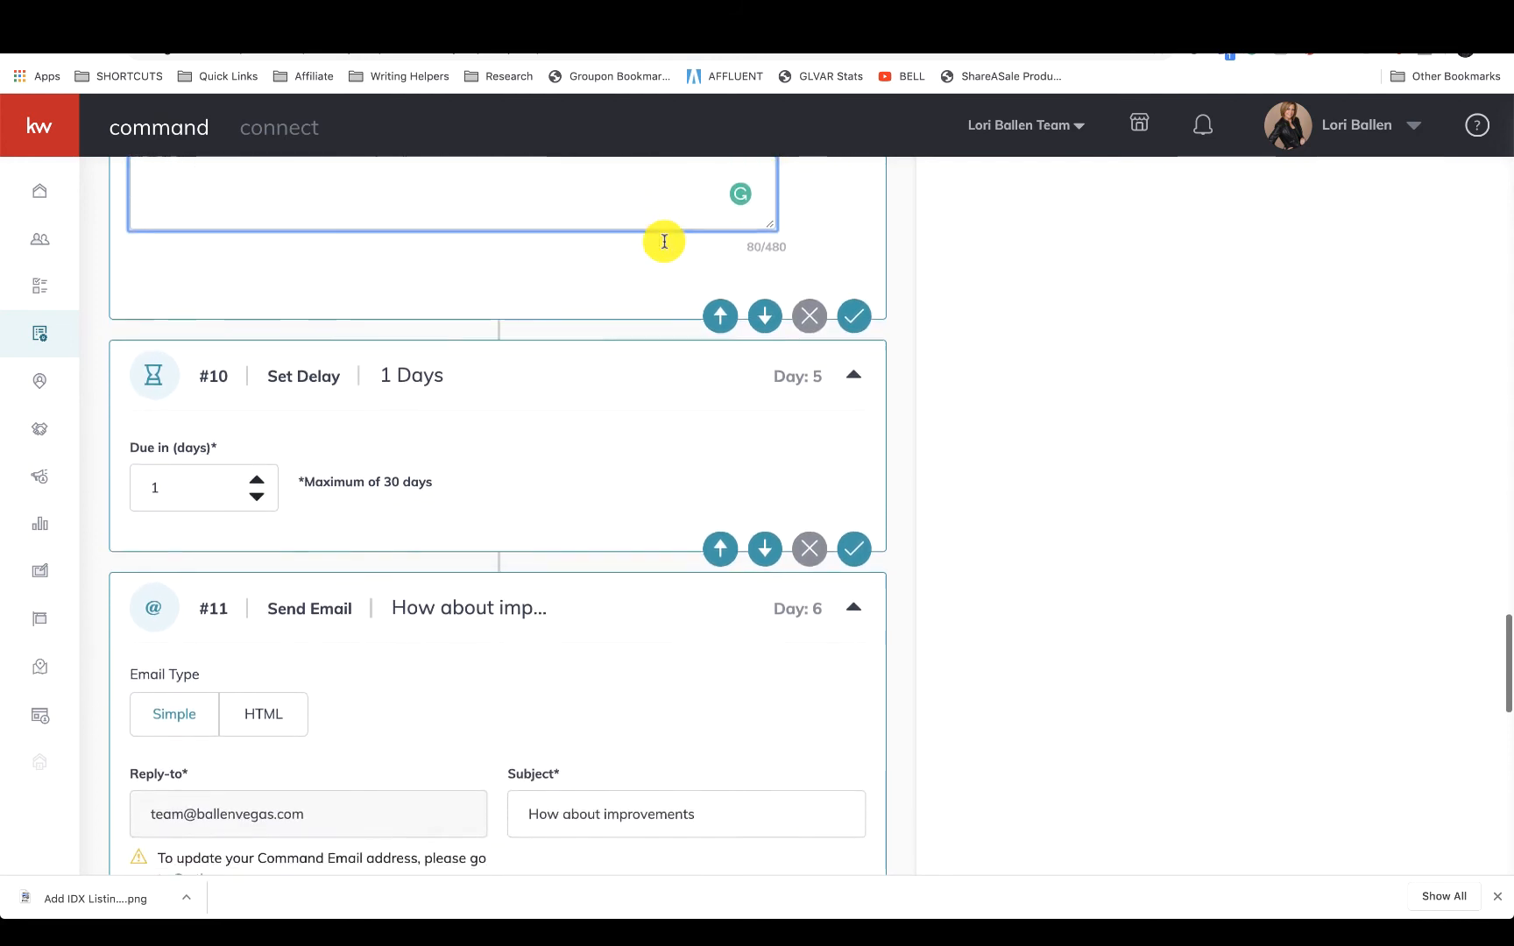
pyautogui.scroll(-3)
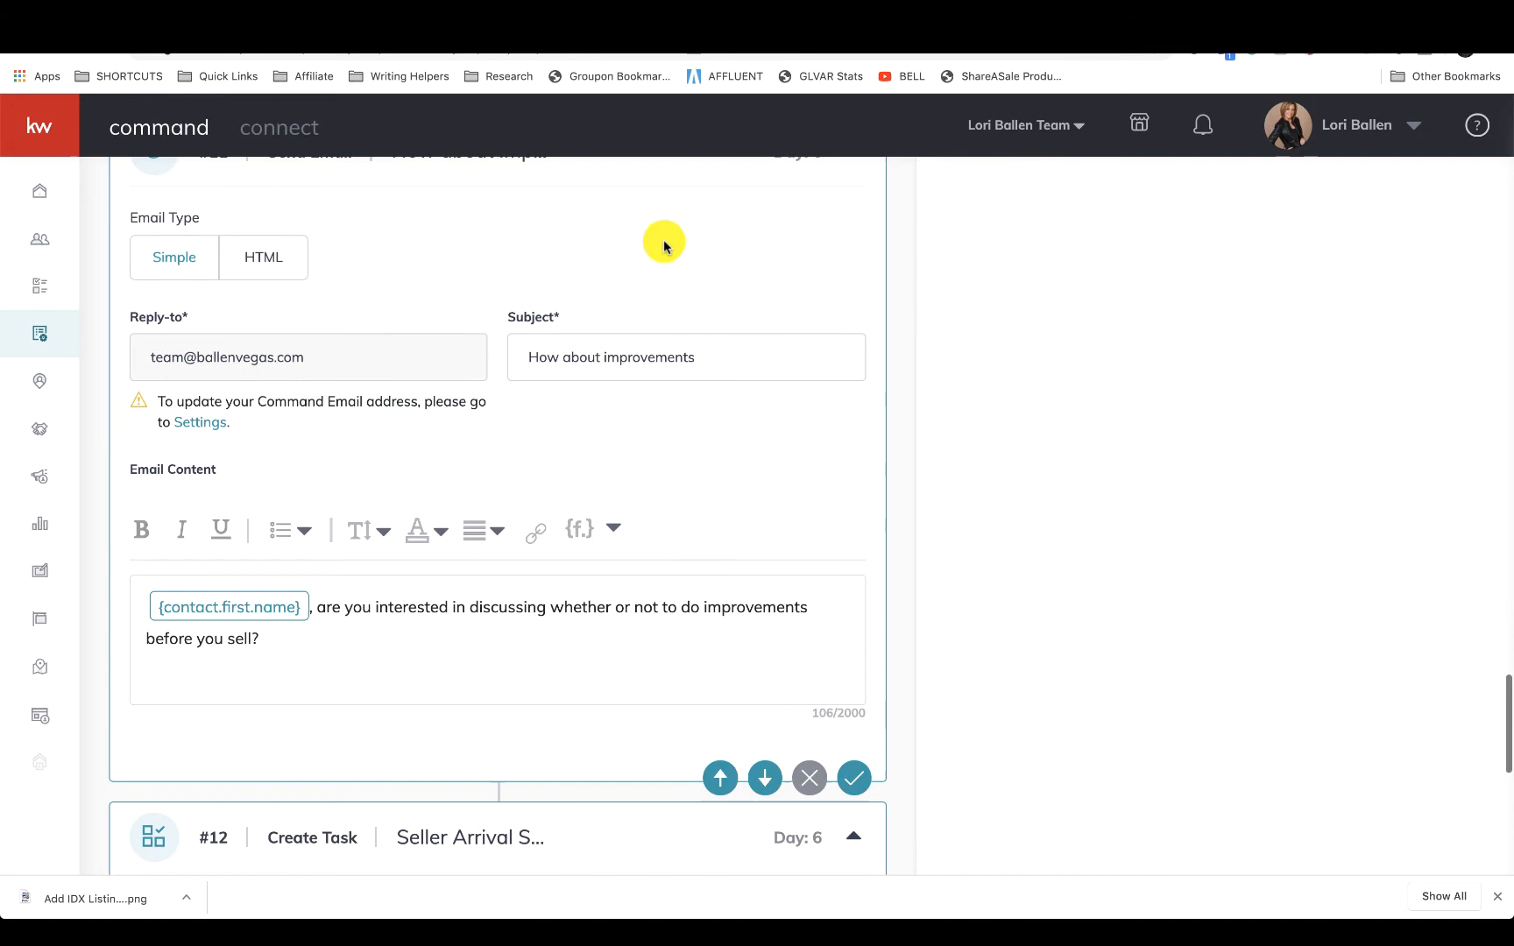
pyautogui.scroll(-3)
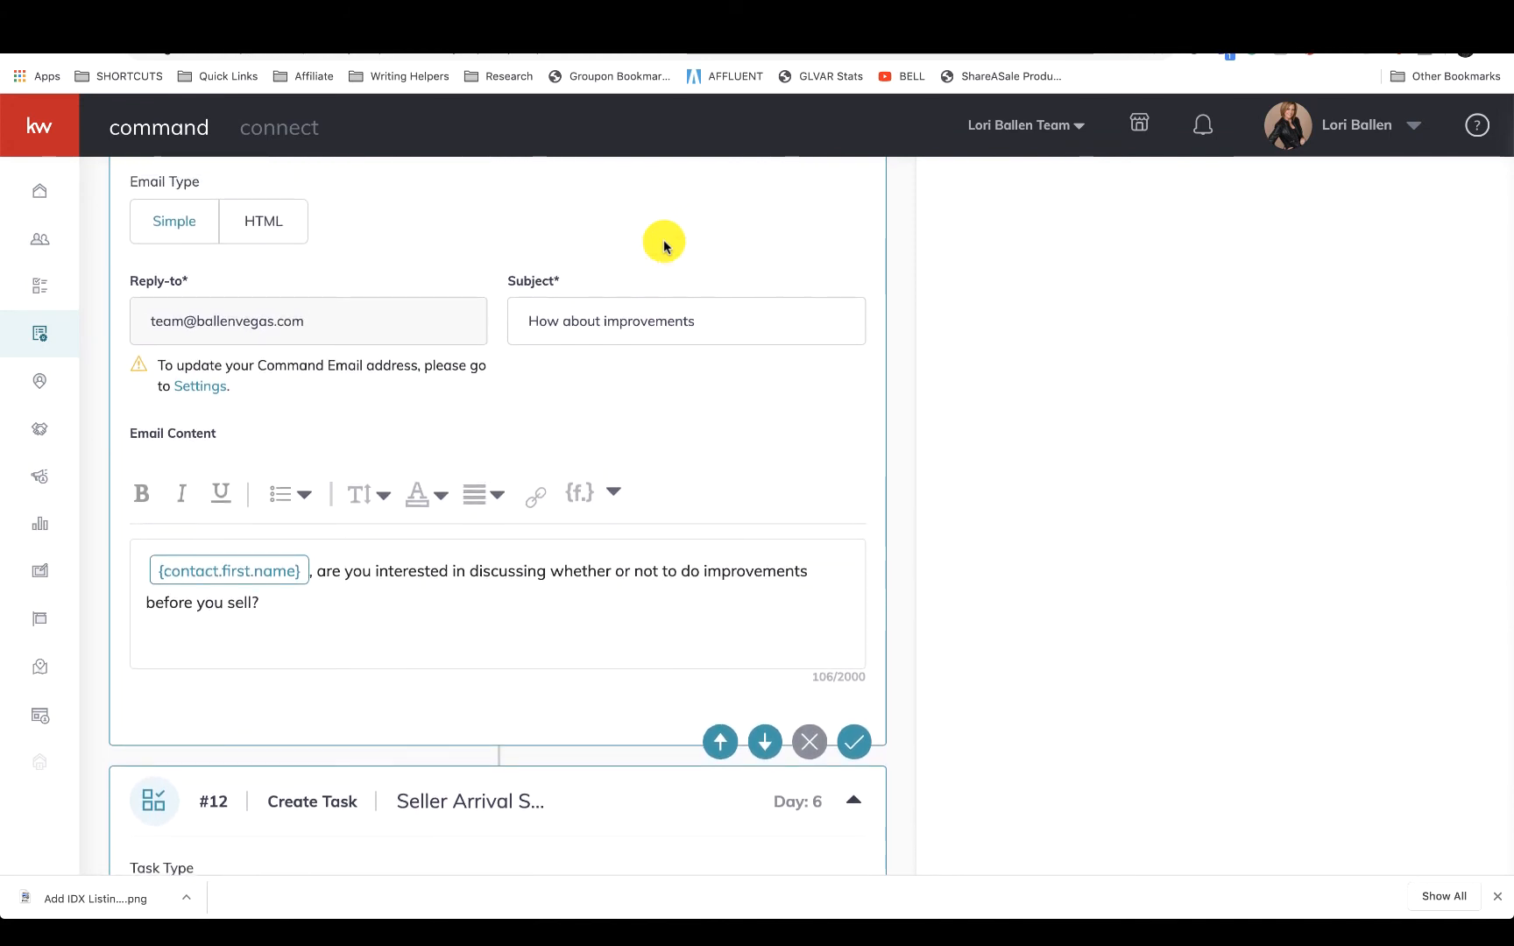
pyautogui.scroll(-3)
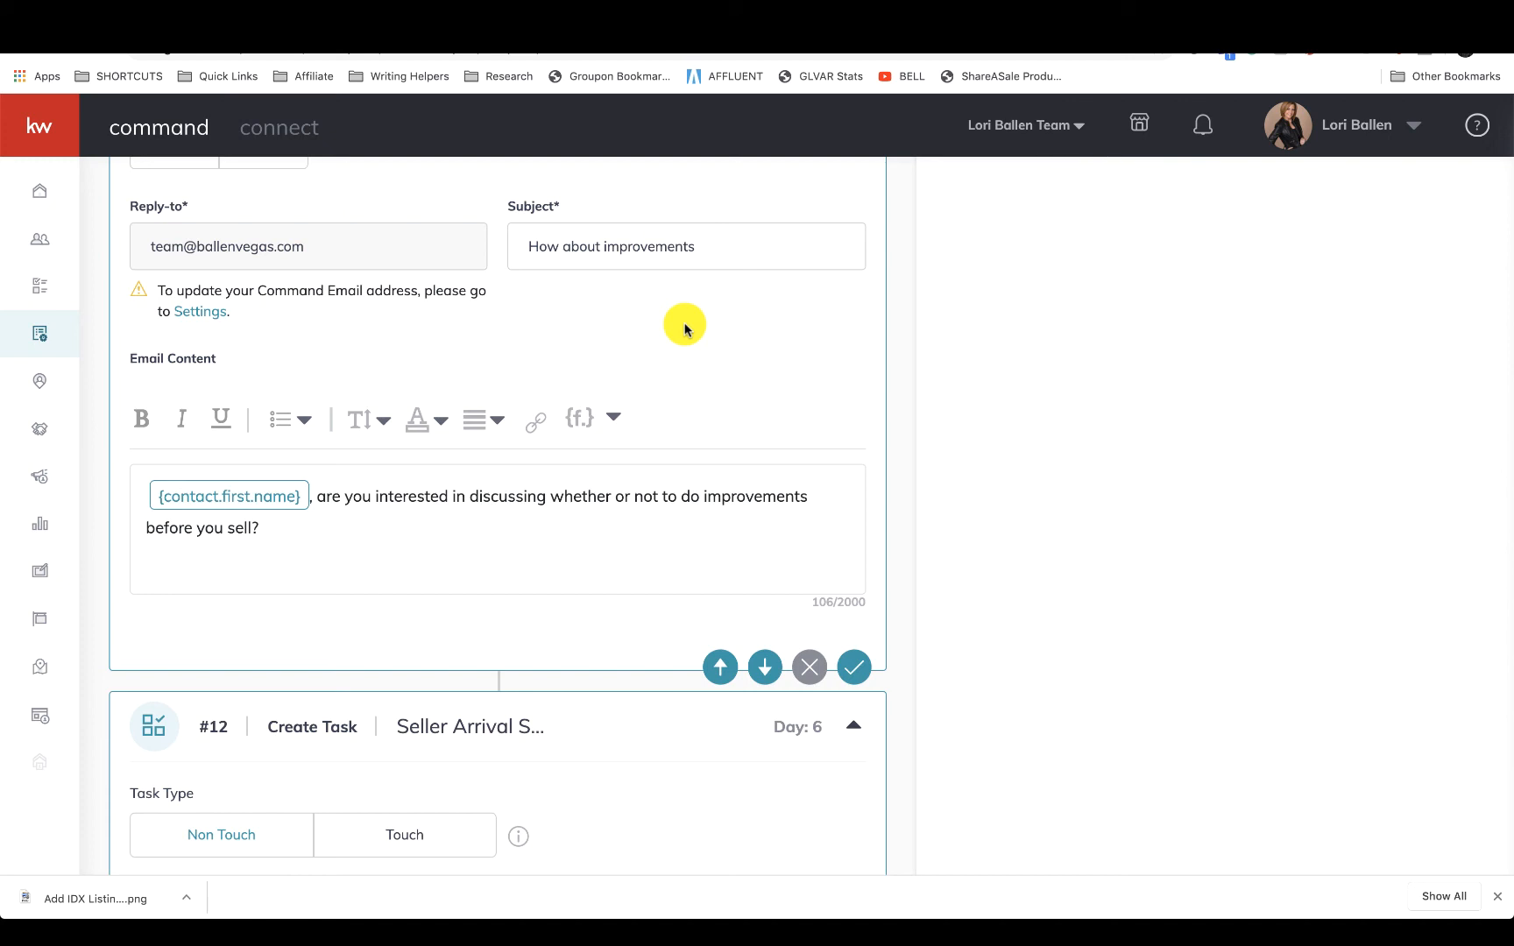
pyautogui.scroll(-3)
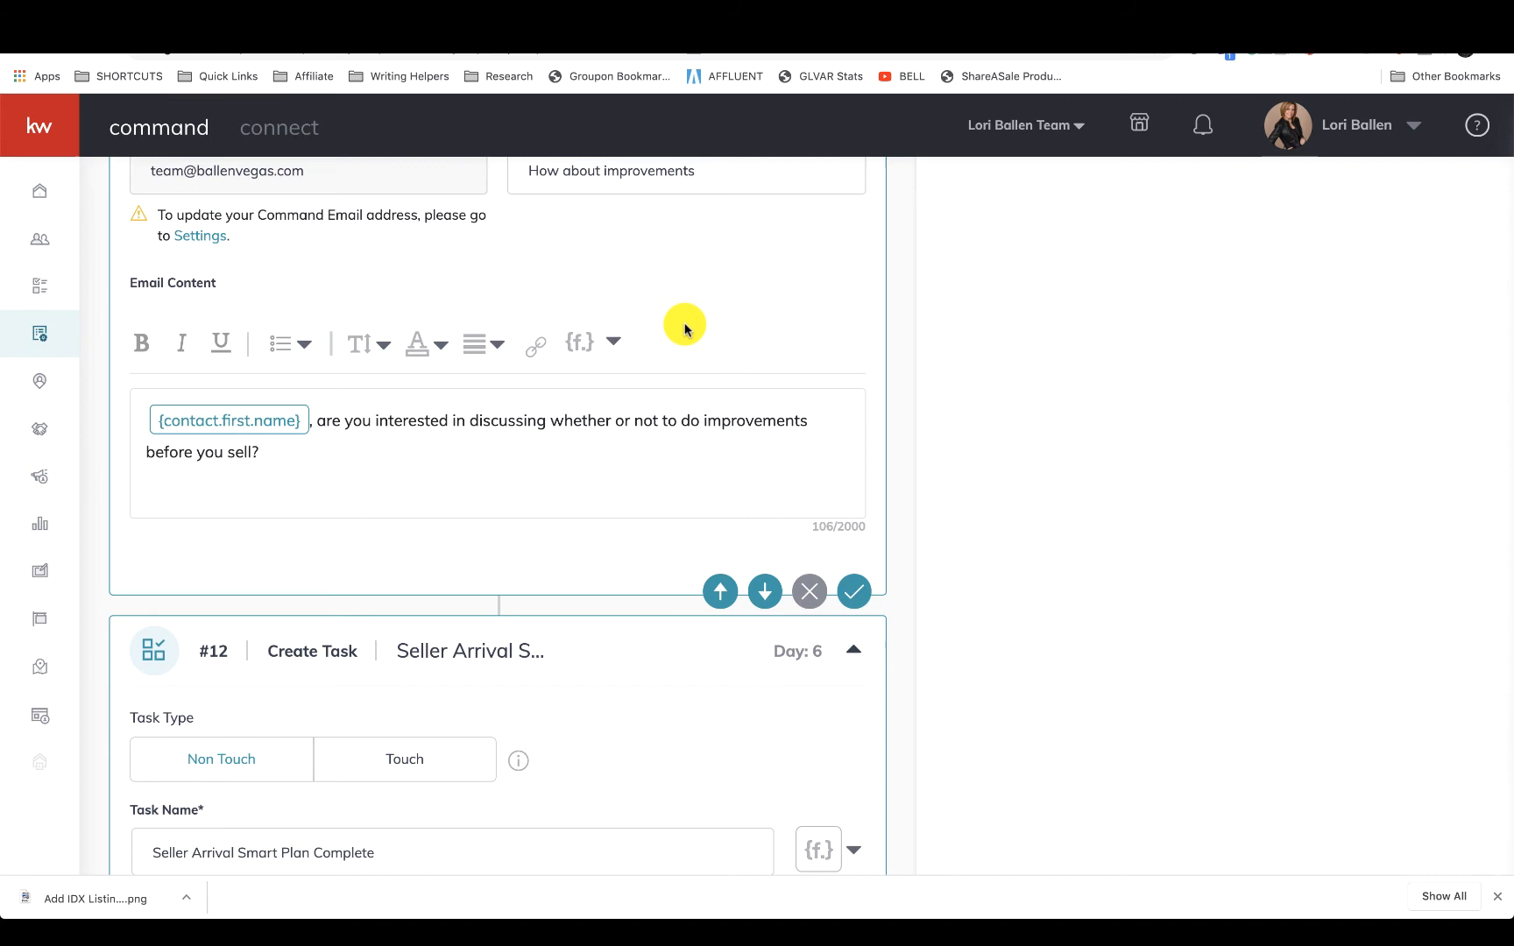
pyautogui.scroll(-3)
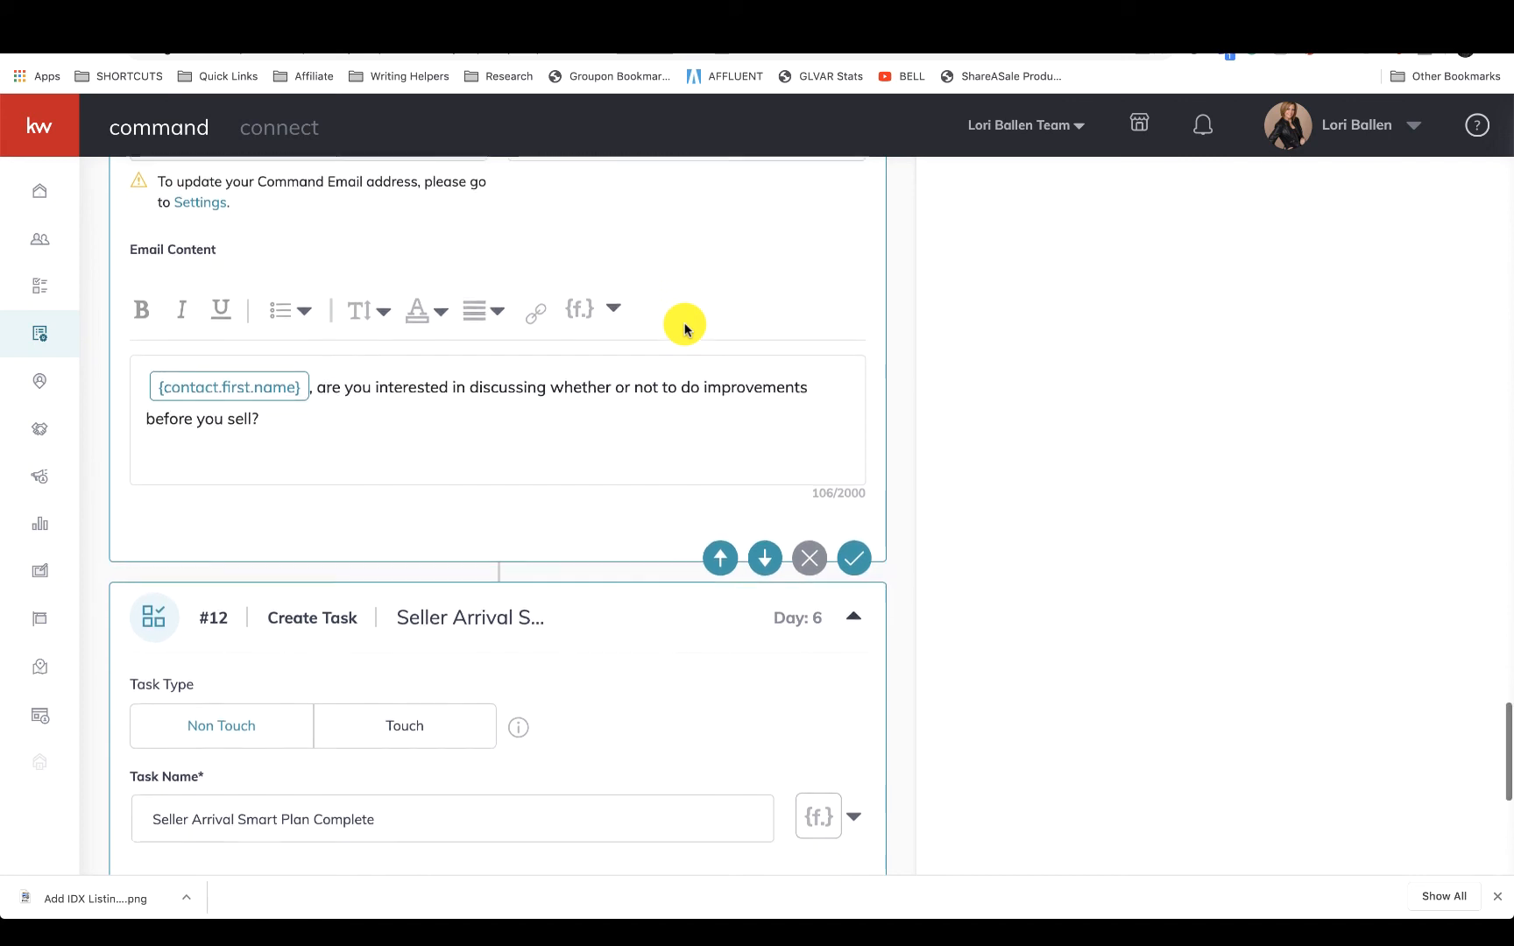
pyautogui.scroll(-3)
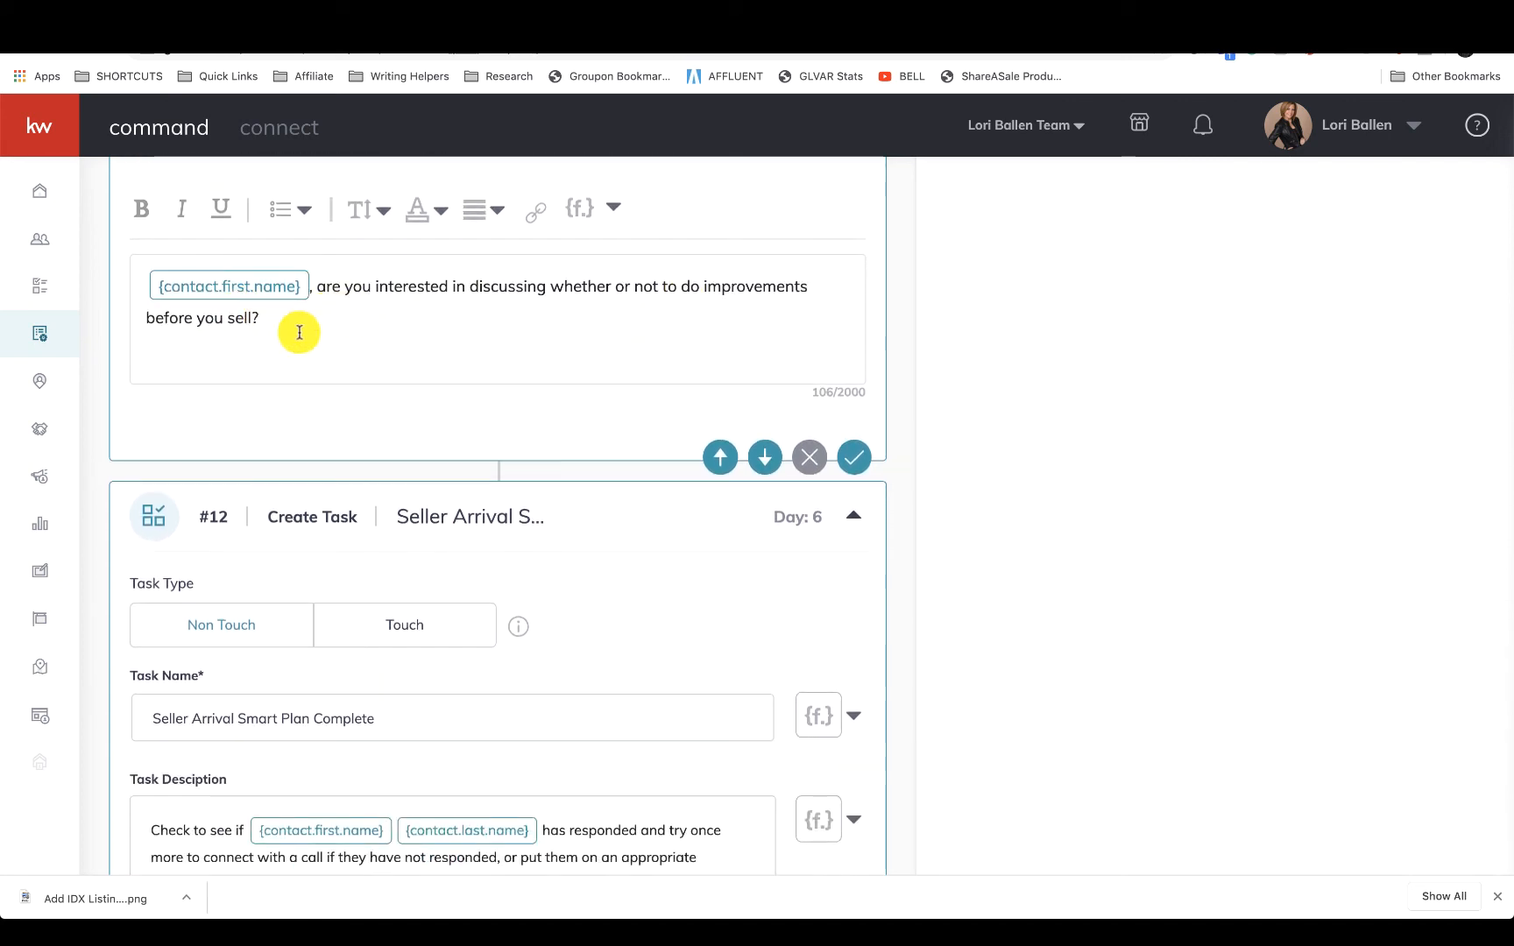
pyautogui.moveTo(685, 304)
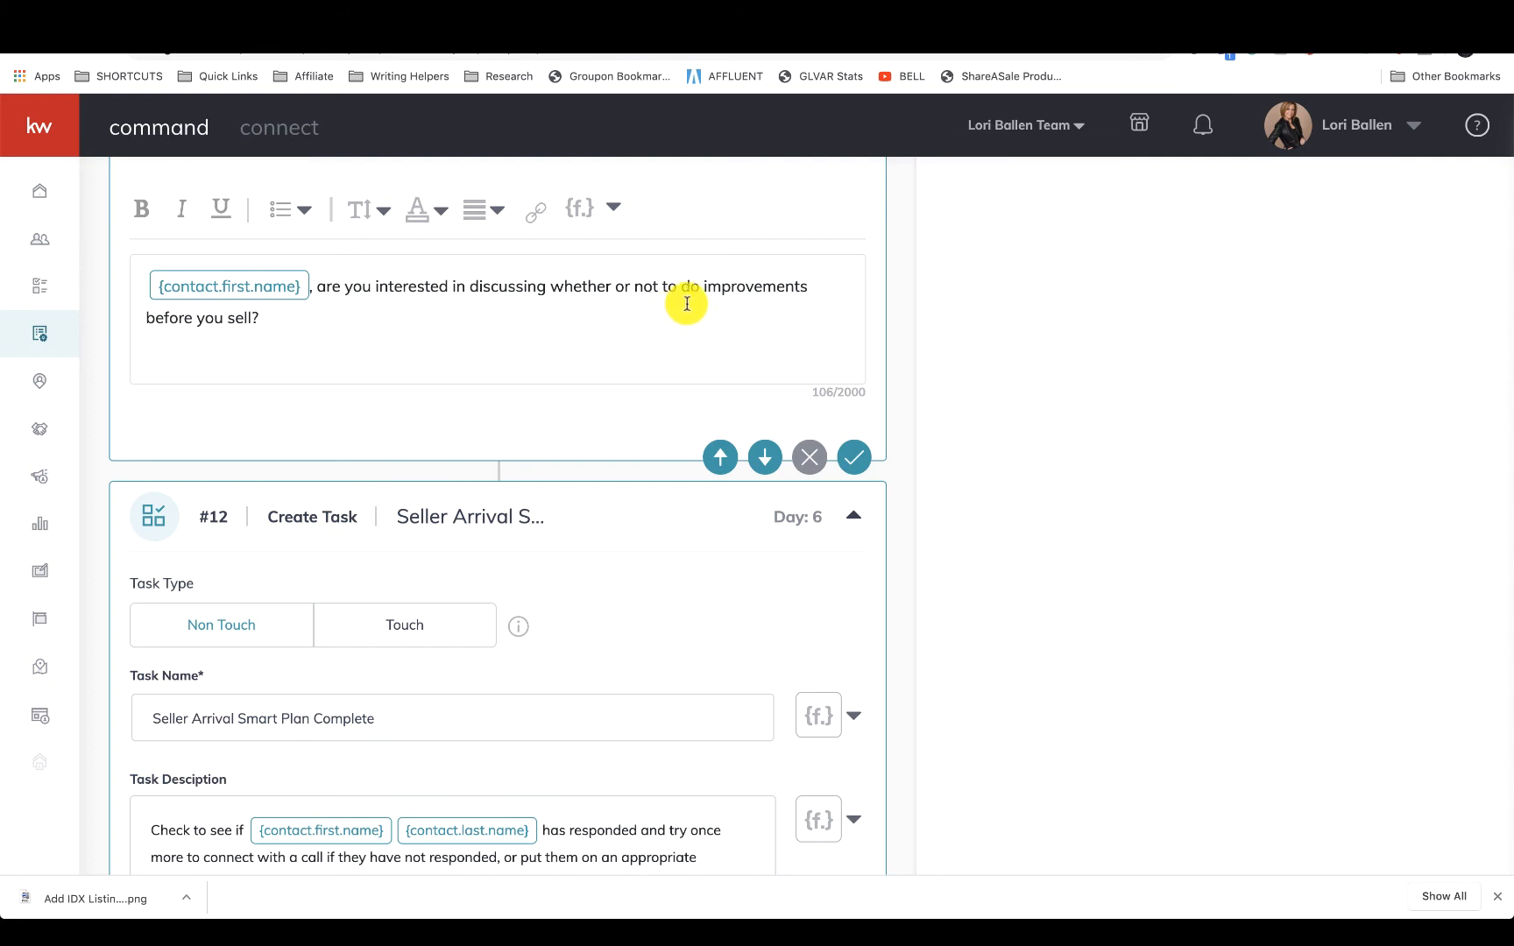
pyautogui.scroll(-3)
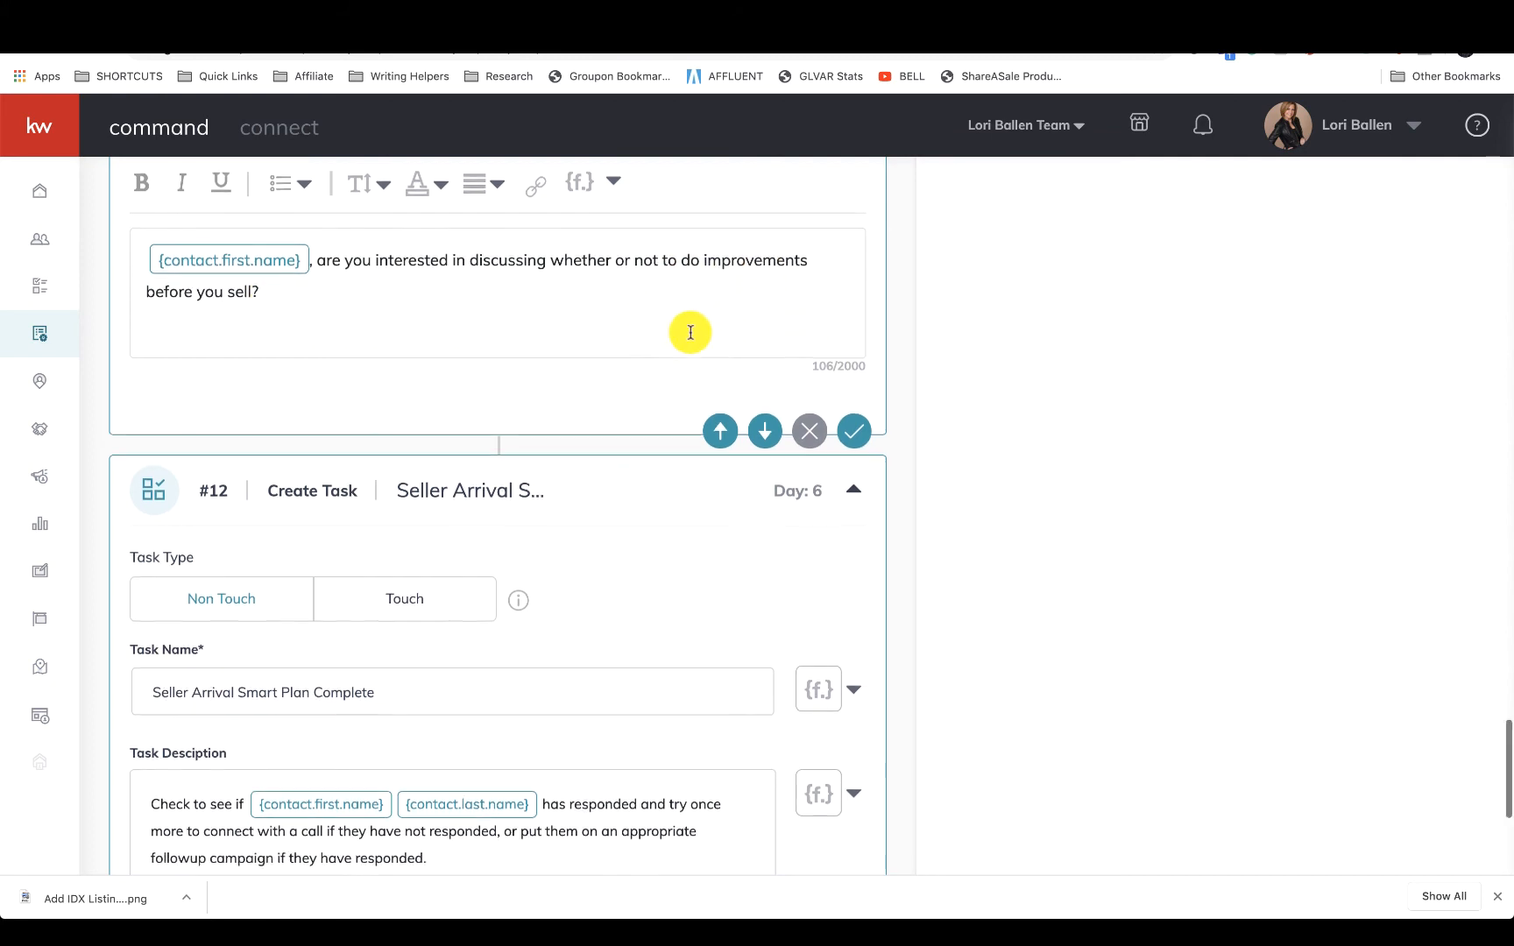
pyautogui.scroll(-3)
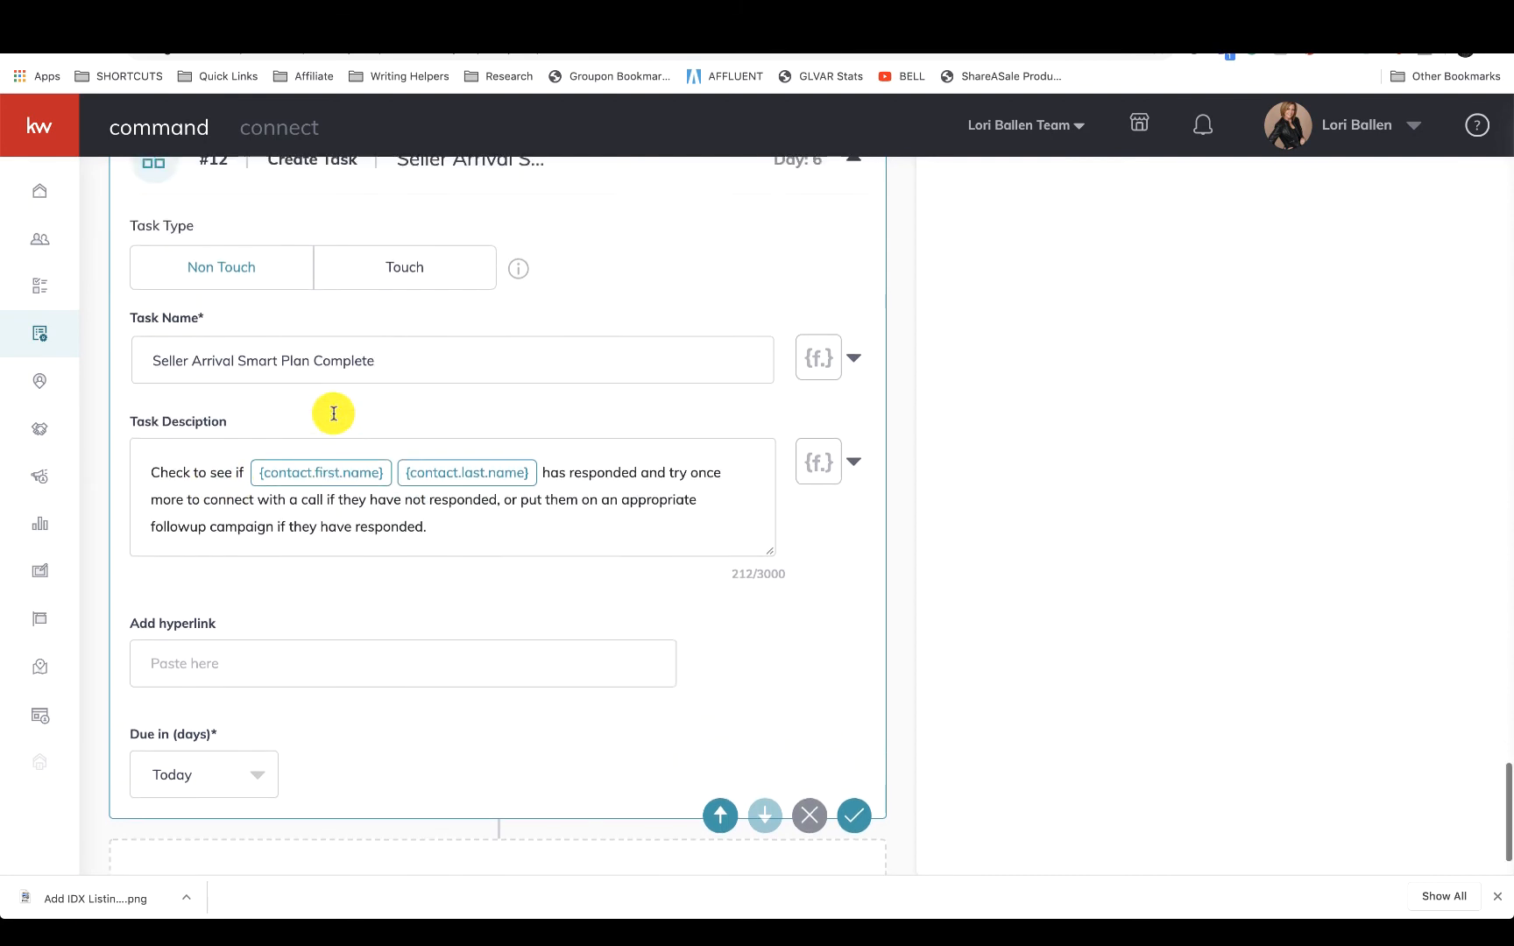
pyautogui.moveTo(217, 509)
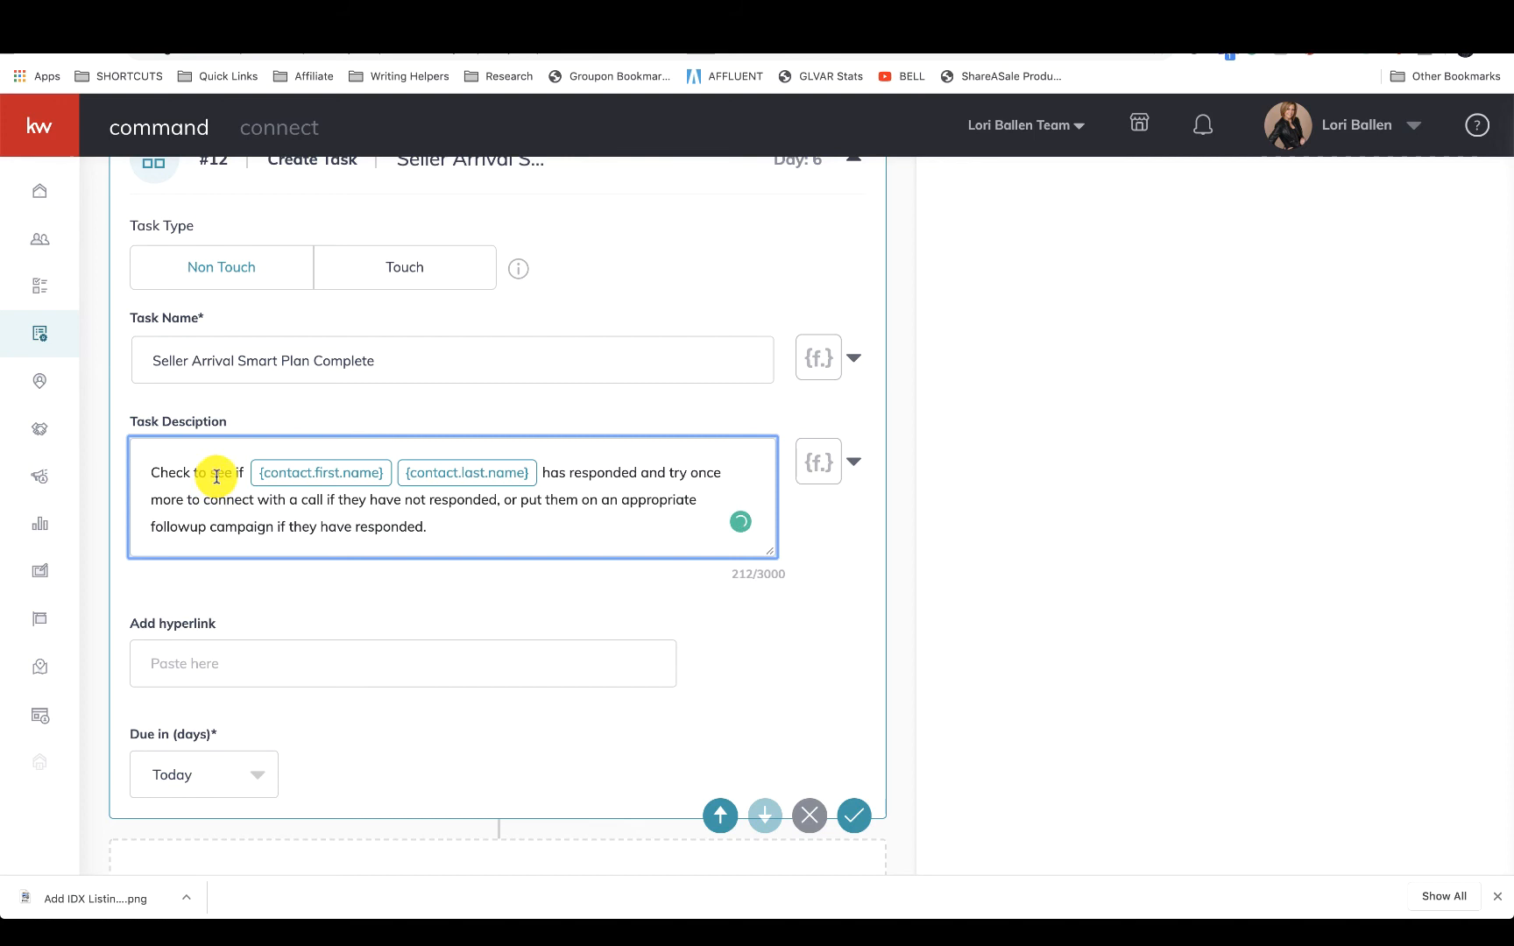
pyautogui.moveTo(456, 461)
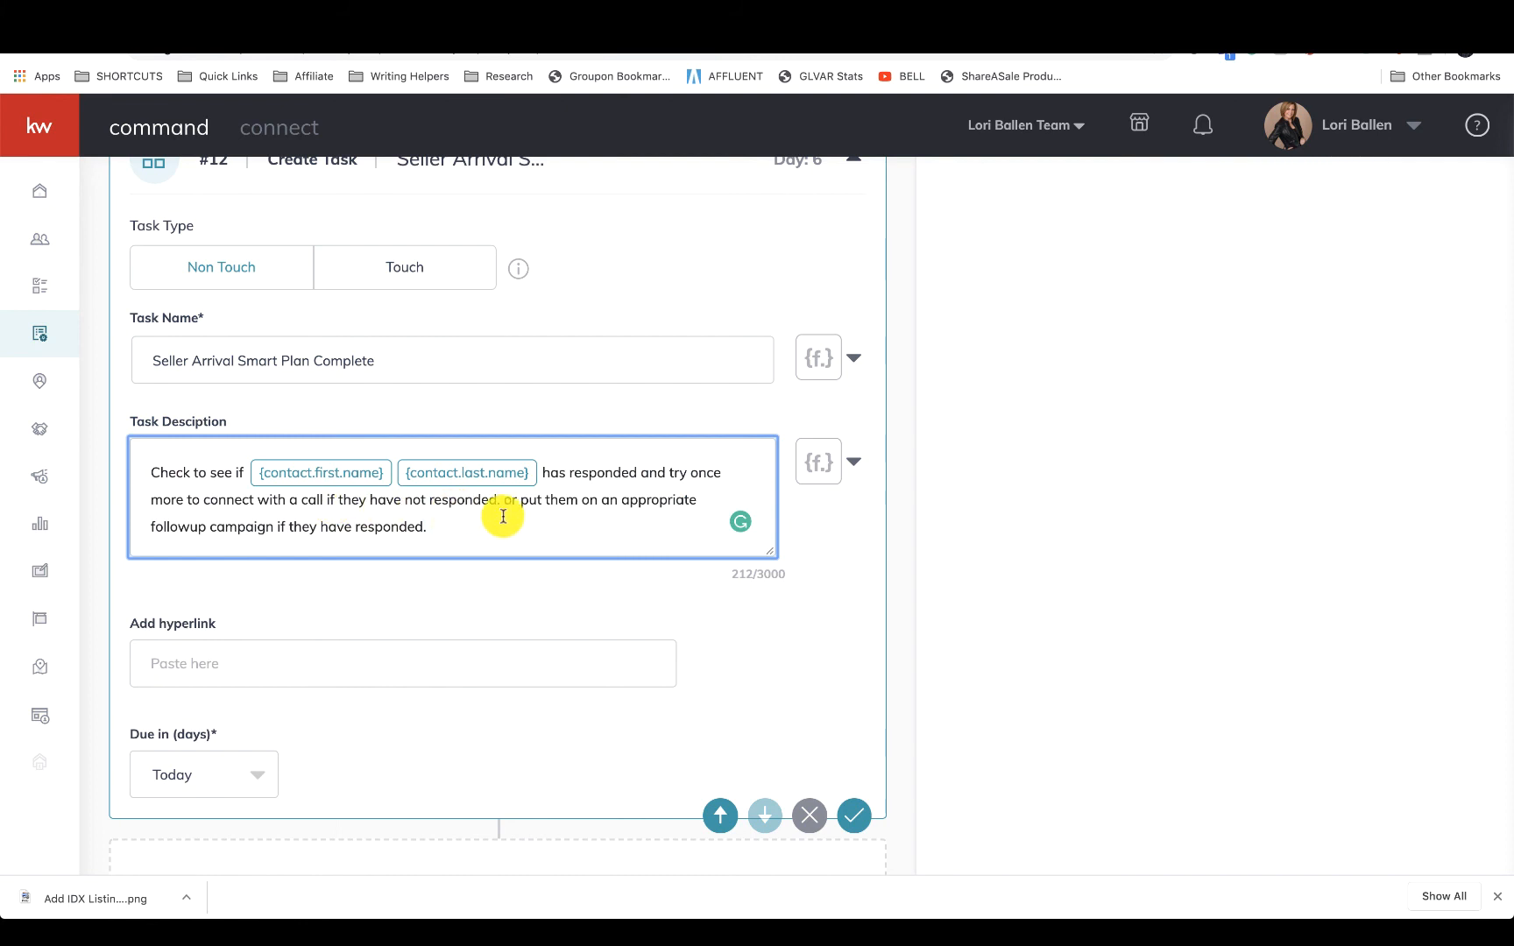
pyautogui.moveTo(633, 517)
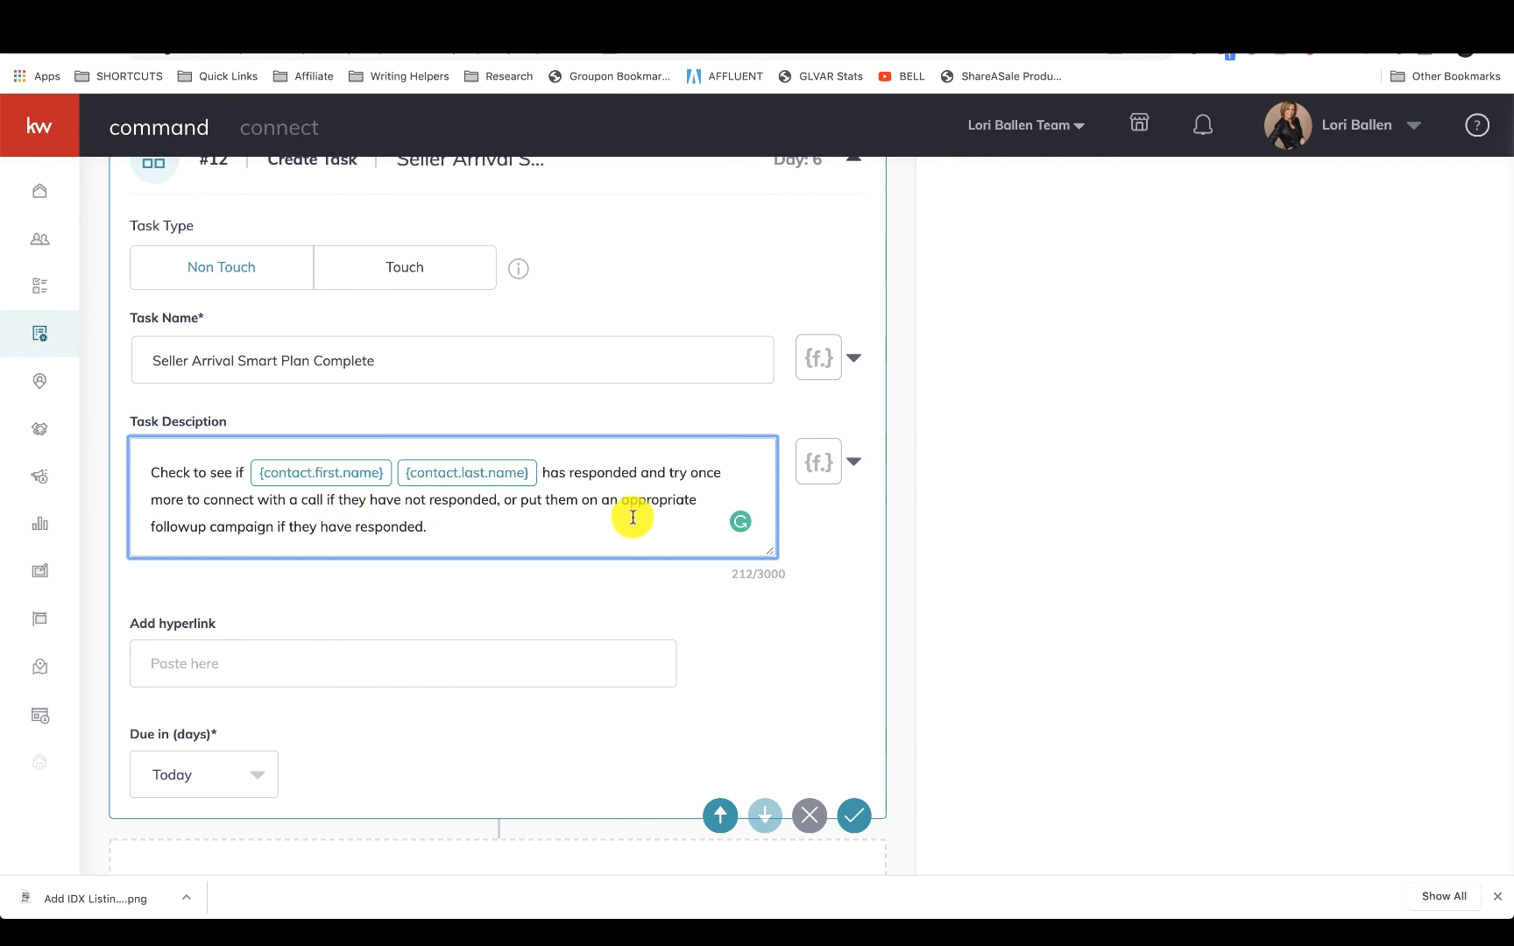
pyautogui.scroll(-3)
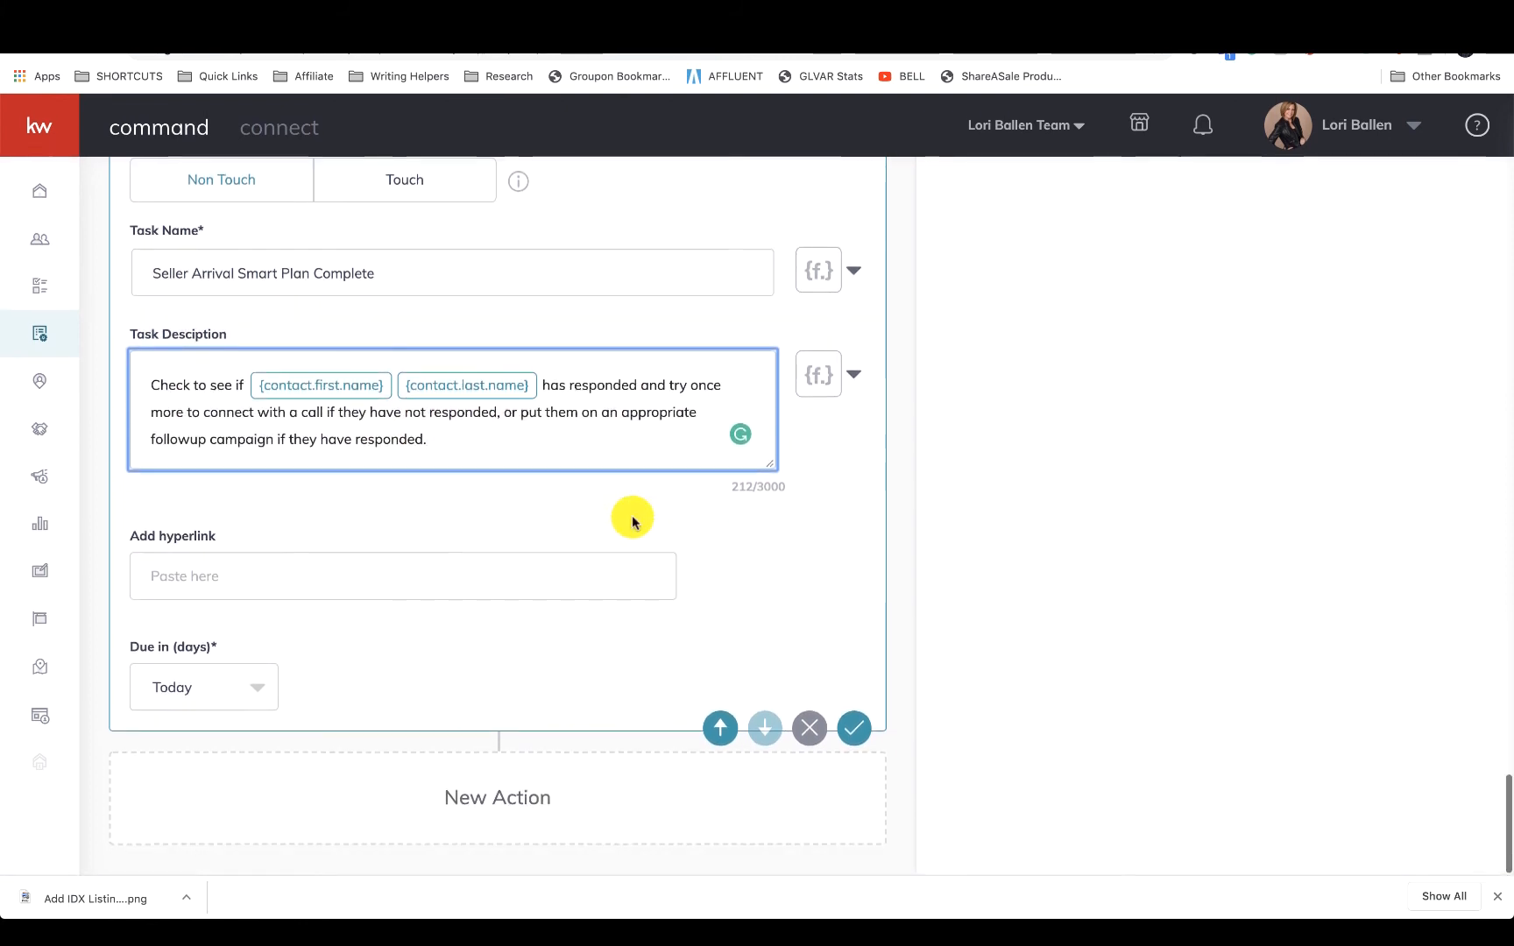
pyautogui.scroll(-3)
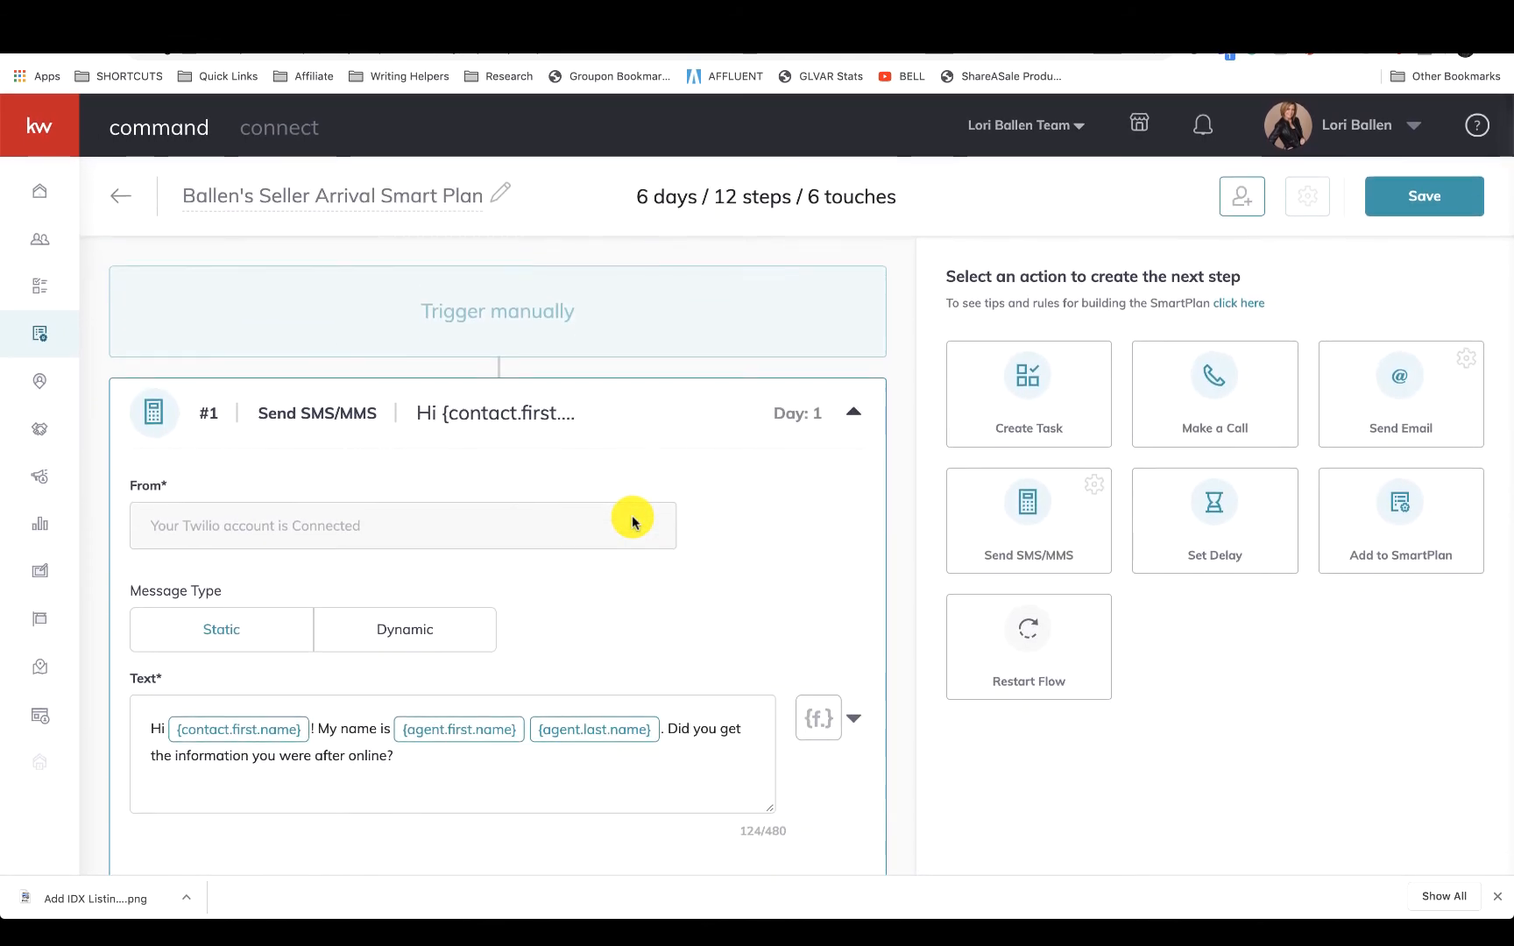
pyautogui.scroll(-3)
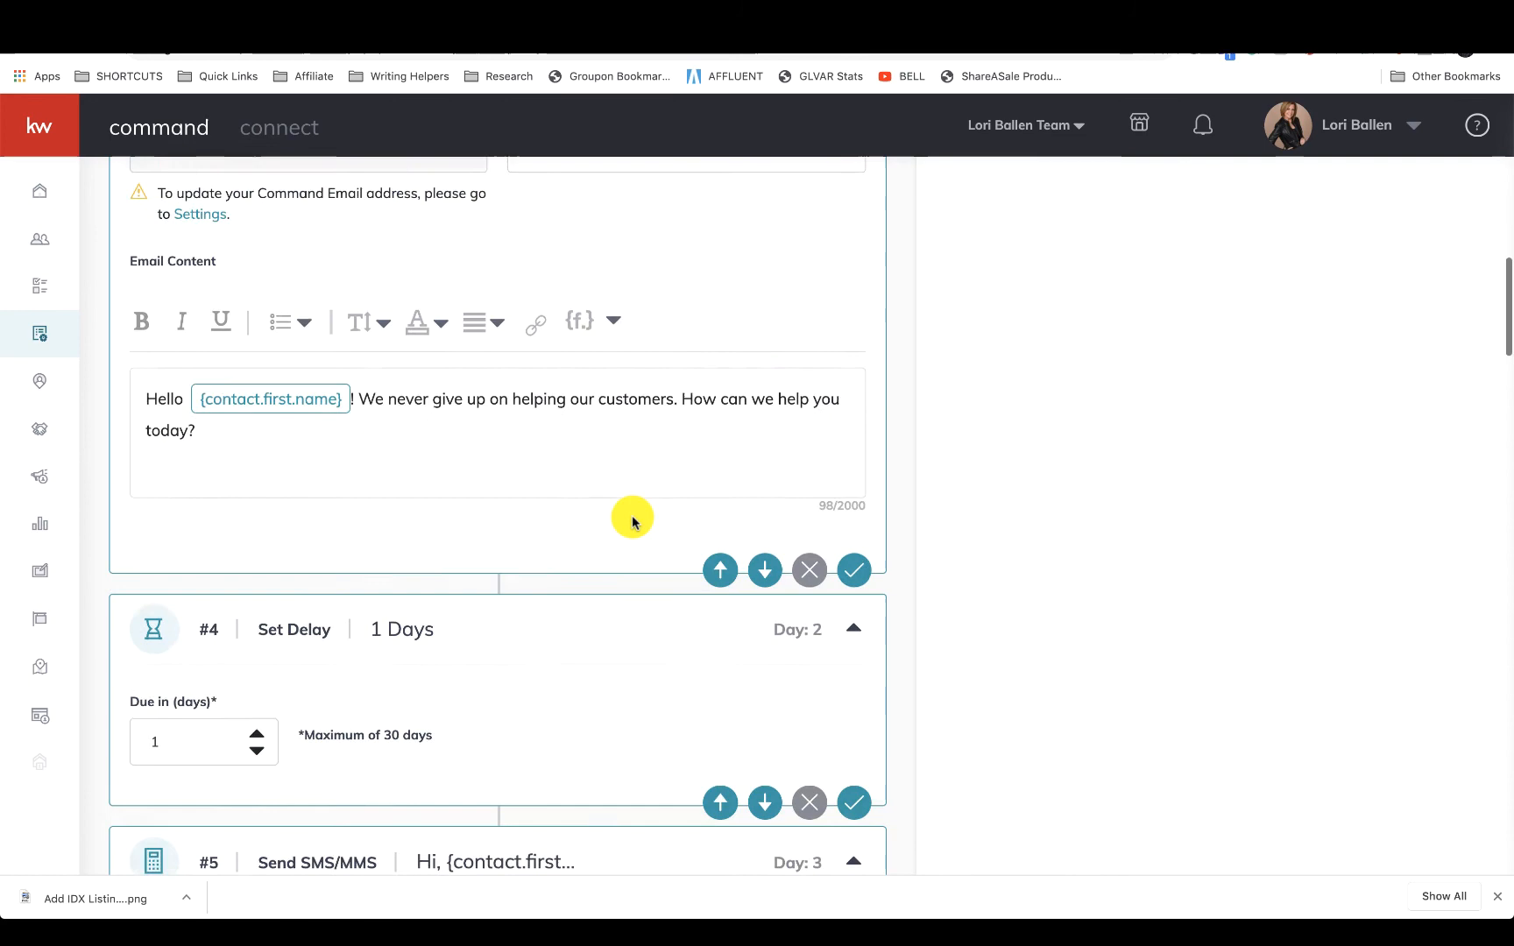
pyautogui.scroll(-3)
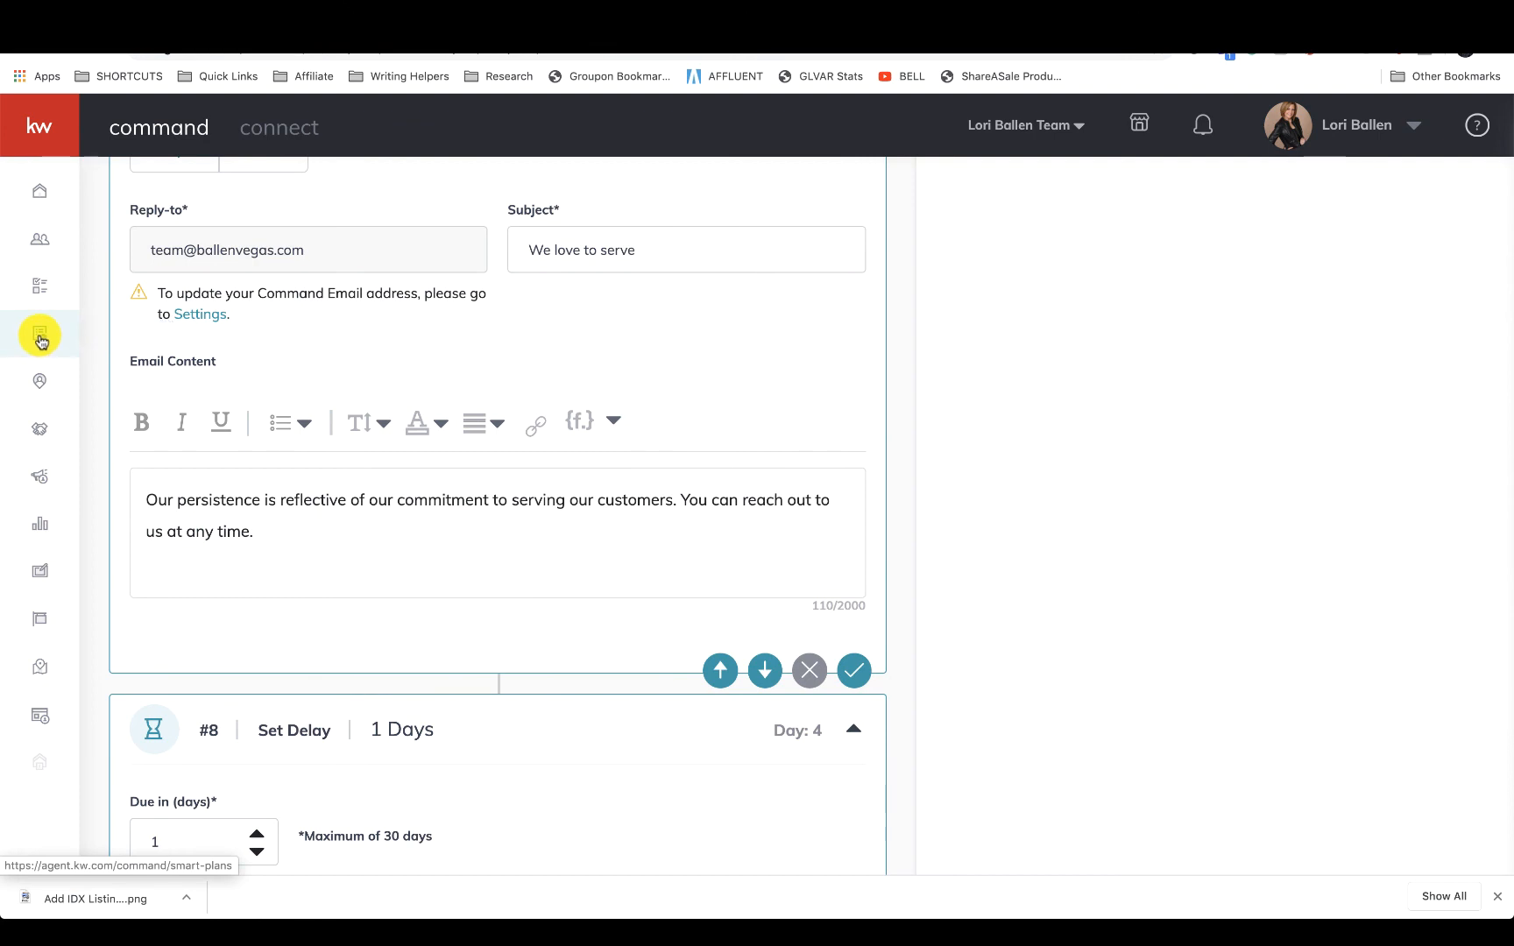
pyautogui.click(39, 333)
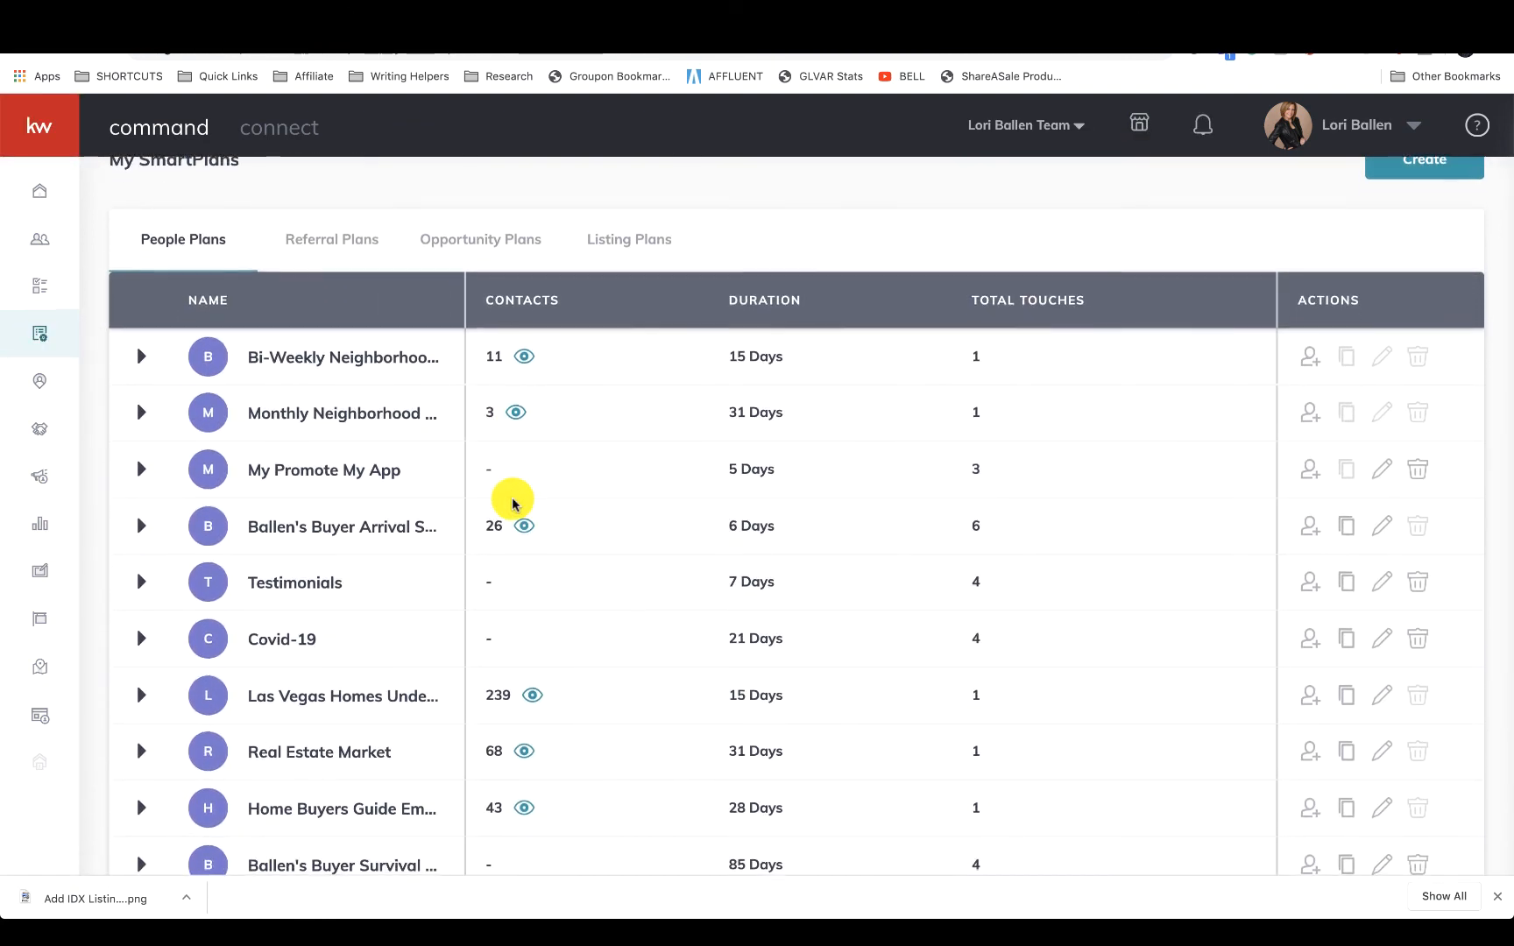
# Step: Expand the Real Estate Market plan to show its manual-add trigger and three steps
pyautogui.scroll(-3)
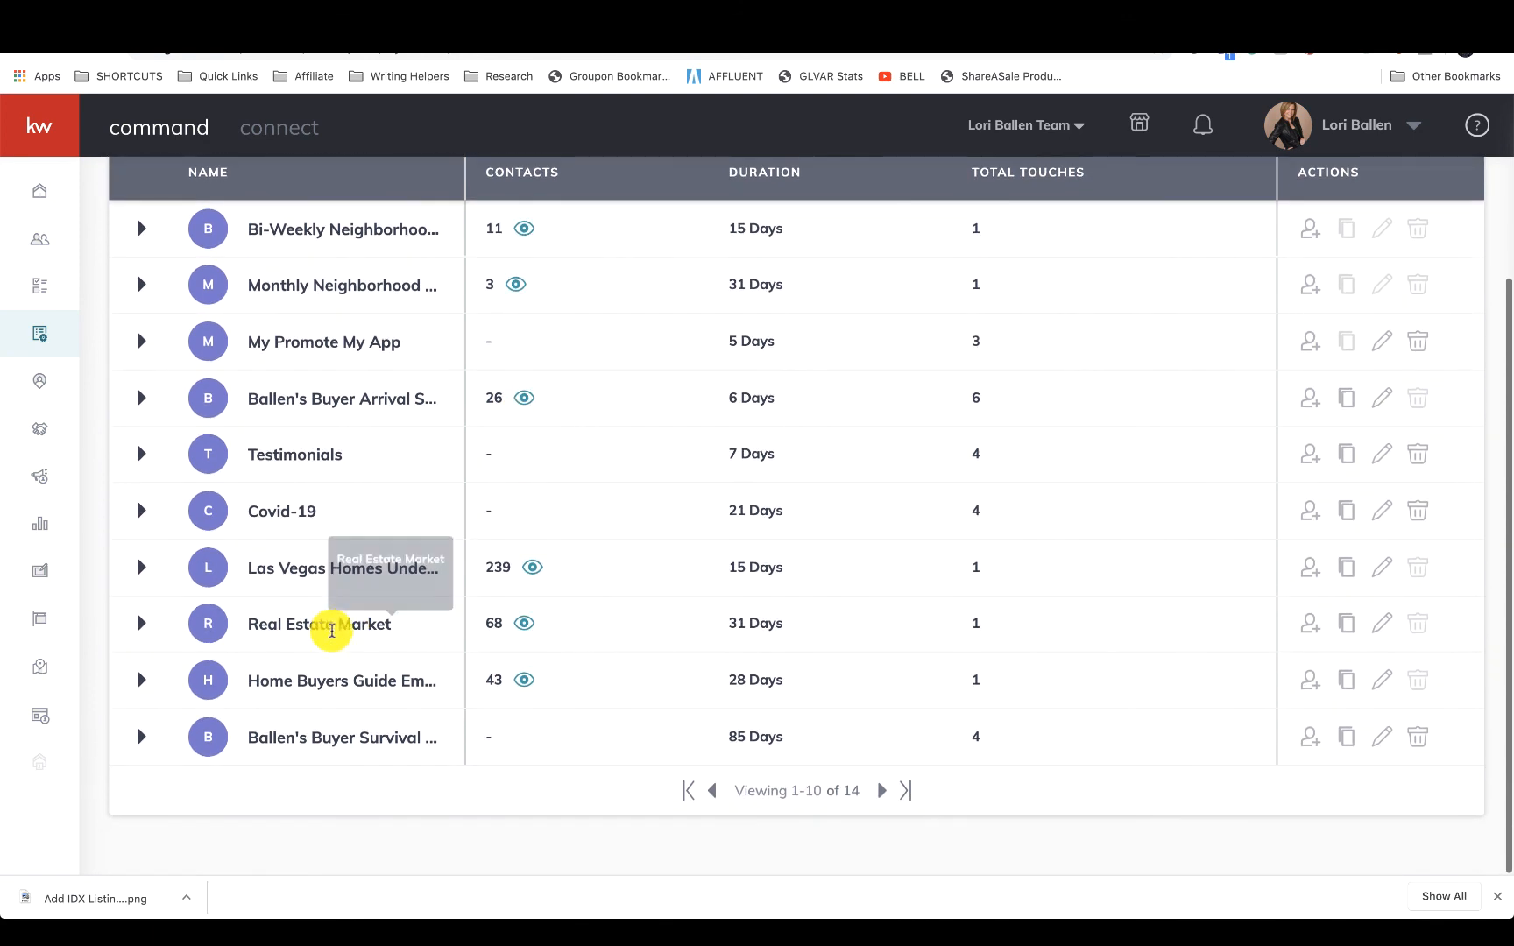
pyautogui.click(140, 622)
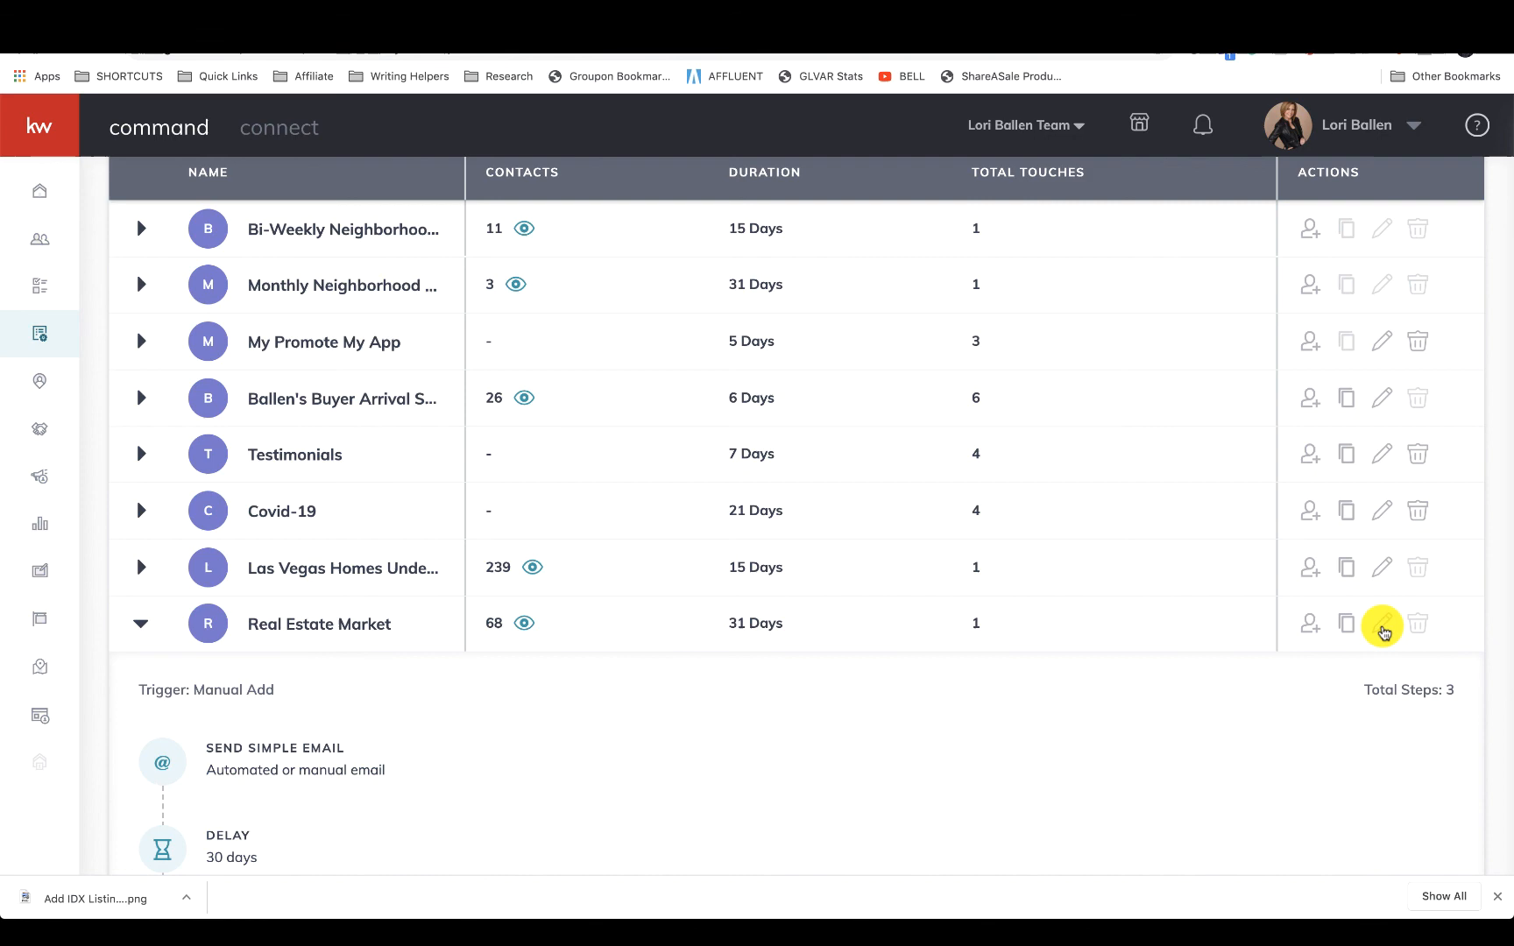
# Step: Open Real Estate Market for editing and review its market report email step
pyautogui.click(1382, 623)
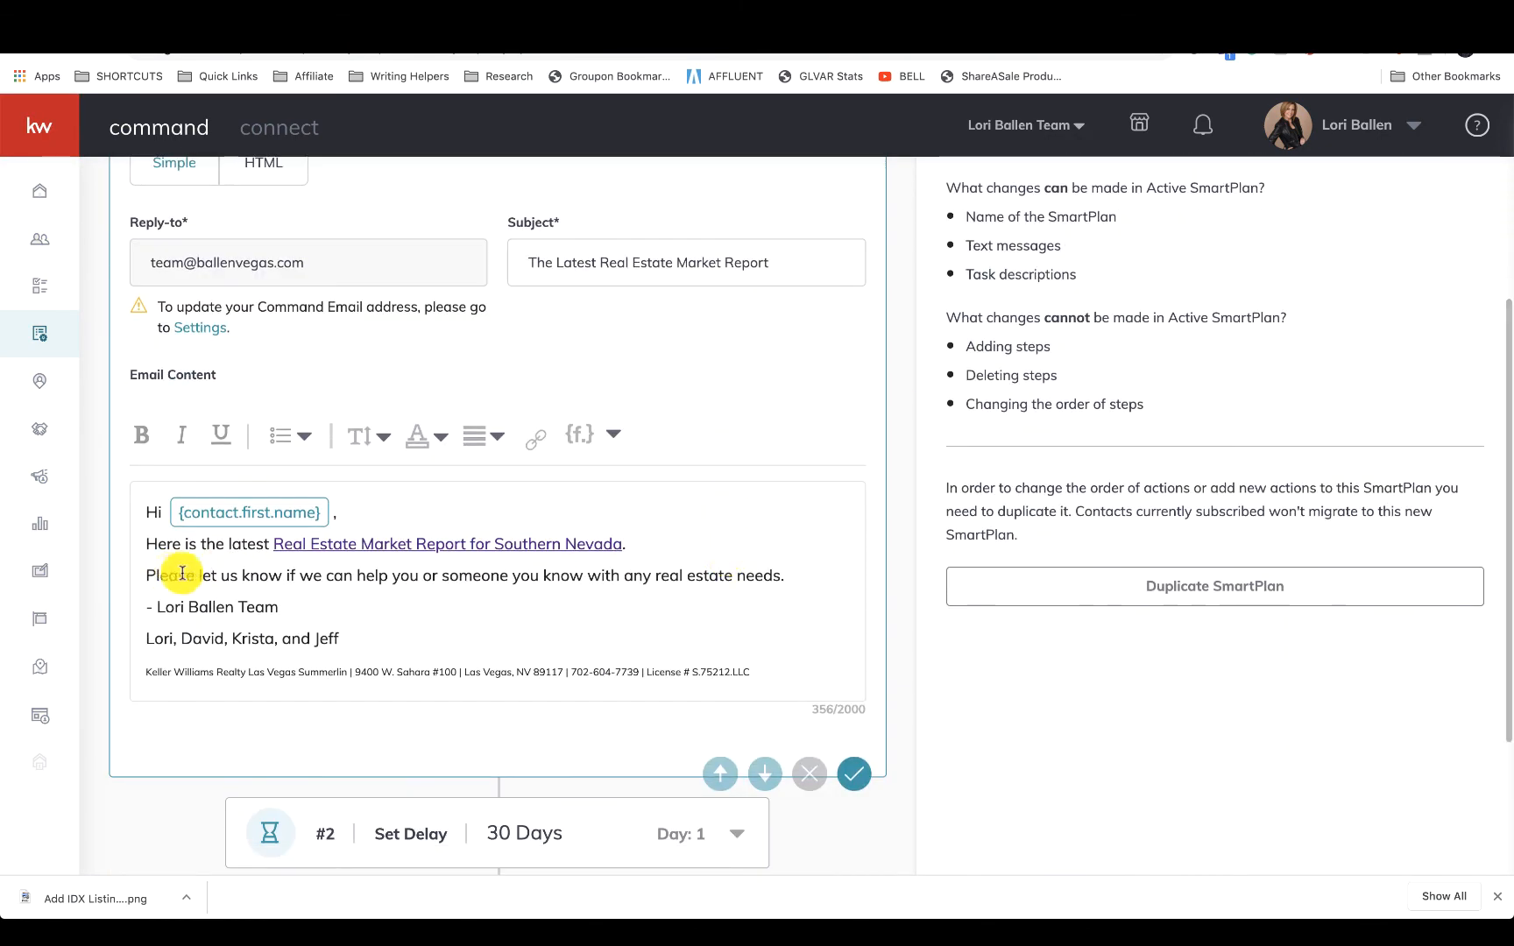
pyautogui.moveTo(599, 537)
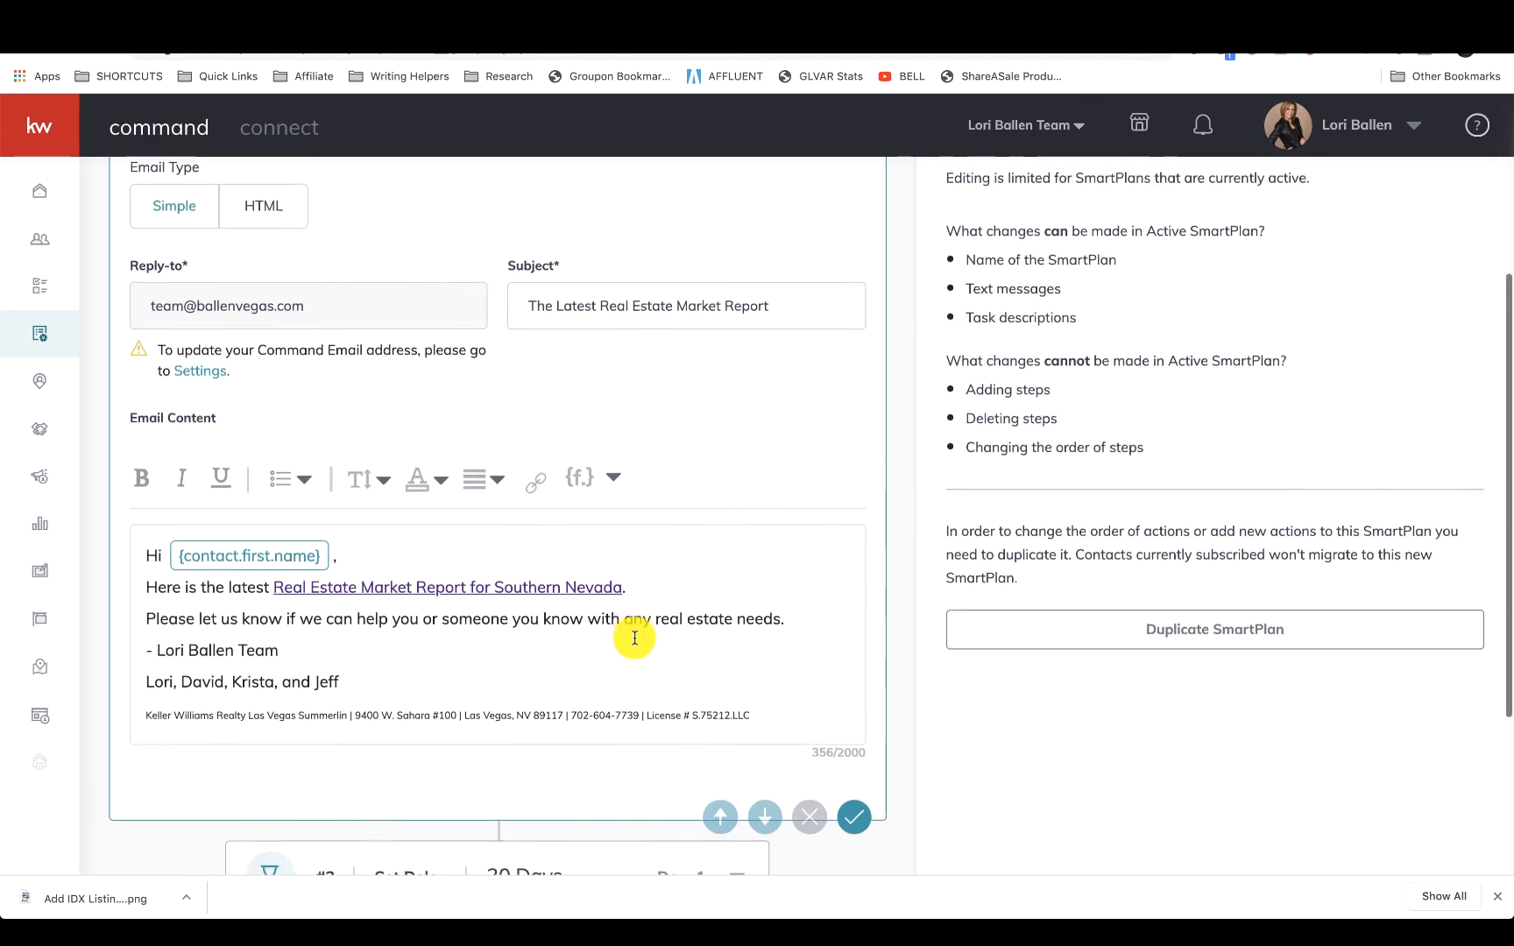
pyautogui.scroll(-3)
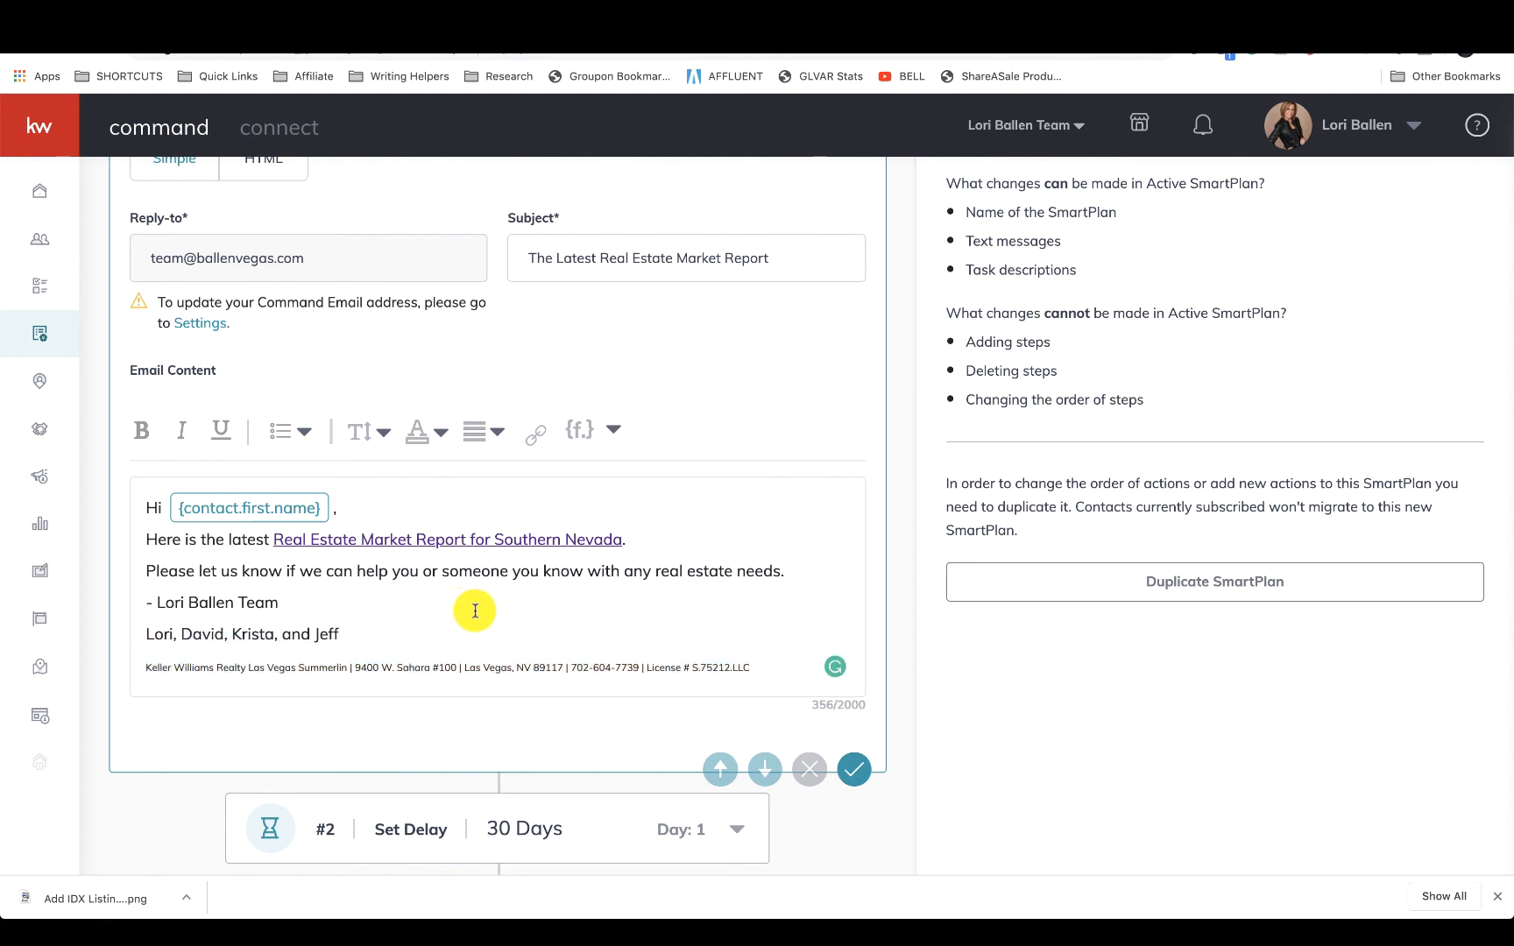
pyautogui.moveTo(458, 599)
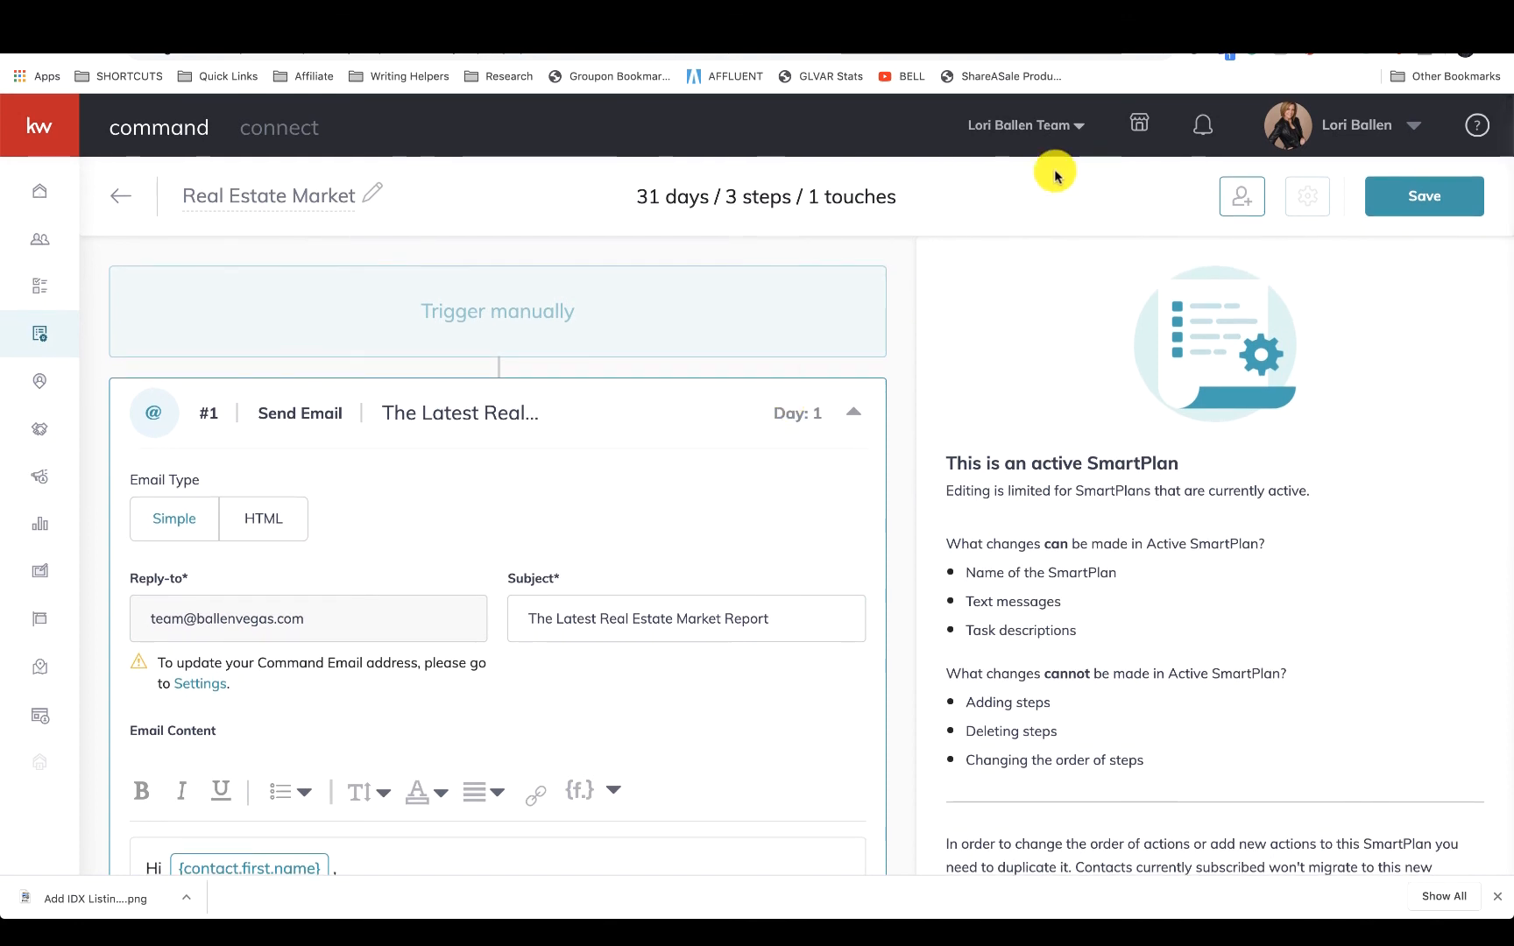
pyautogui.moveTo(948, 266)
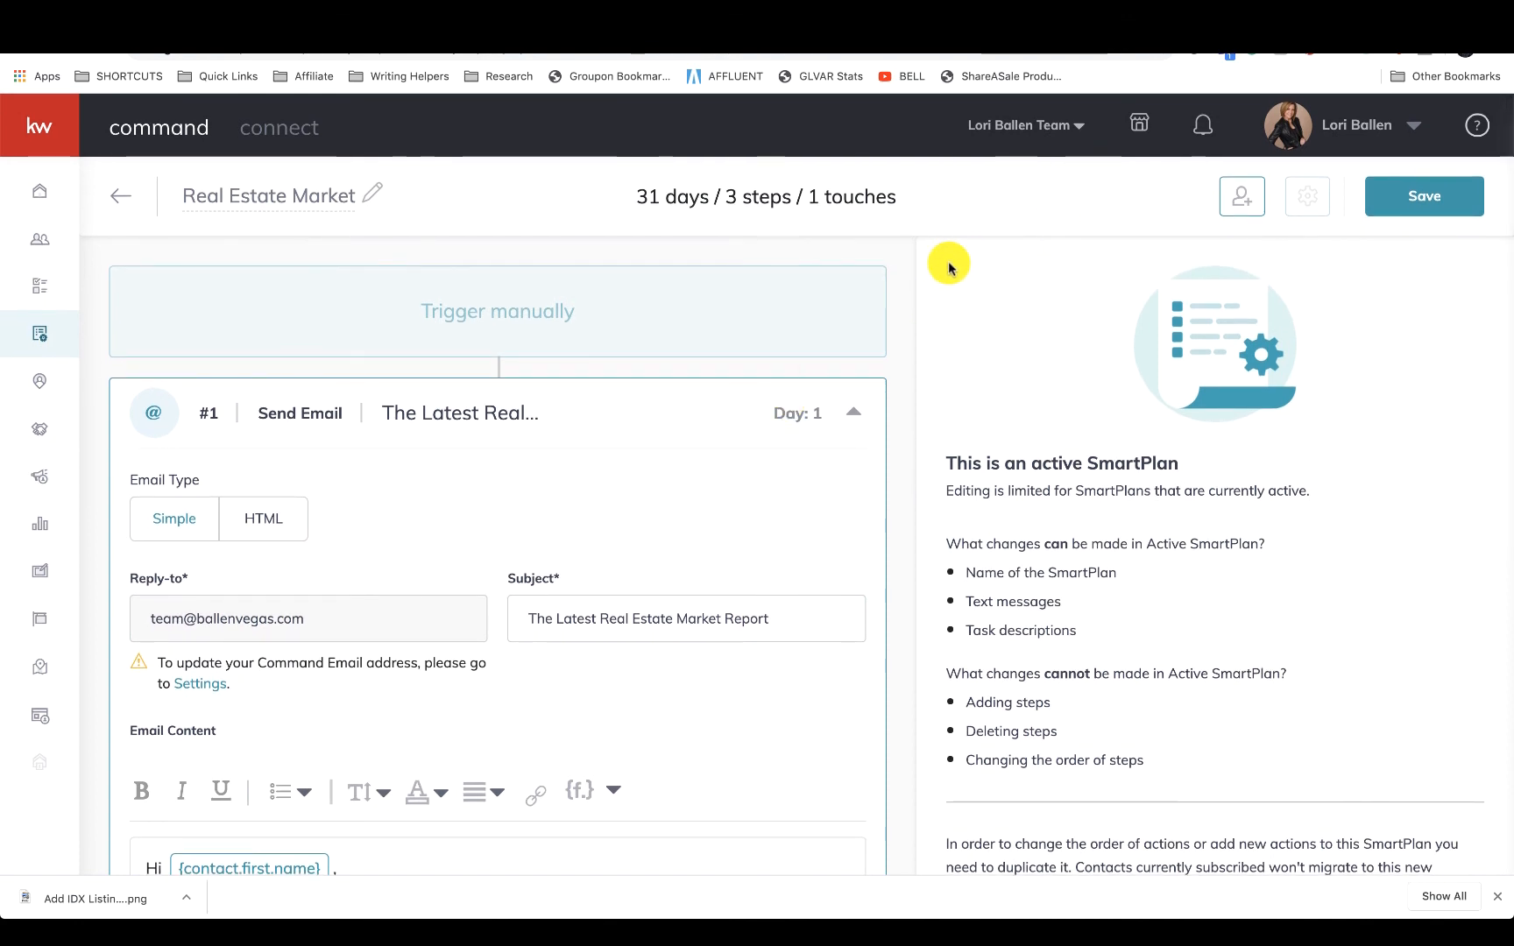